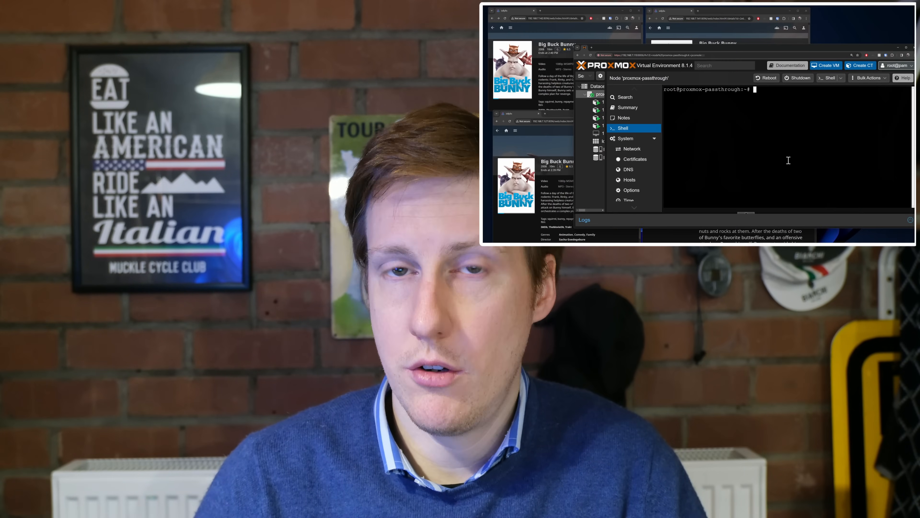
# Run intel_gpu_top in the host shell to watch live Intel GPU usage
pyautogui.write('intel_gpu_top')
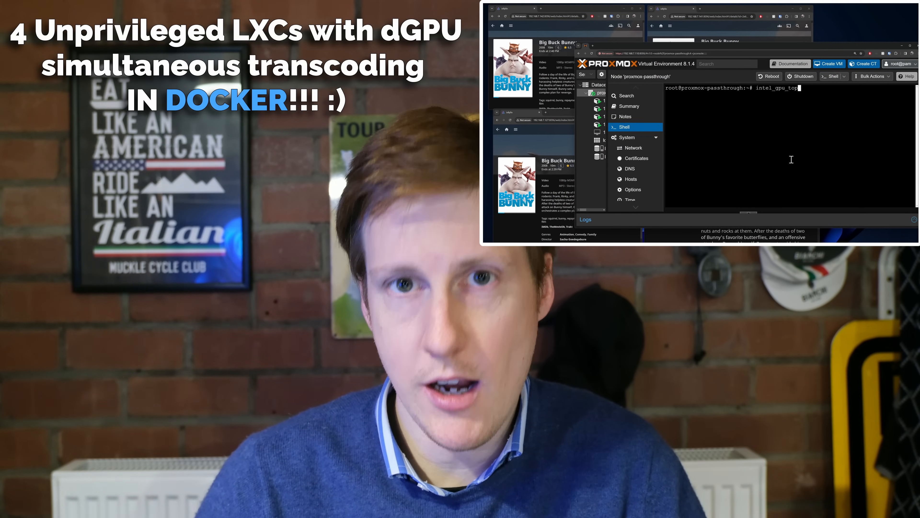
pyautogui.press('Return')
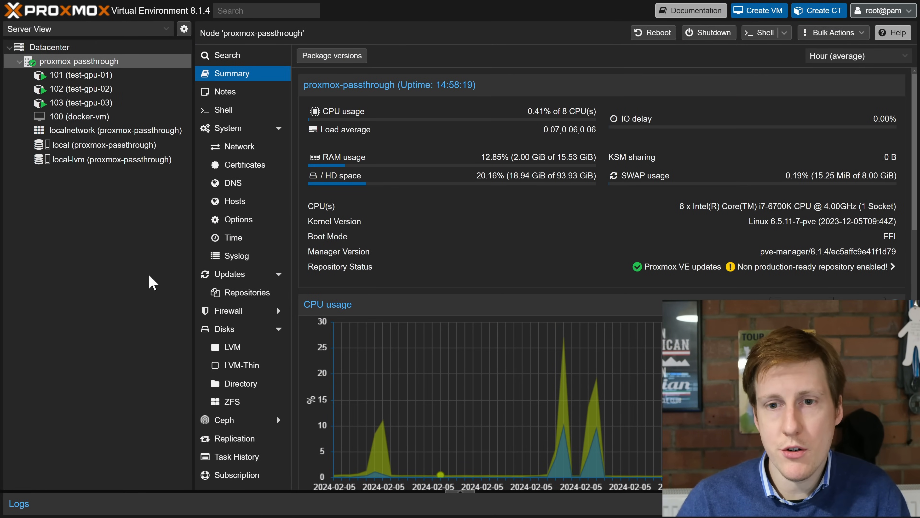
pyautogui.moveTo(474, 284)
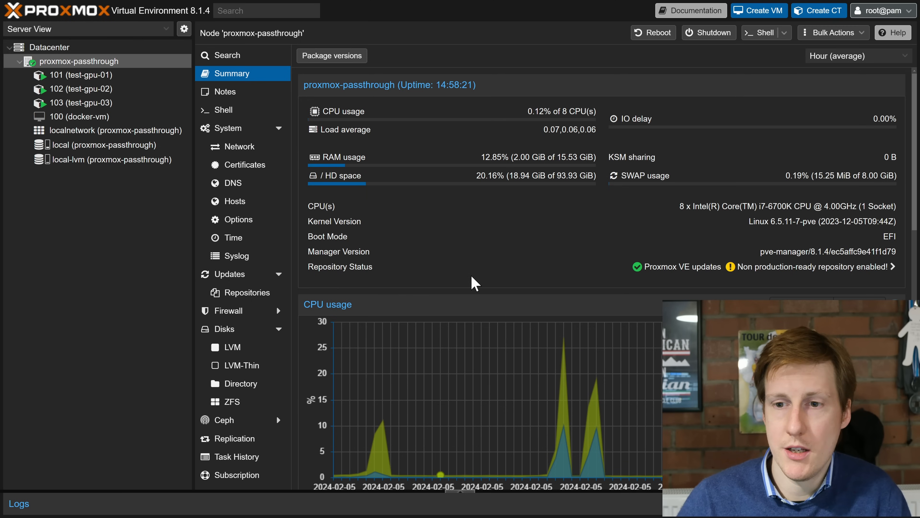
pyautogui.moveTo(763, 210)
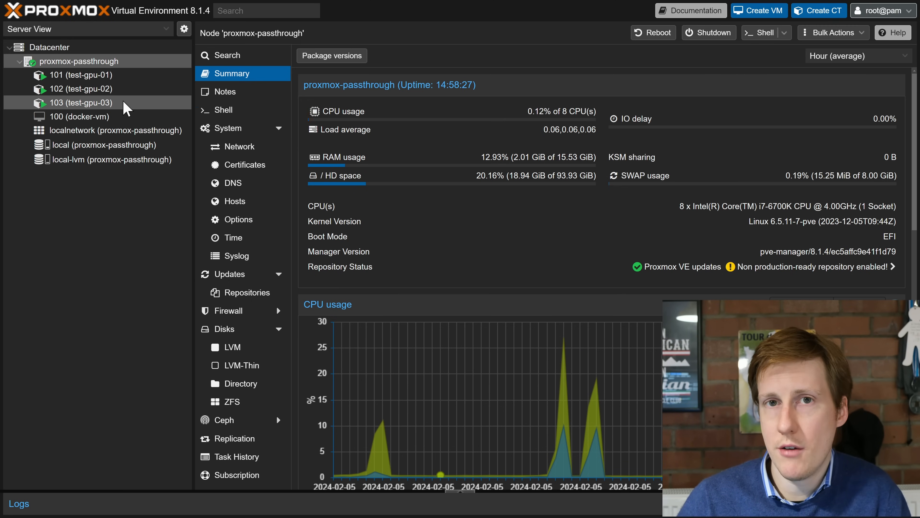
pyautogui.moveTo(132, 103)
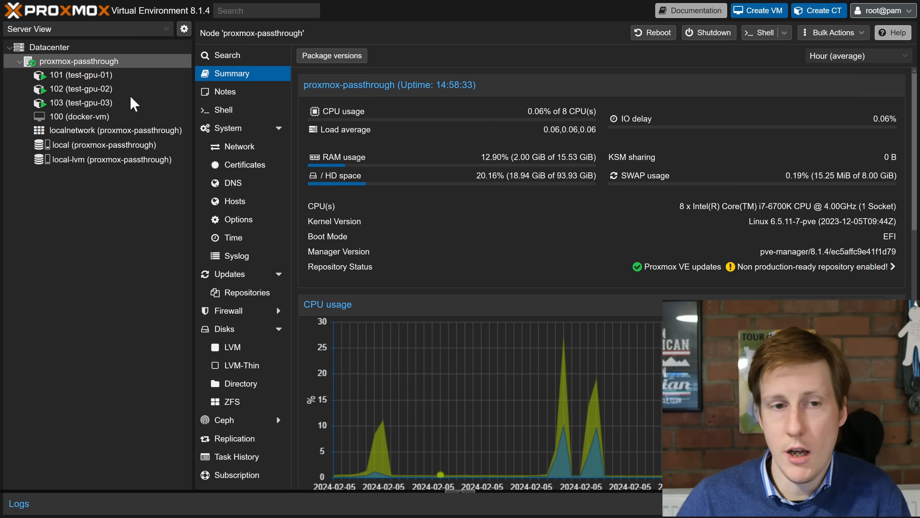
# Show container 103 (test-gpu-03) settings confirming it is an unprivileged container
pyautogui.click(81, 103)
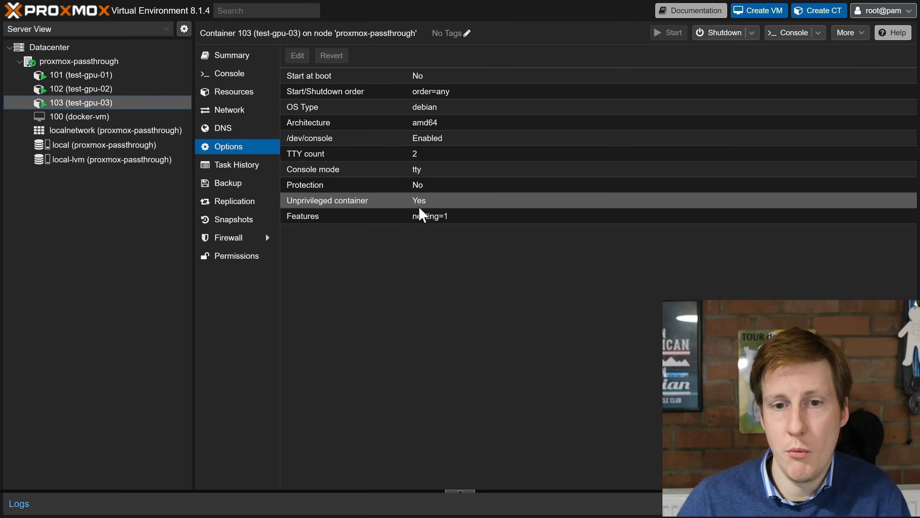
pyautogui.moveTo(449, 207)
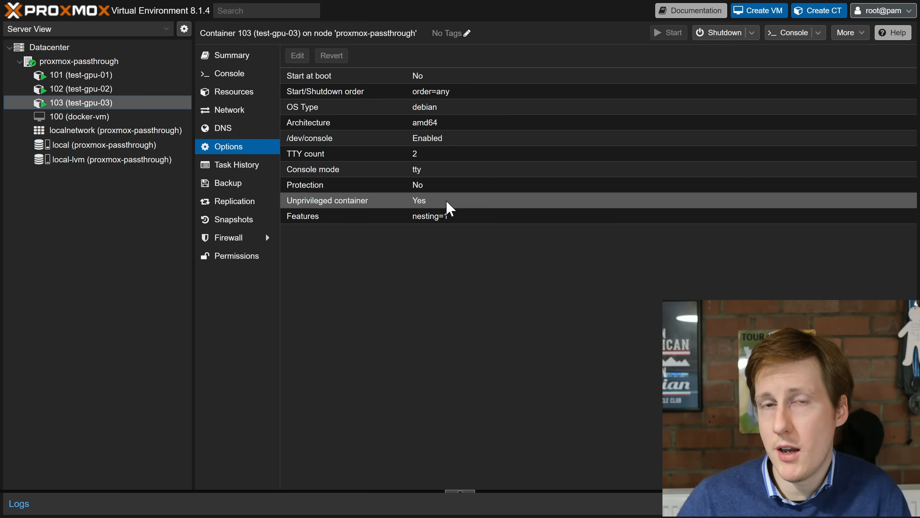
# List container 103's network interfaces and addresses with ip a in its console
pyautogui.click(229, 73)
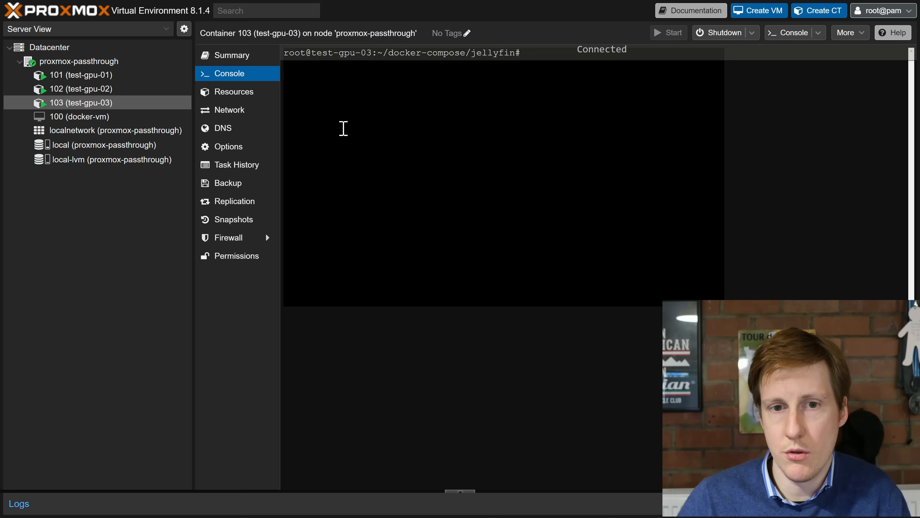
pyautogui.write('ip')
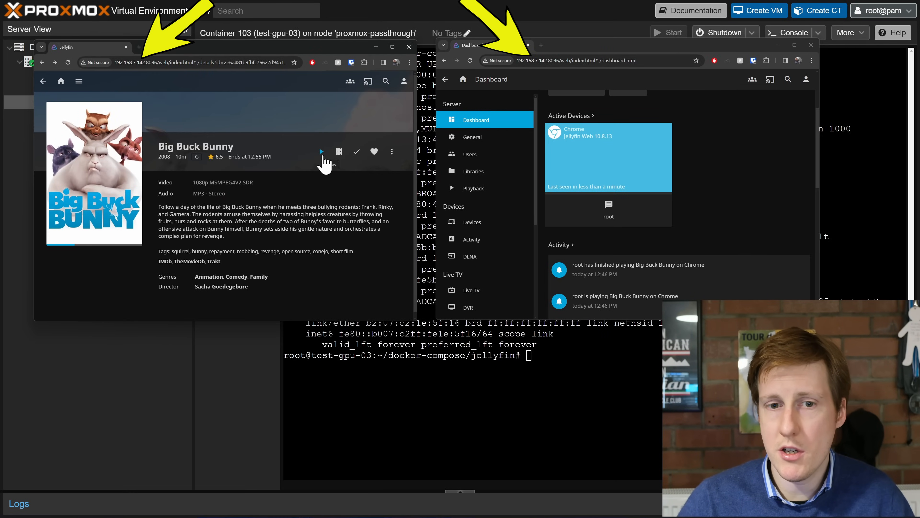
# Play Big Buck Bunny in Jellyfin and bring up its playback quality choices
pyautogui.click(321, 152)
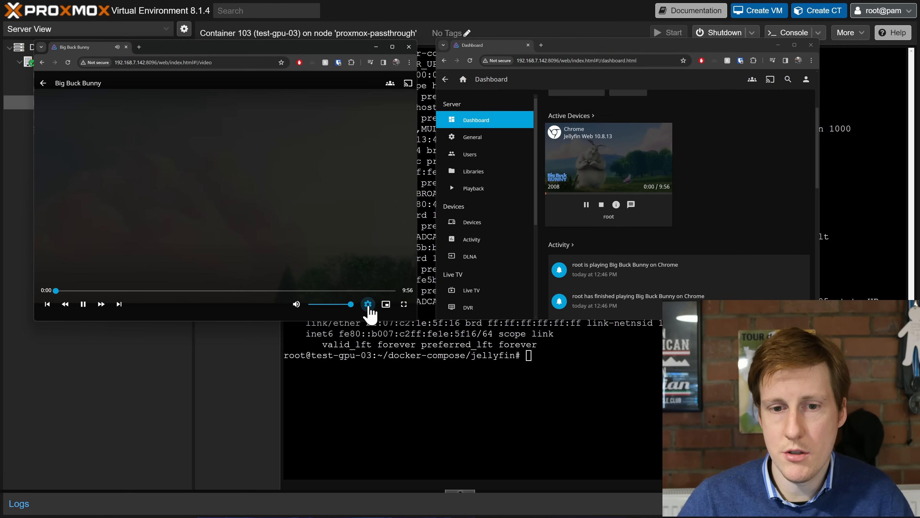
pyautogui.click(368, 303)
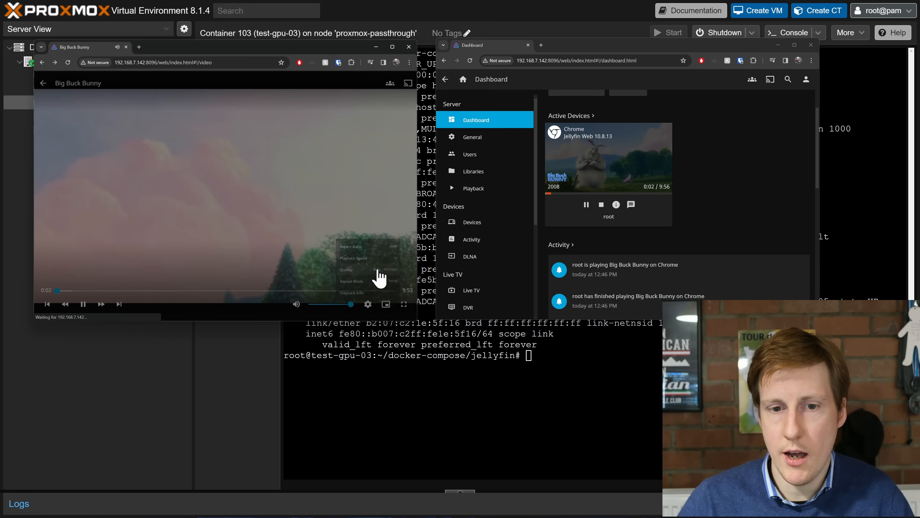
pyautogui.click(354, 269)
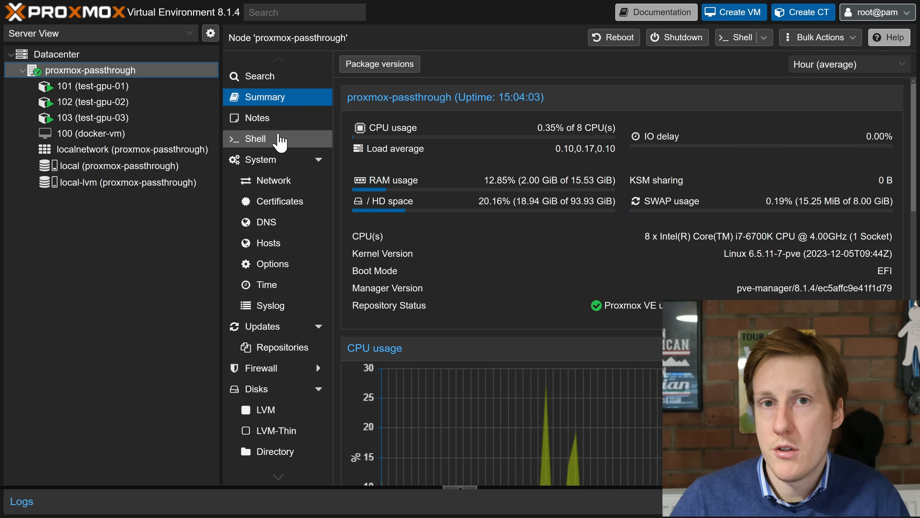
# Print /etc/group in the host shell, showing video as 44 and render as 104
pyautogui.click(255, 139)
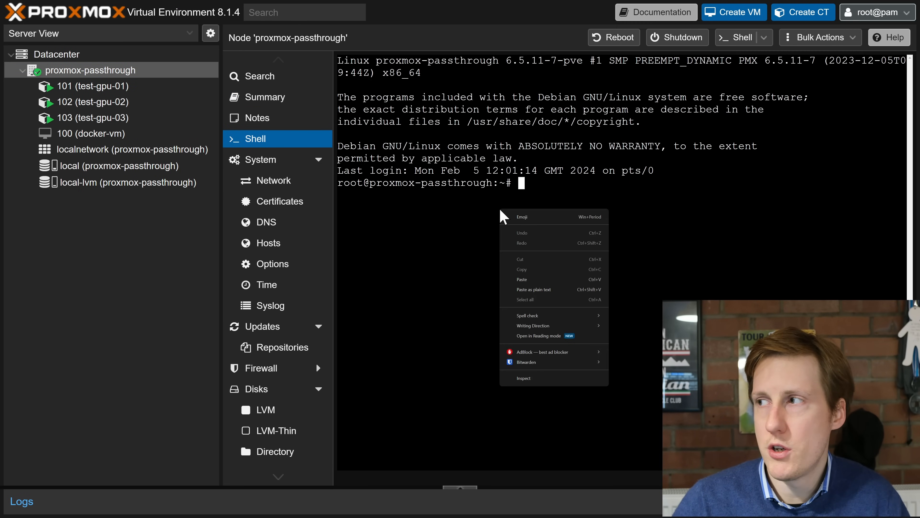
pyautogui.click(521, 279)
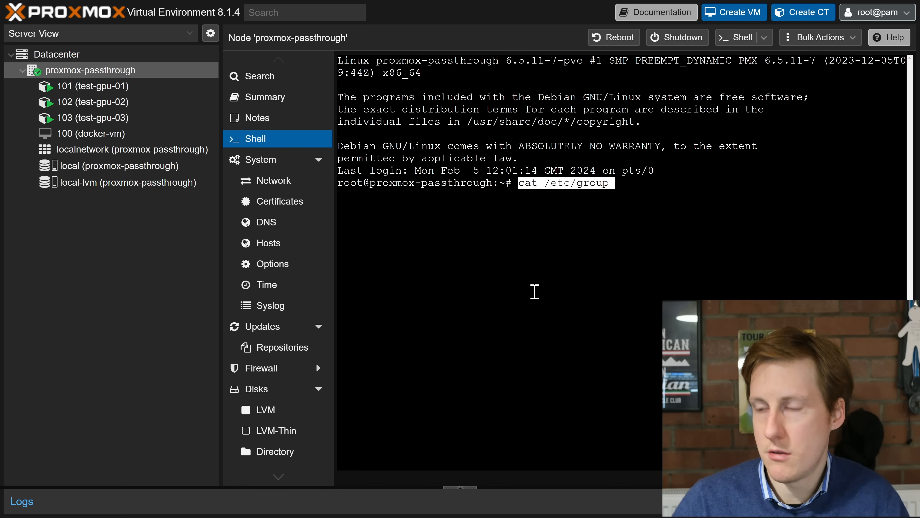
pyautogui.press('Return')
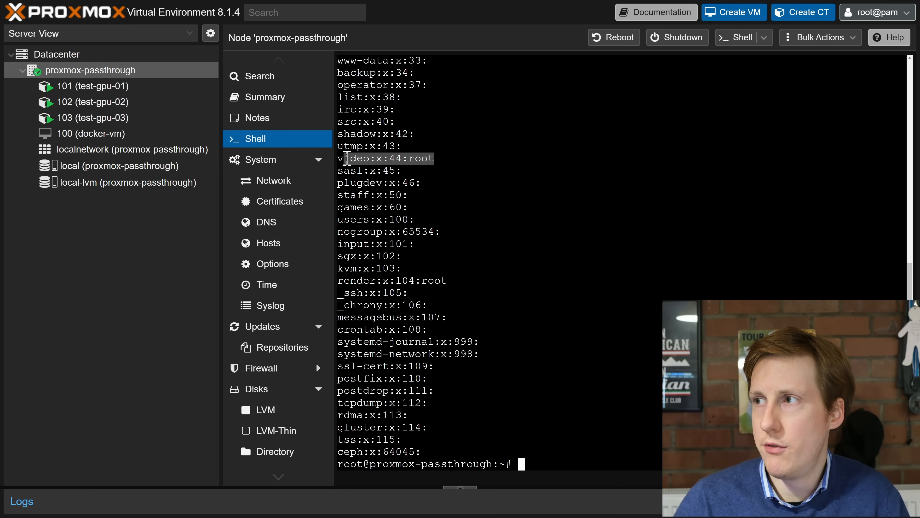
pyautogui.moveTo(447, 162)
pyautogui.write('nano /etc/subgid')
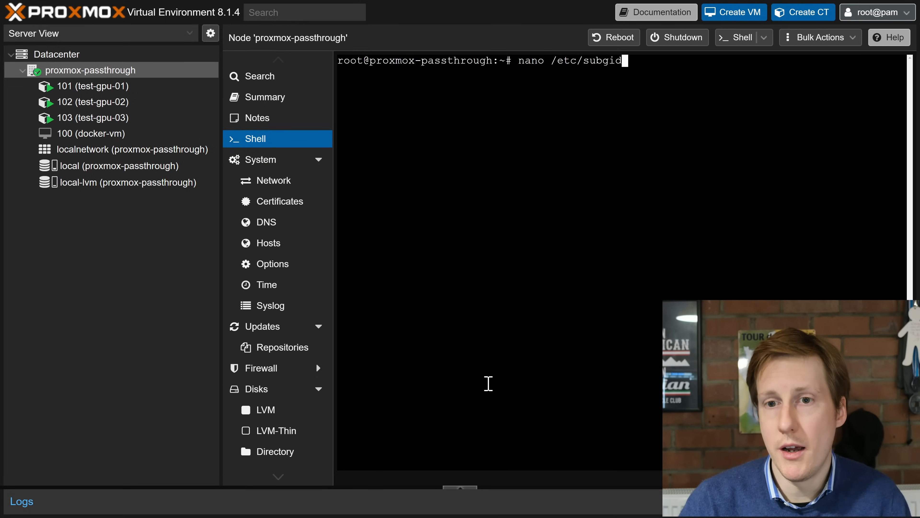
# Review /etc/subgid mapping root to groups 44 and 104 in nano, then exit the editor
pyautogui.press('Return')
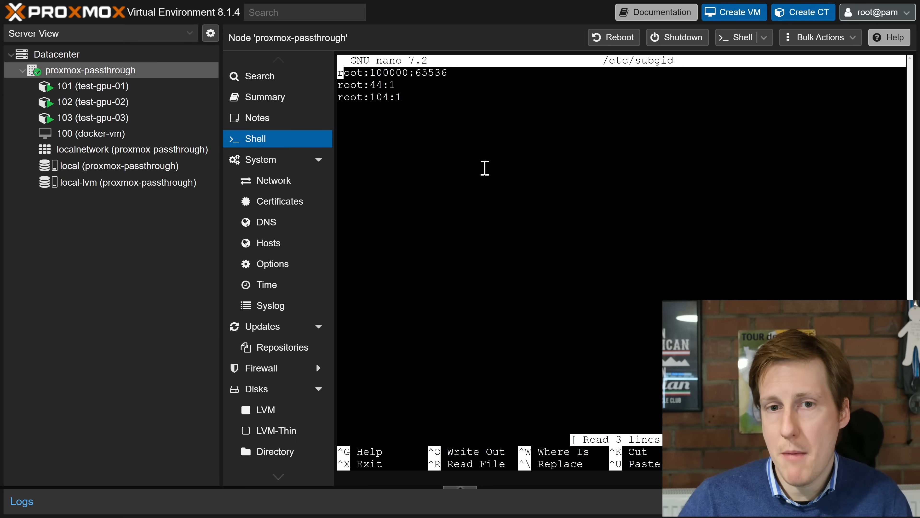
pyautogui.moveTo(457, 135)
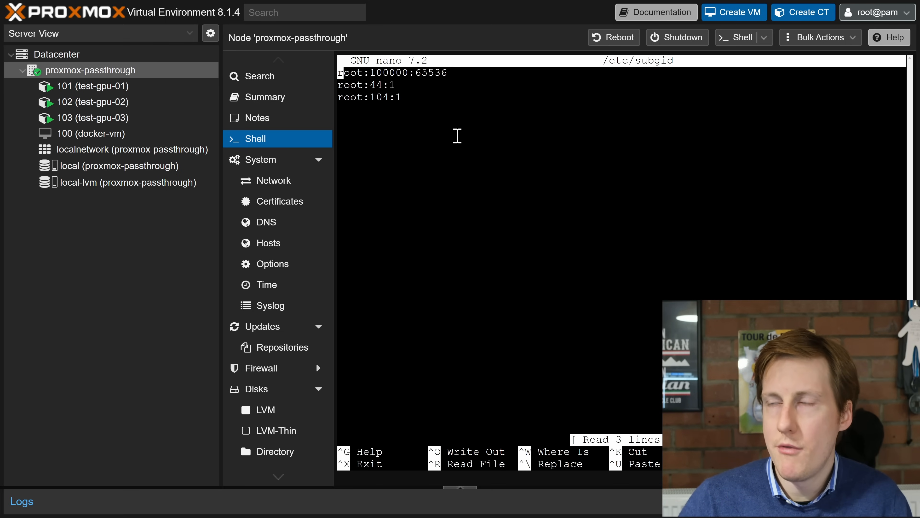
pyautogui.moveTo(426, 94)
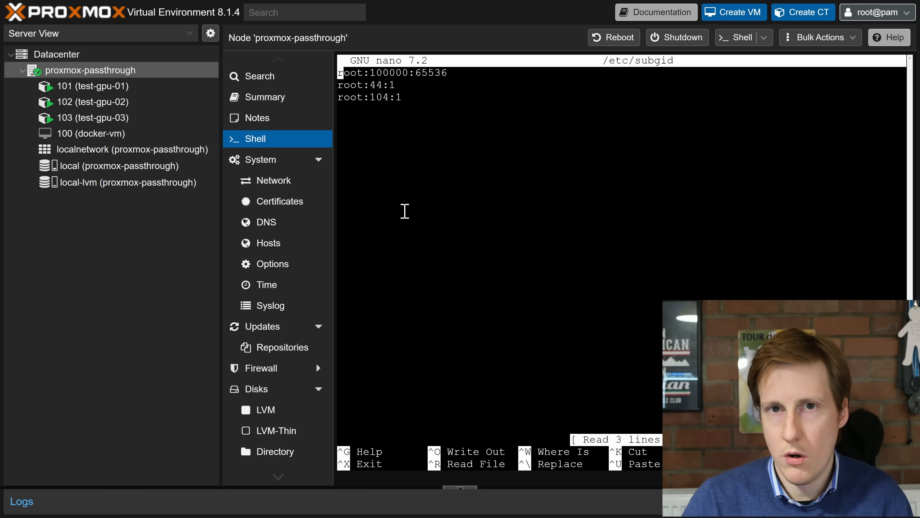
pyautogui.press('ctrl+x')
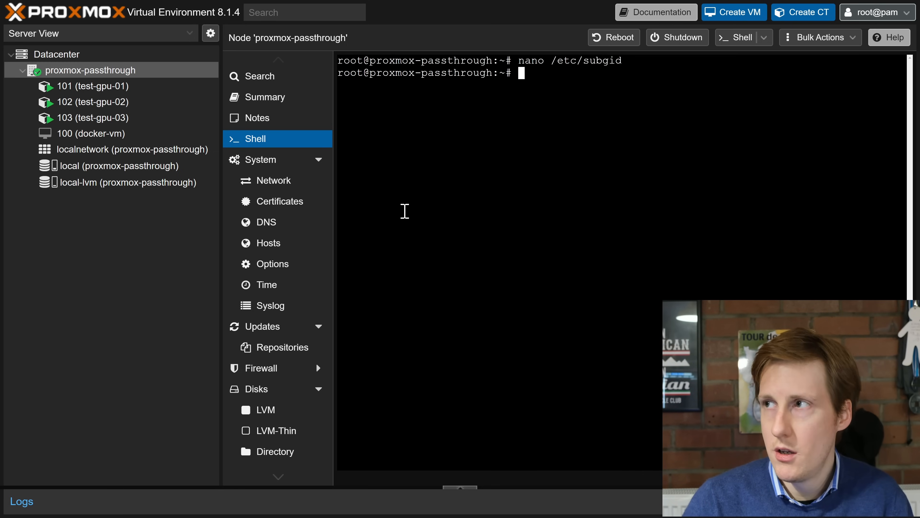
# Change into /etc/pve/lxc and list the container configs 101.conf, 102.conf and 103.conf
pyautogui.write('cd')
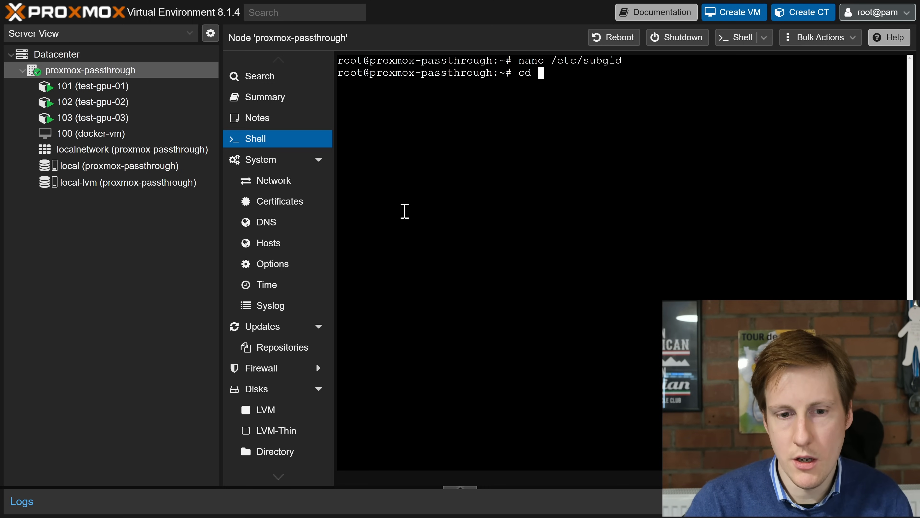
pyautogui.write('/etc/')
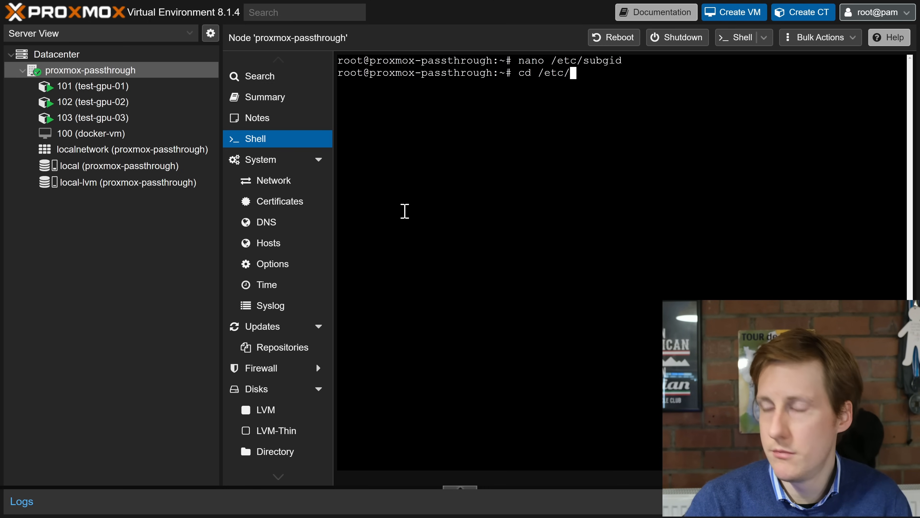
pyautogui.write('pve/')
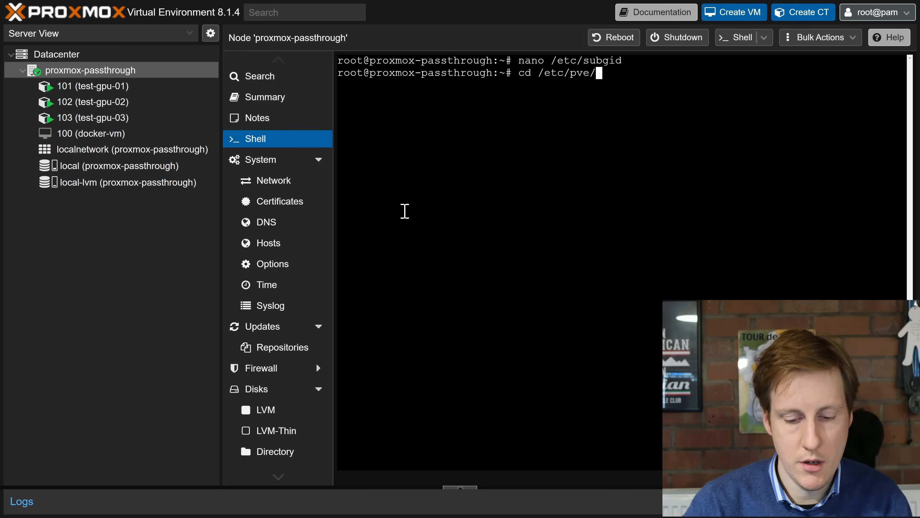
pyautogui.write('l')
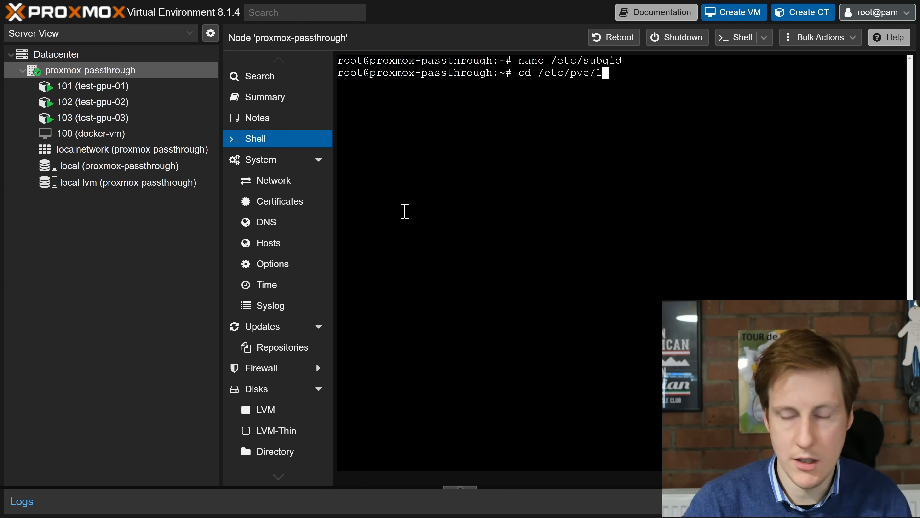
pyautogui.press('Return')
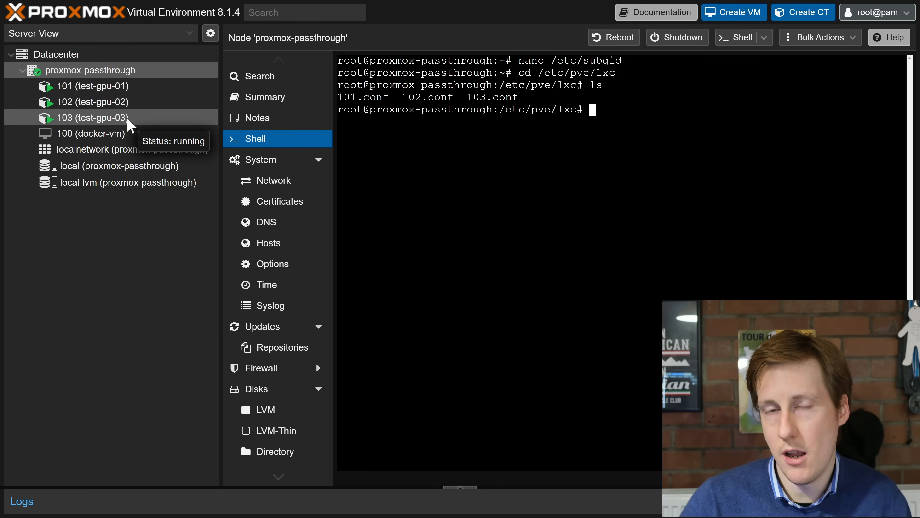
pyautogui.moveTo(625, 116)
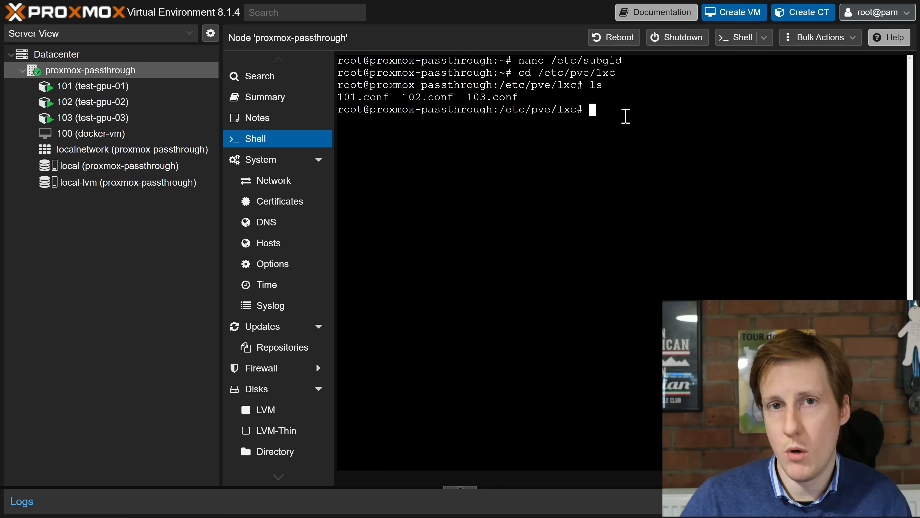
pyautogui.write('nano')
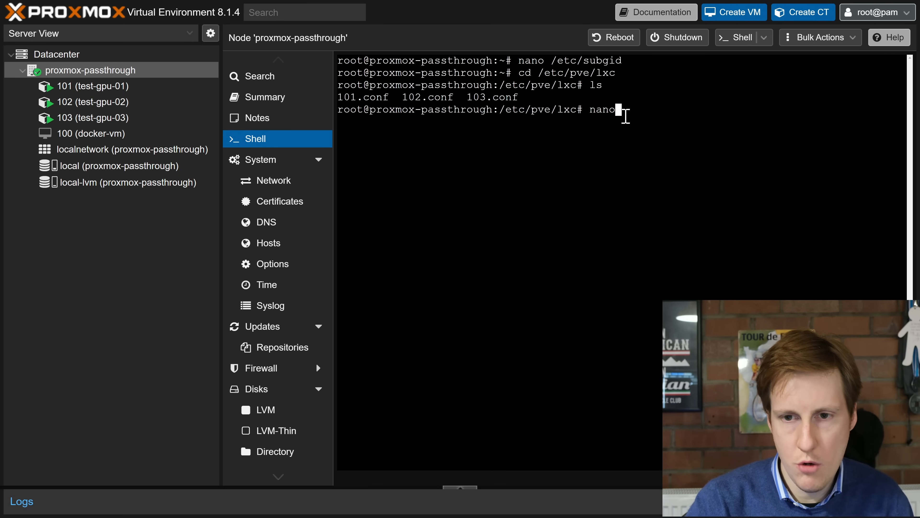
pyautogui.write('103.conf')
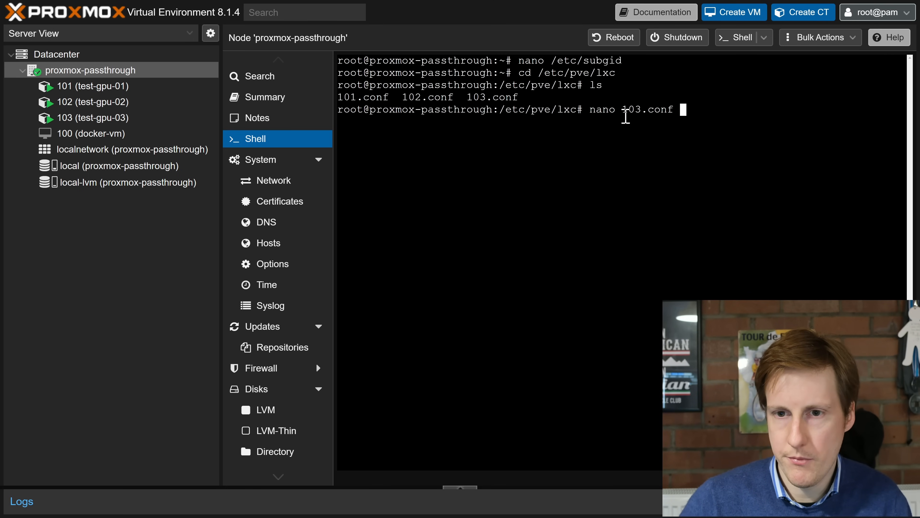
pyautogui.press('Return')
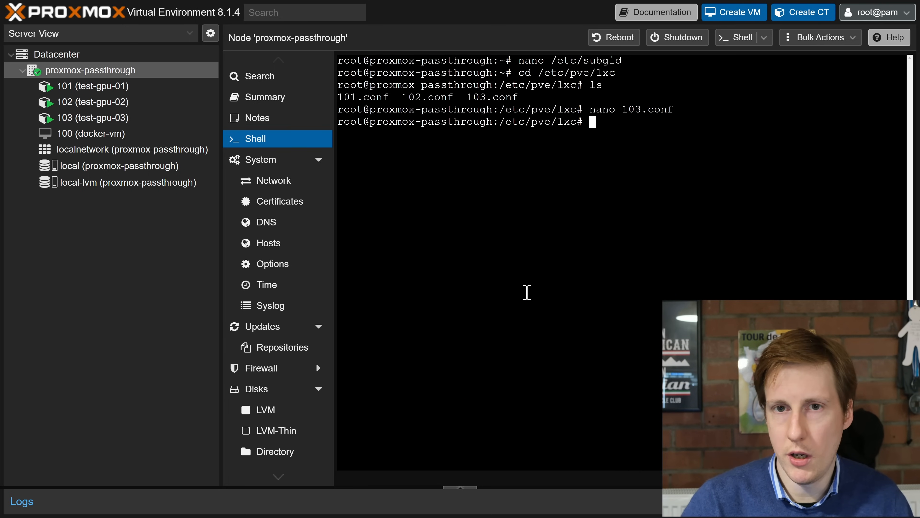
pyautogui.write('ls -l /dev/dri')
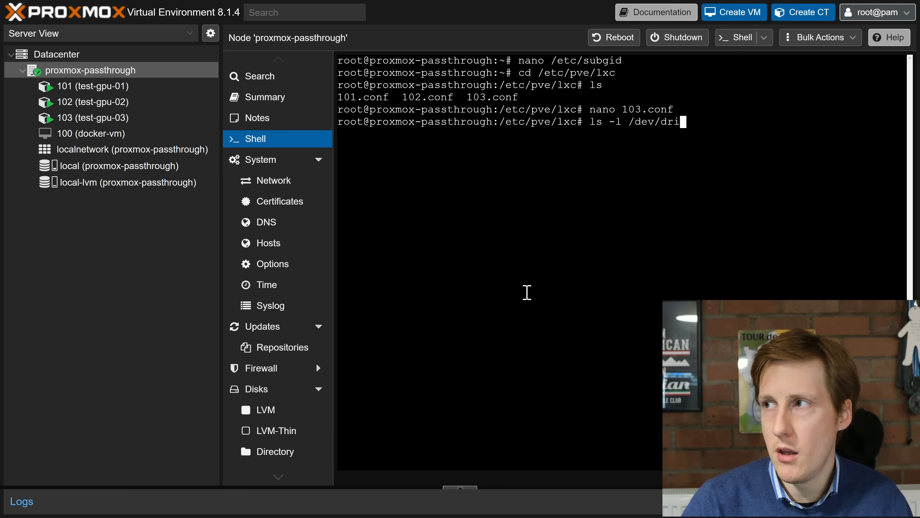
# List /dev/dri on the host, revealing card0, card1, renderD128 and renderD129
pyautogui.press('Return')
pyautogui.write('lspci')
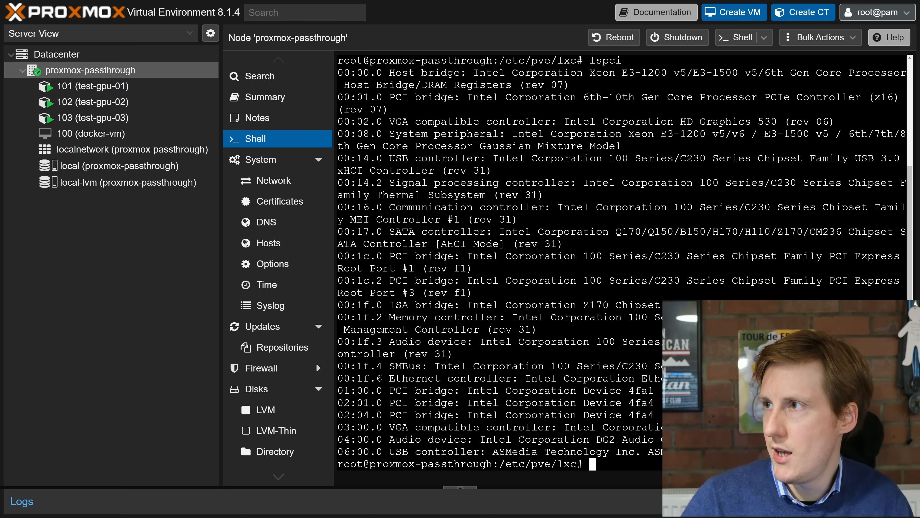
pyautogui.moveTo(626, 159)
pyautogui.write('ls -l /dev/dri')
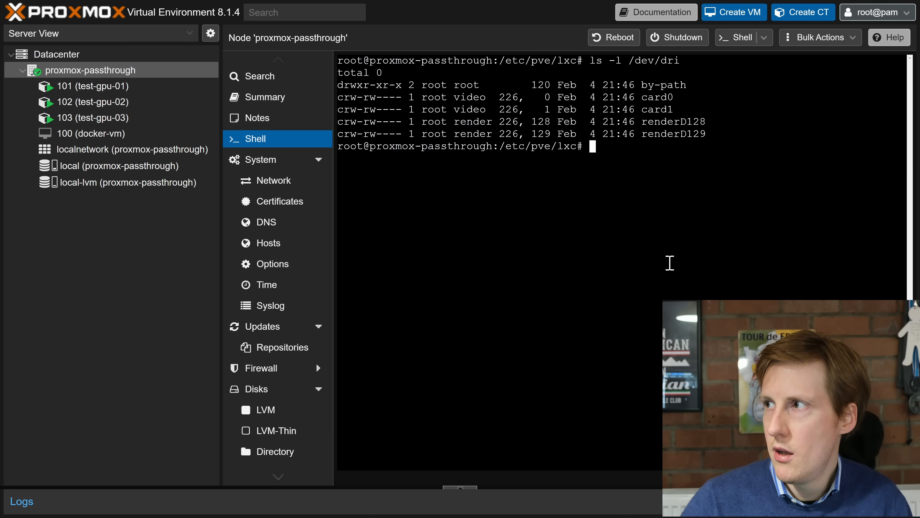
pyautogui.moveTo(541, 121)
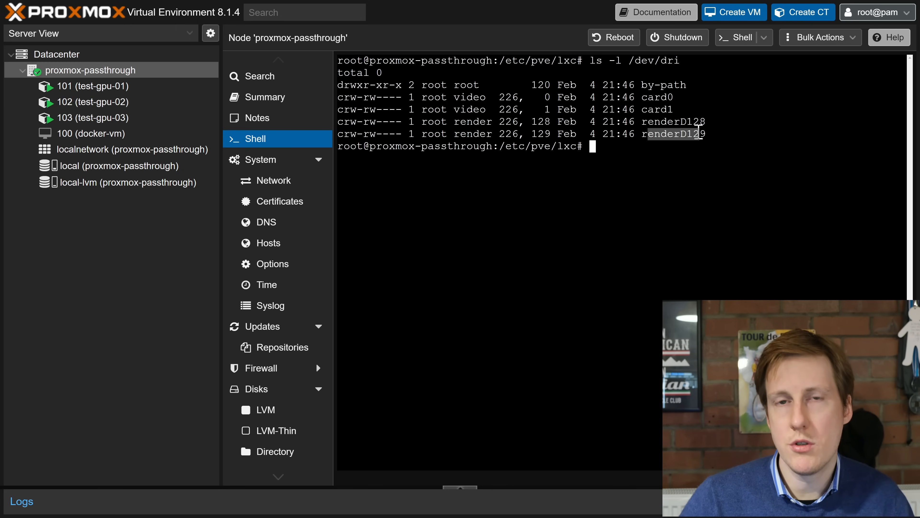
pyautogui.write('lspci')
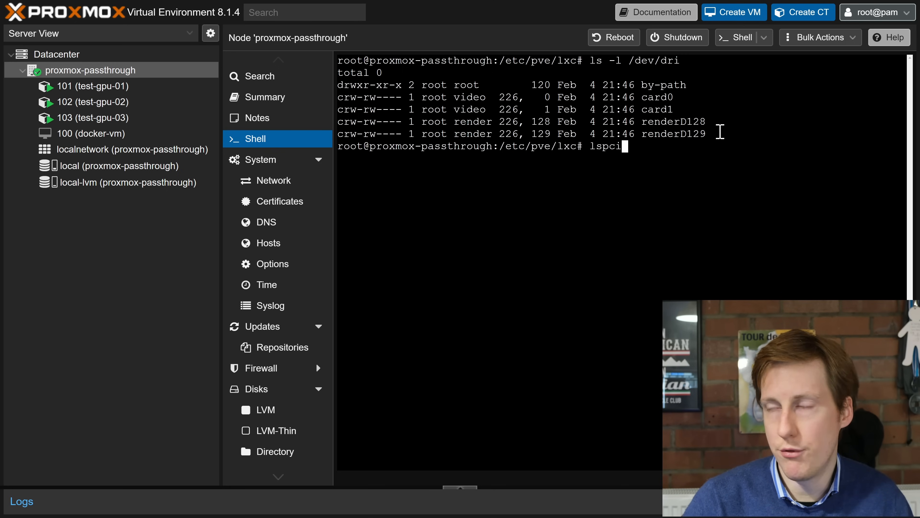
# View 103.conf in nano with its 226:129 cgroup rule, renderD129 bind mount and idmap lines
pyautogui.write('nano 103.conf')
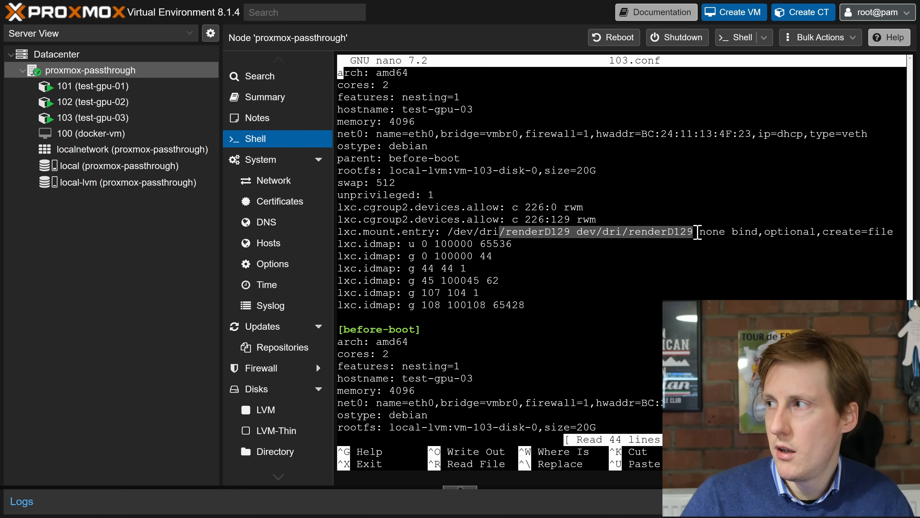
pyautogui.moveTo(555, 231)
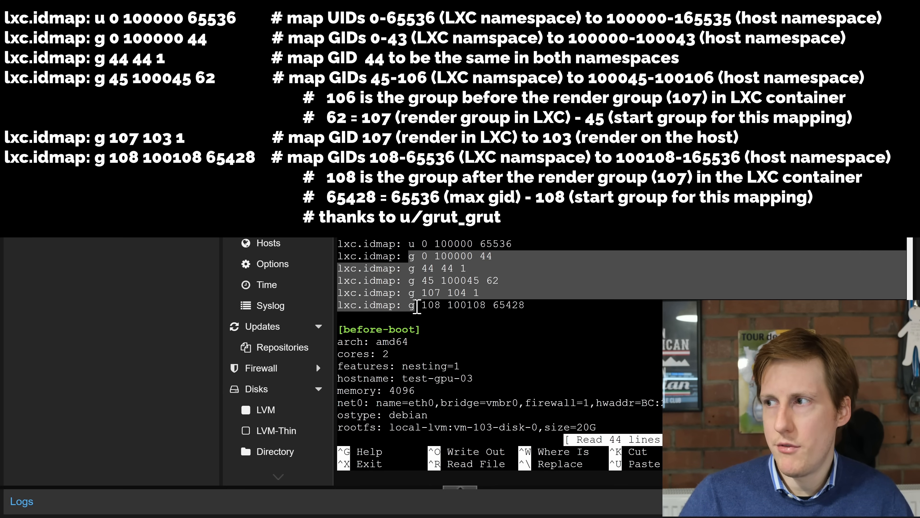
pyautogui.moveTo(426, 286)
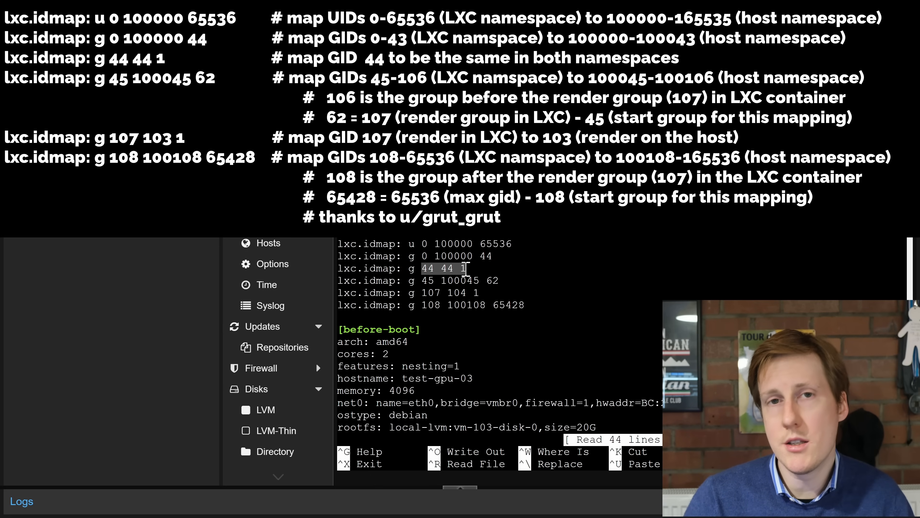
pyautogui.moveTo(418, 288)
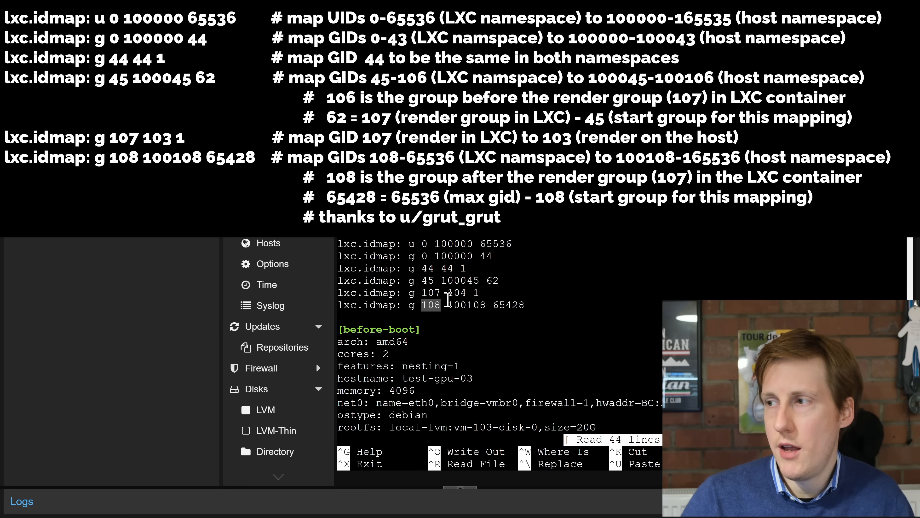
pyautogui.write('1')
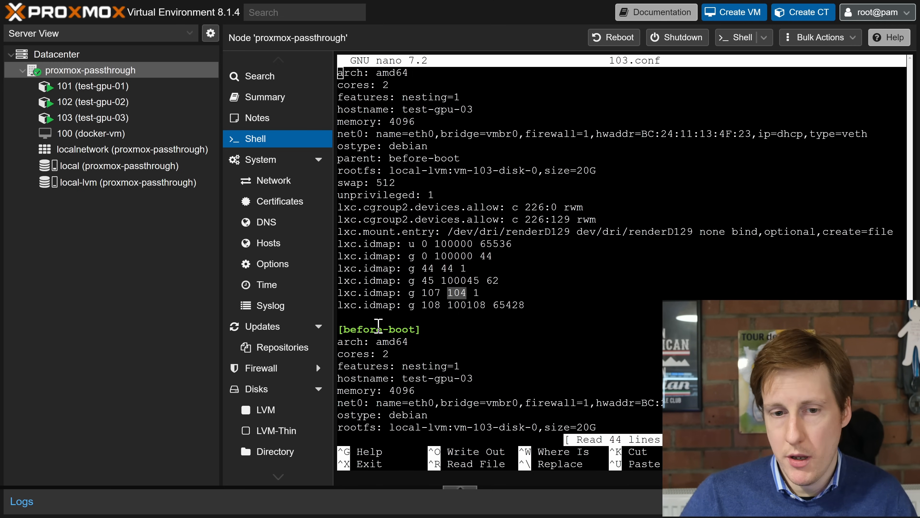
pyautogui.moveTo(427, 292)
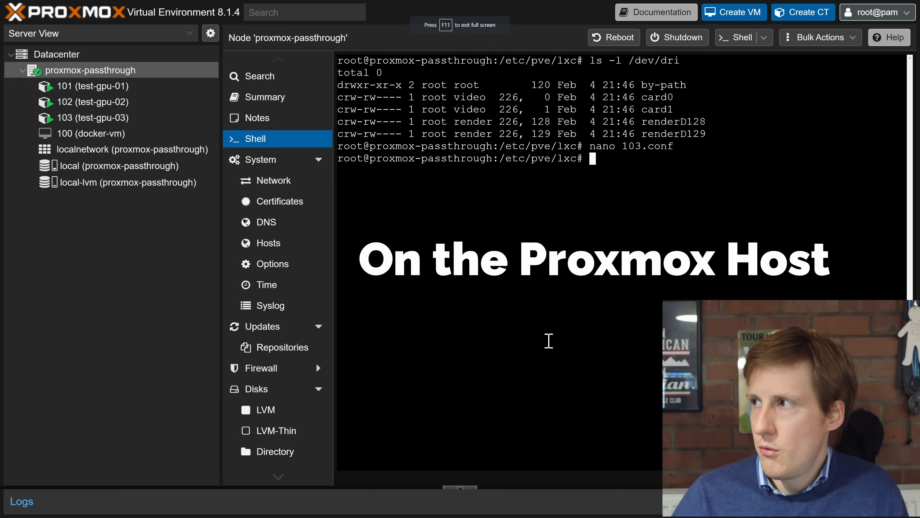
# Add root to the render and video groups with usermod -aG render,video root
pyautogui.write('usermod -aG render,video root')
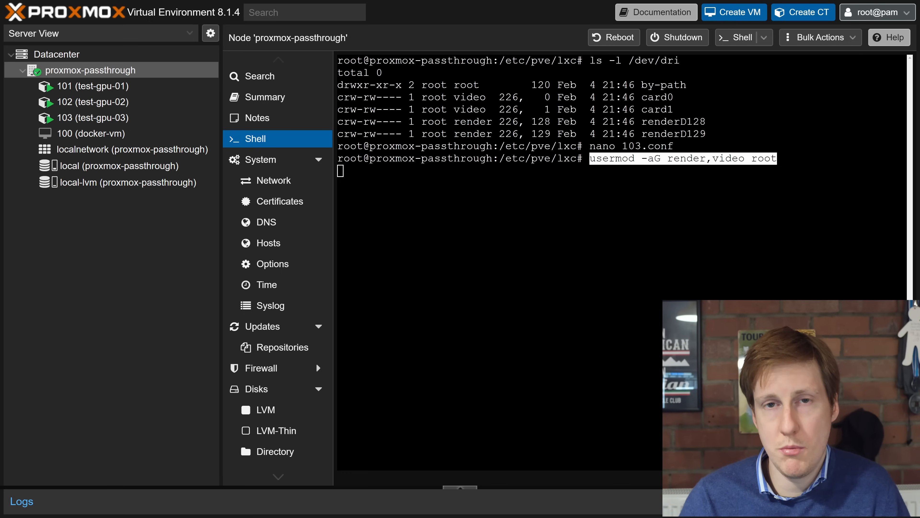
pyautogui.moveTo(803, 12)
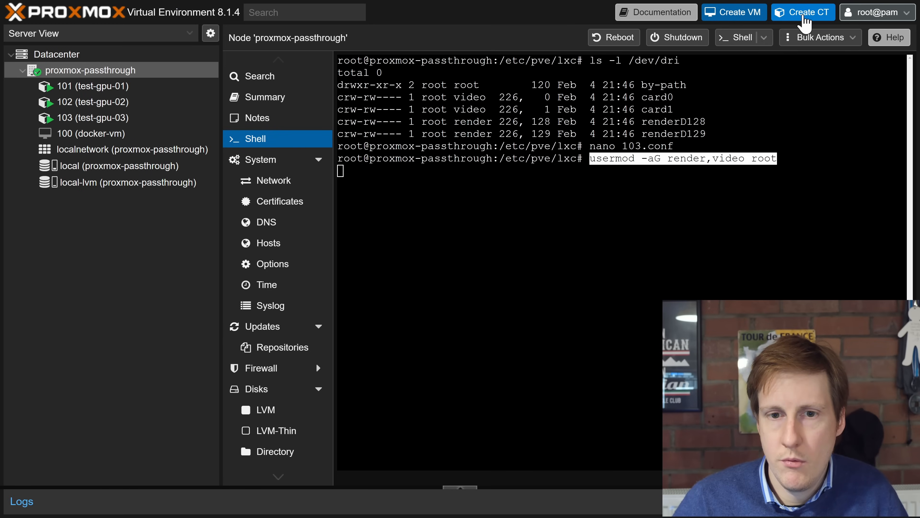
# Start container 104 in the Create CT wizard with hostname test-gpu-04 and a root password
pyautogui.click(802, 12)
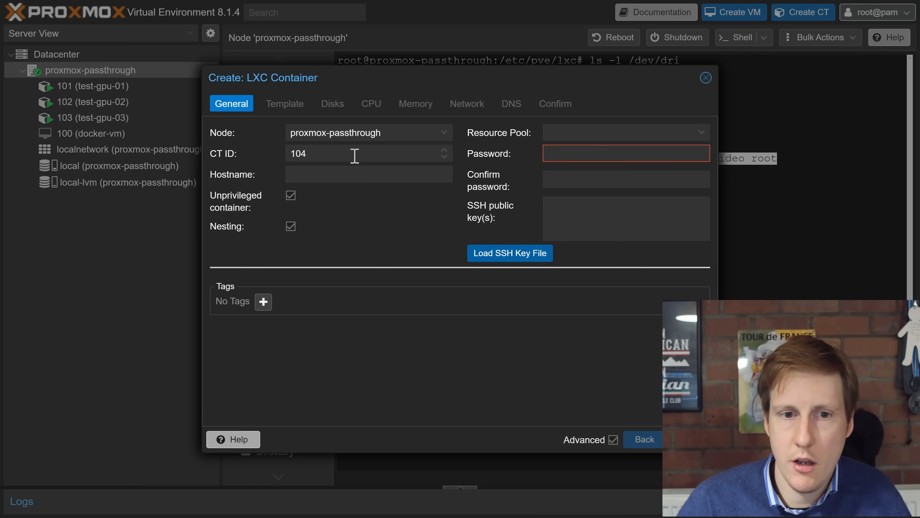
pyautogui.write('test')
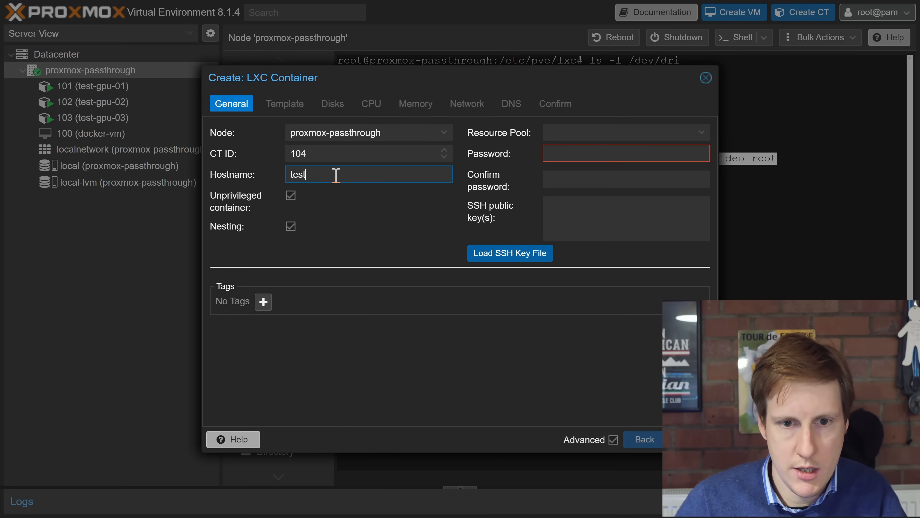
pyautogui.write('-gpu')
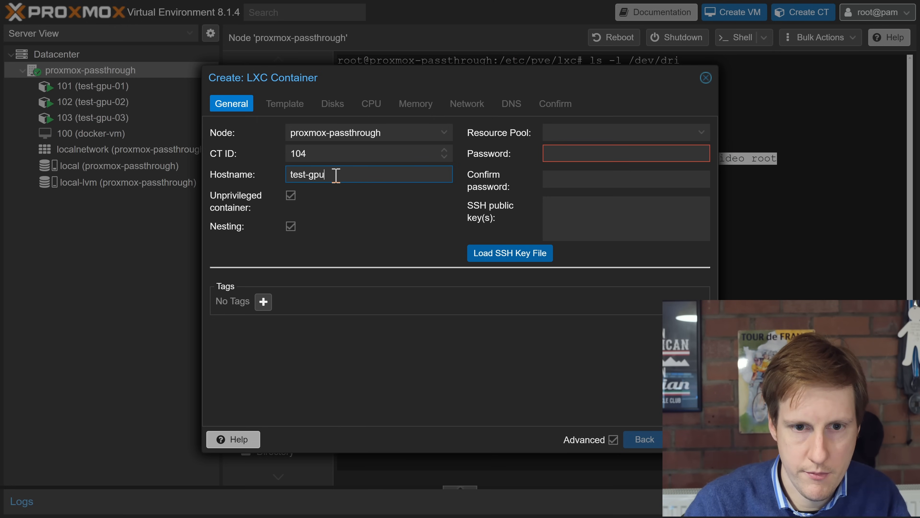
pyautogui.write('-04')
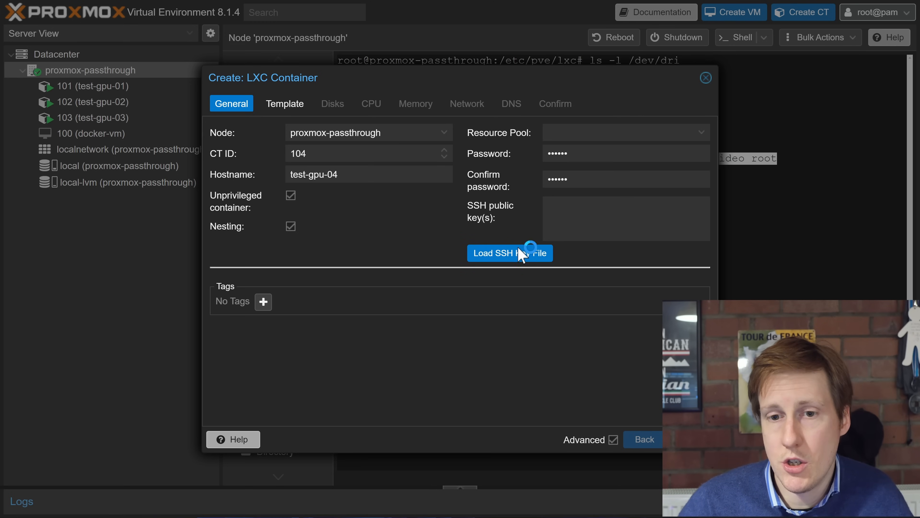
pyautogui.click(285, 103)
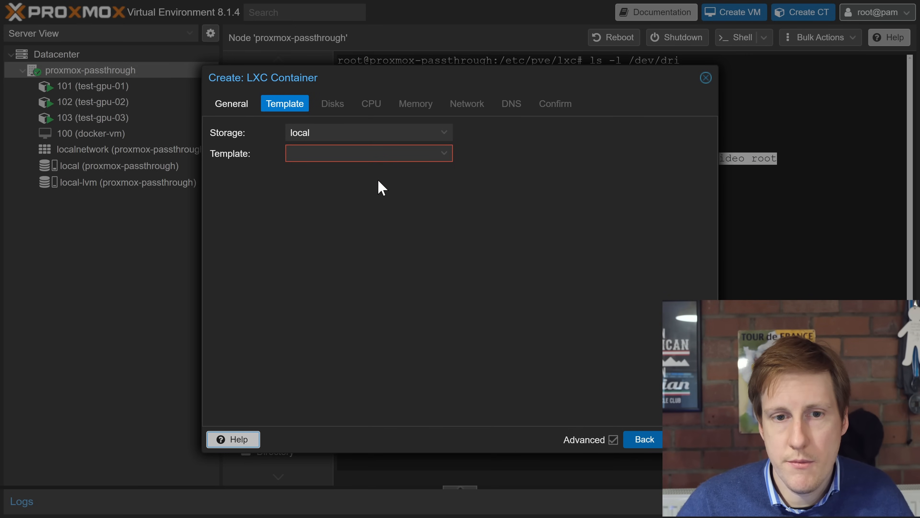
# Choose the debian-12-standard_12.2-1_amd64.tar.zst template from local storage for container 104
pyautogui.click(368, 153)
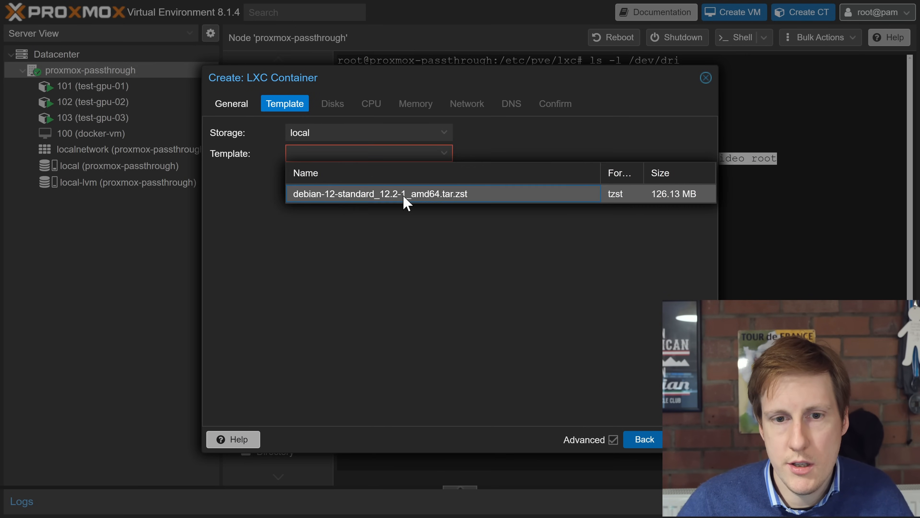
pyautogui.click(382, 193)
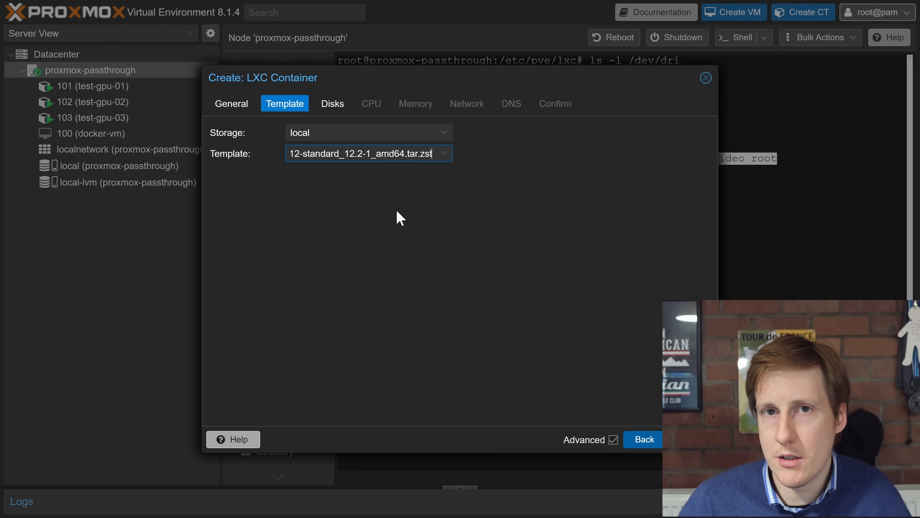
pyautogui.moveTo(413, 220)
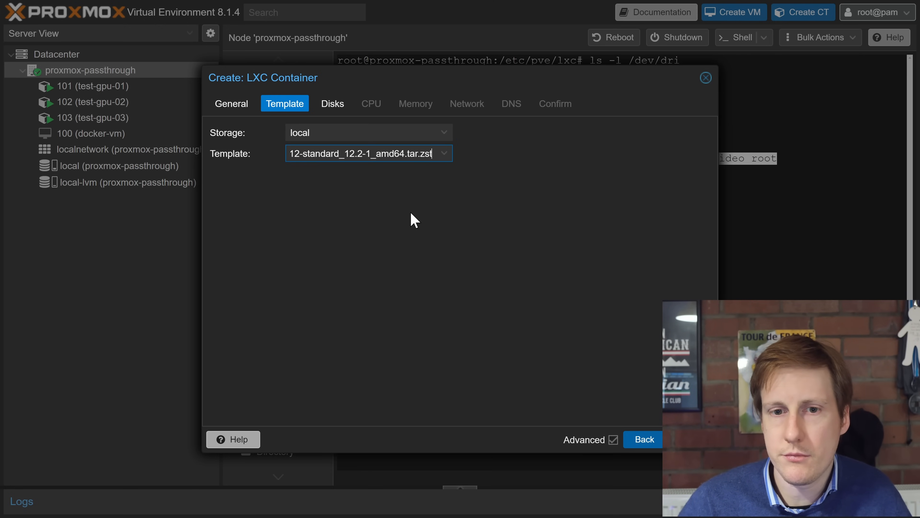
pyautogui.click(332, 103)
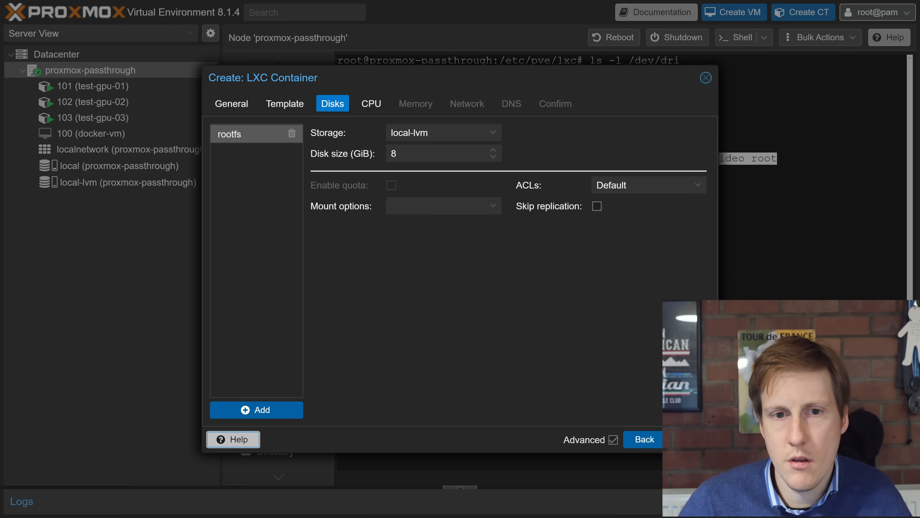
# Set a 20 GiB root disk, 2 cores with a CPU limit, 3000 MiB memory, 512 MiB swap and DHCP IPv4
pyautogui.click(437, 154)
pyautogui.write('20')
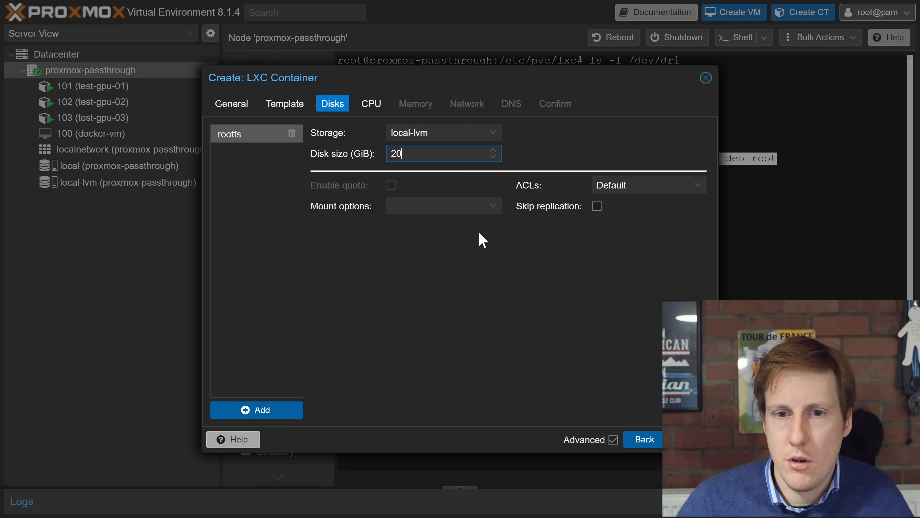
pyautogui.click(371, 103)
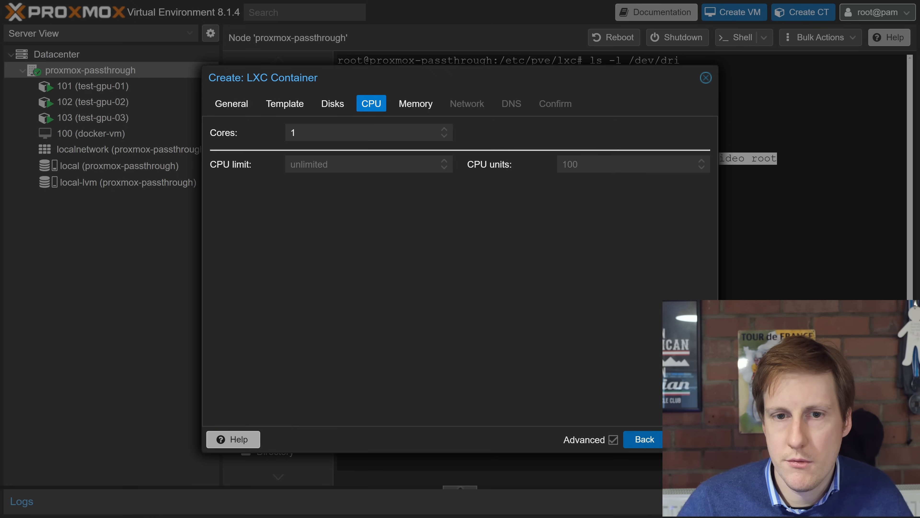
pyautogui.click(368, 133)
pyautogui.write('2')
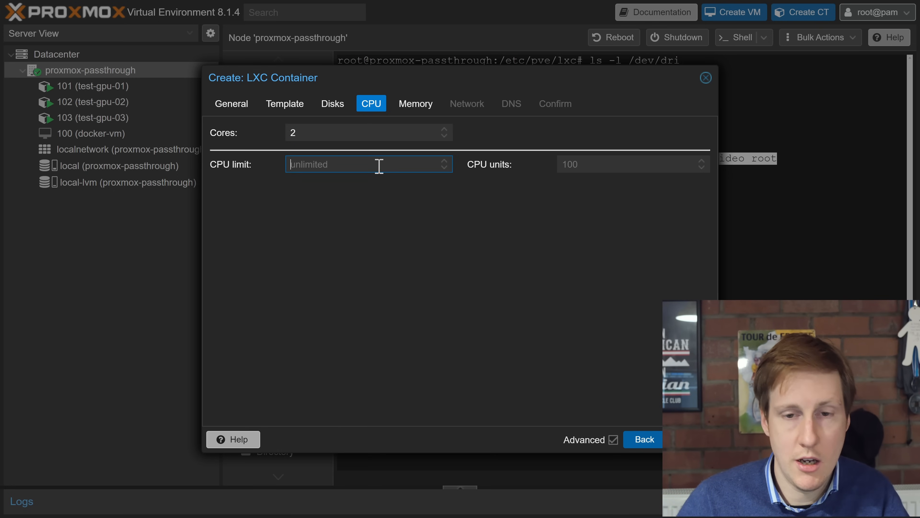
pyautogui.click(416, 104)
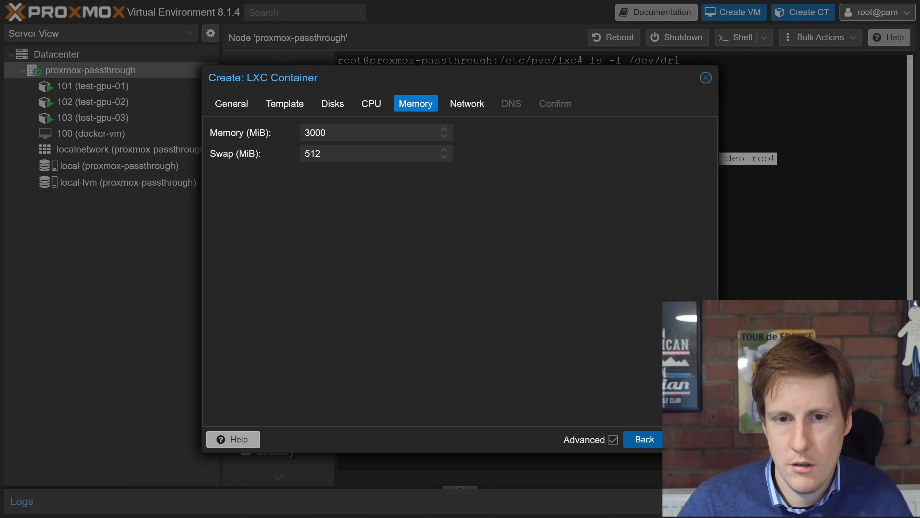
pyautogui.click(466, 104)
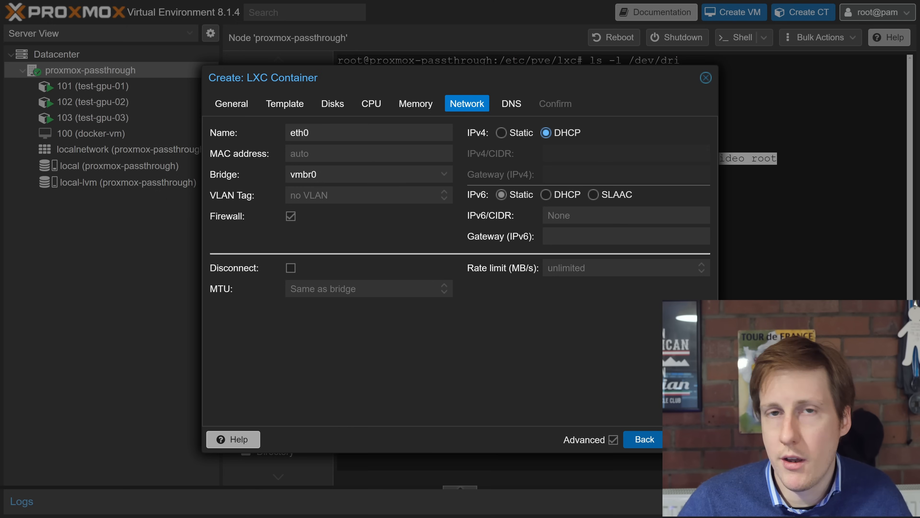
pyautogui.click(511, 104)
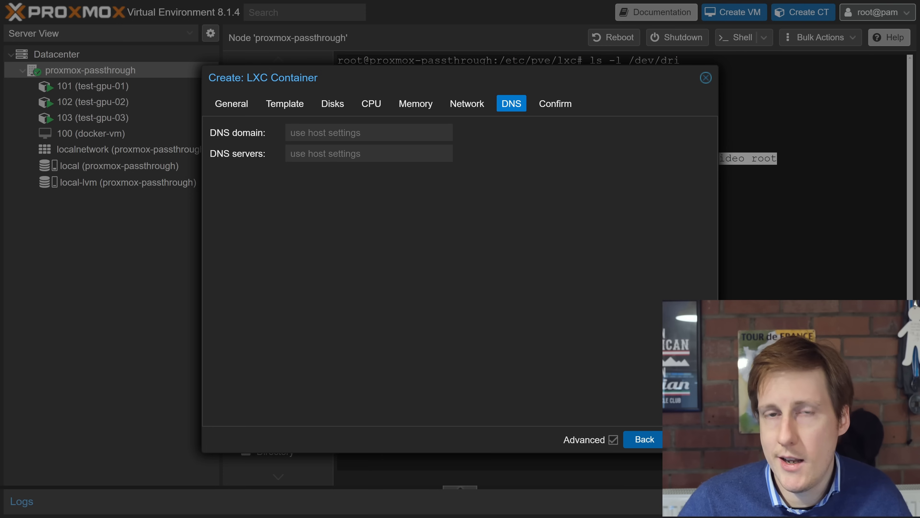
pyautogui.click(554, 103)
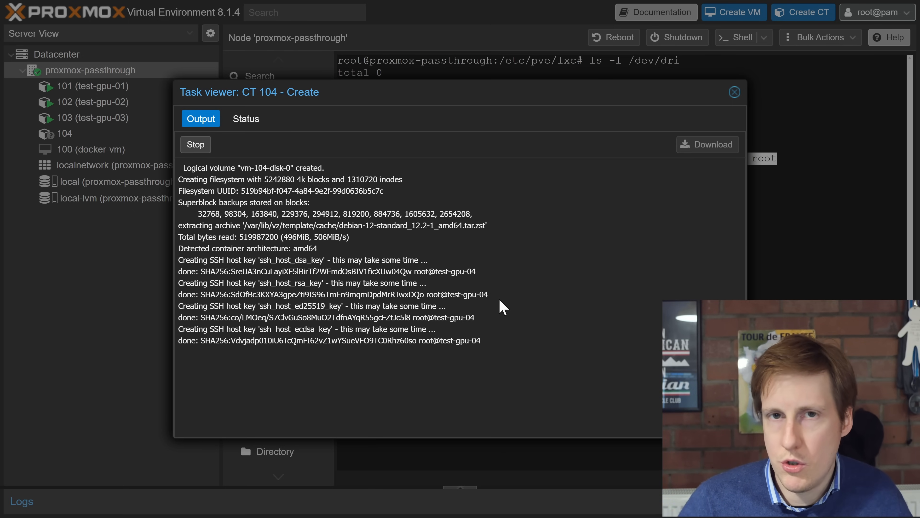
# Finish creating CT 104 and dismiss the creation task log
pyautogui.click(734, 92)
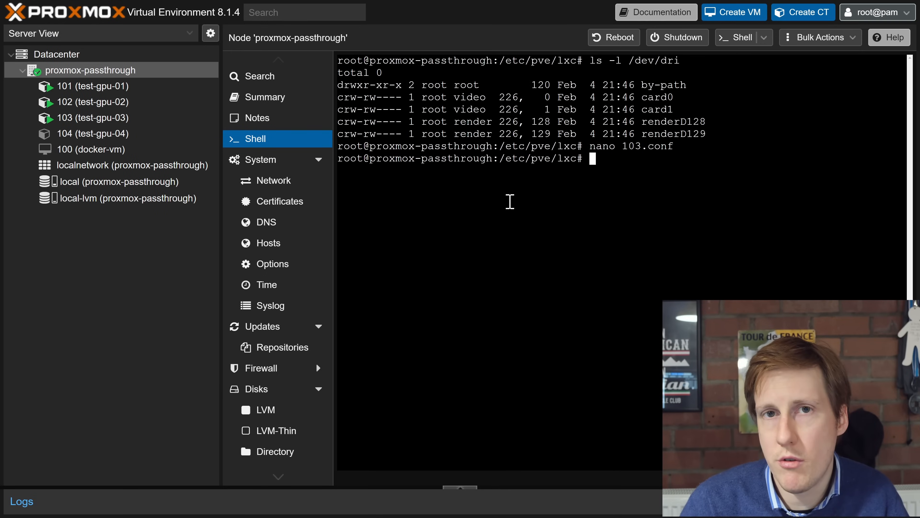
# Edit 104.conf in nano to add renderD129 cgroup2 rules, the bind mount.entry and idmap lines, then save
pyautogui.write('ls')
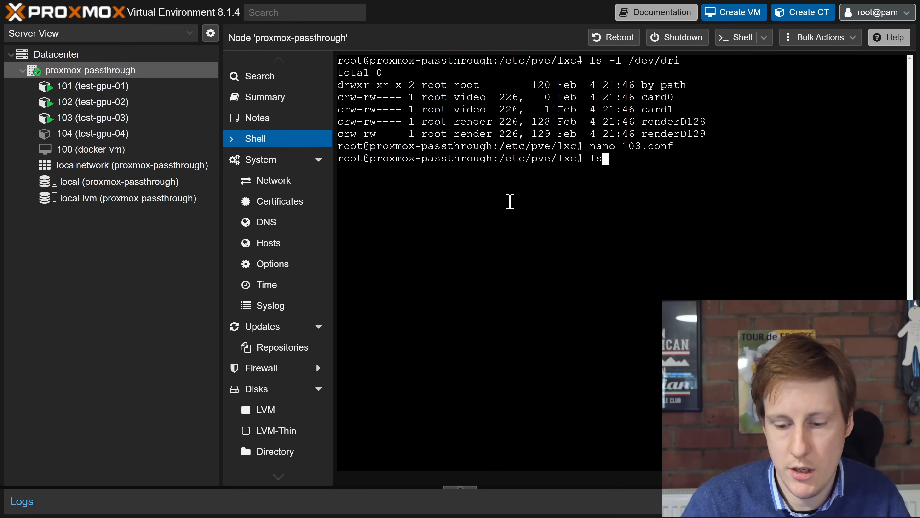
pyautogui.press('Return')
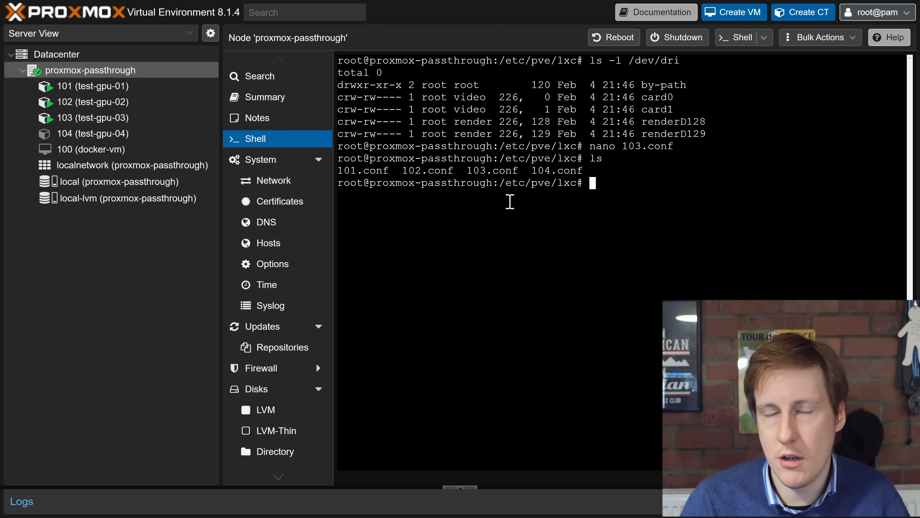
pyautogui.write('nano 104.conf')
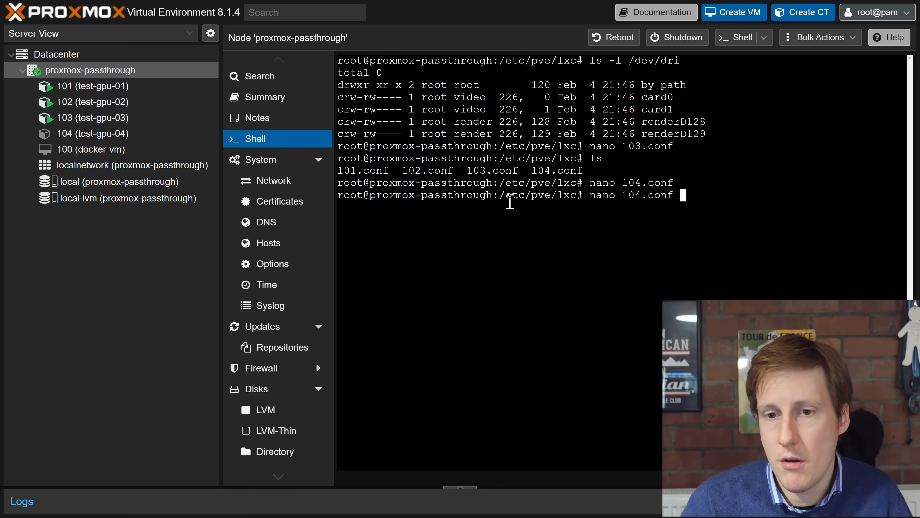
pyautogui.press('Return')
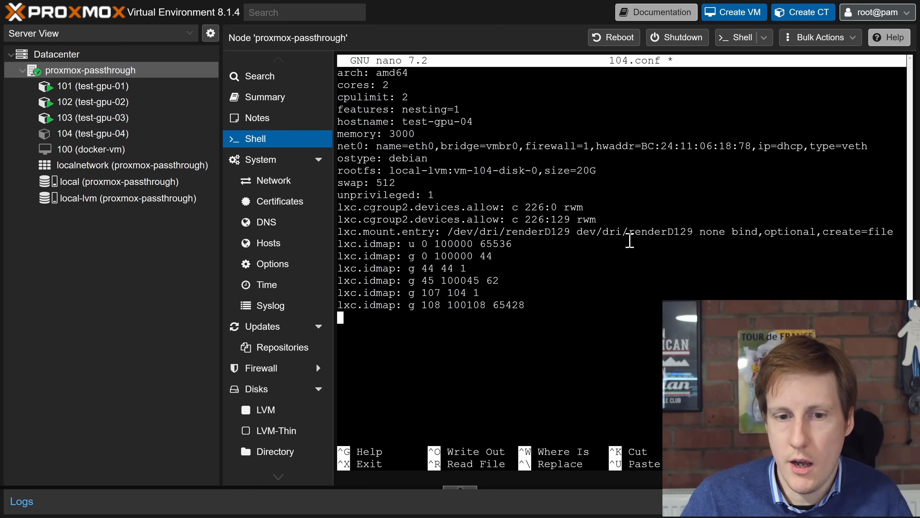
pyautogui.press('ctrl+o')
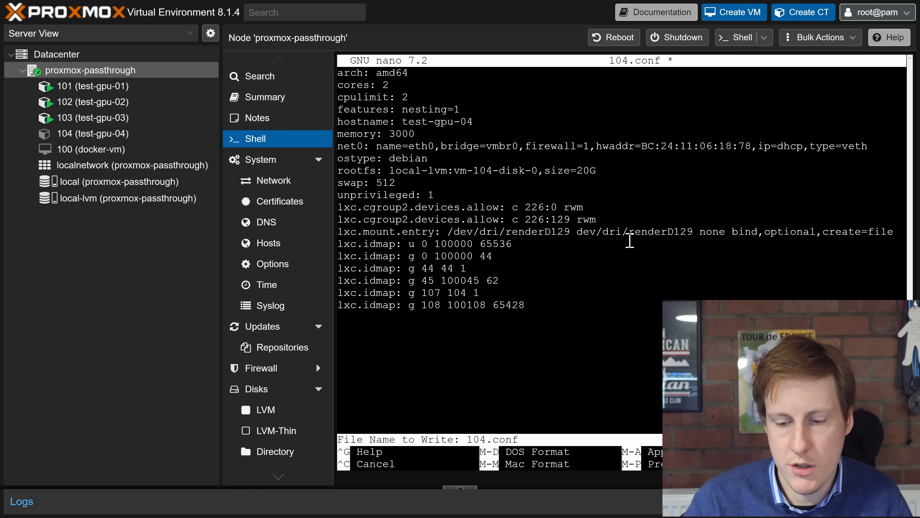
pyautogui.press('Return')
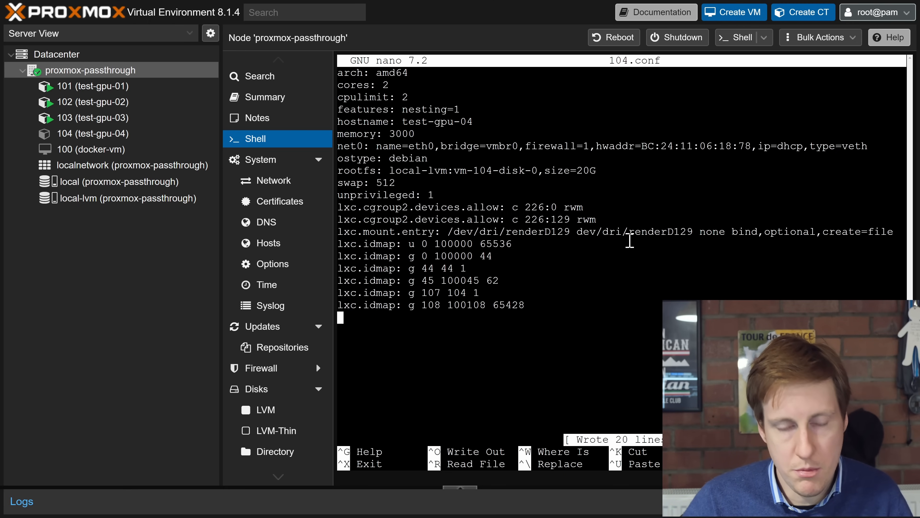
pyautogui.press('ctrl+x')
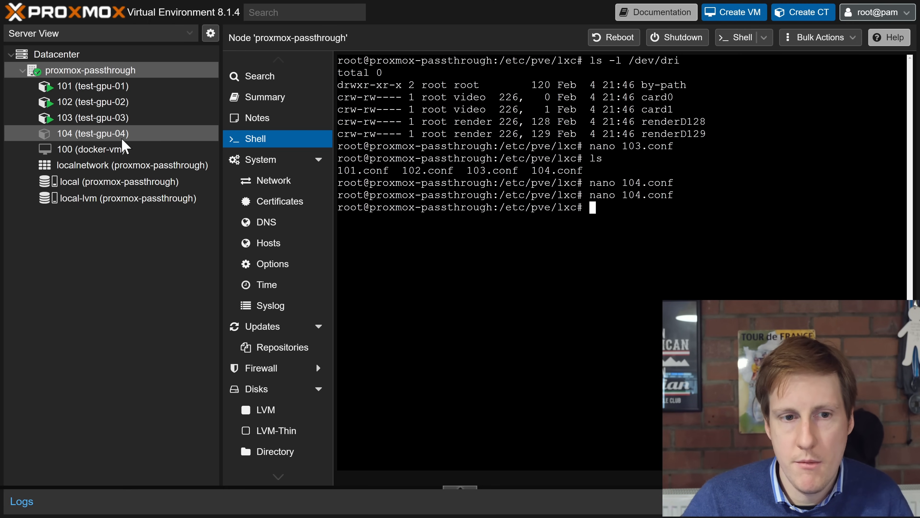
# Log into container 104's console as root to check /dev/dri for renderD129
pyautogui.click(92, 133)
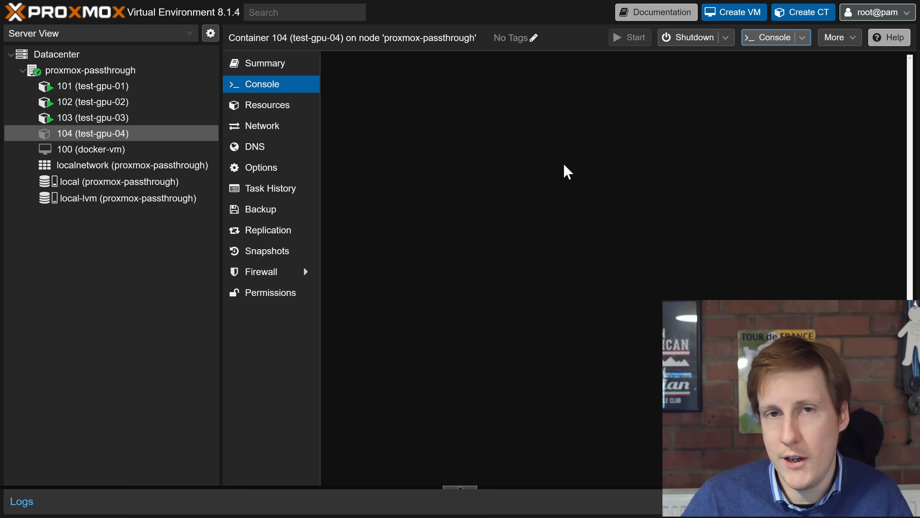
pyautogui.click(565, 164)
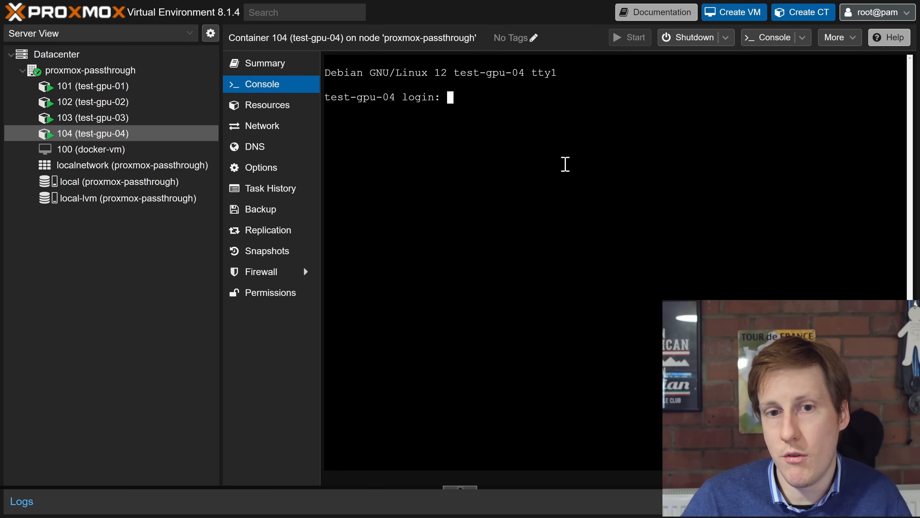
pyautogui.write('root')
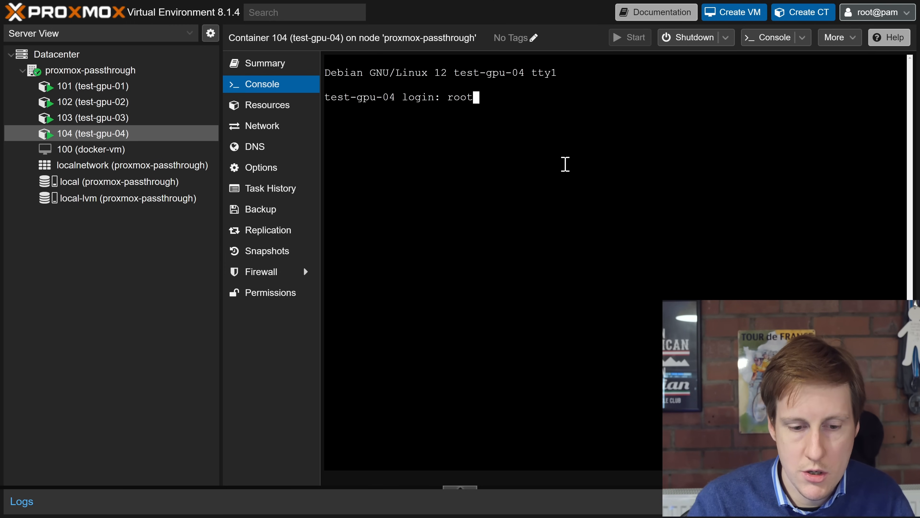
pyautogui.press('Return')
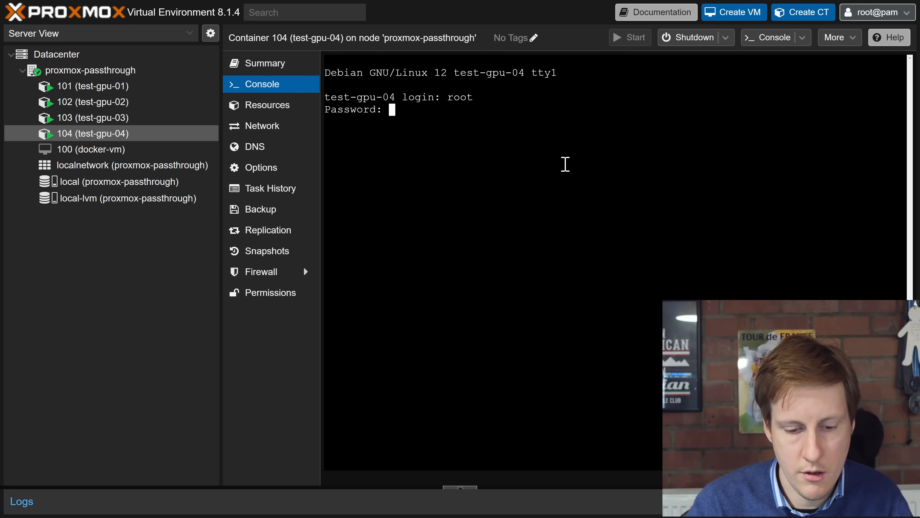
pyautogui.press('Return')
pyautogui.write('ls -l /dev/dri')
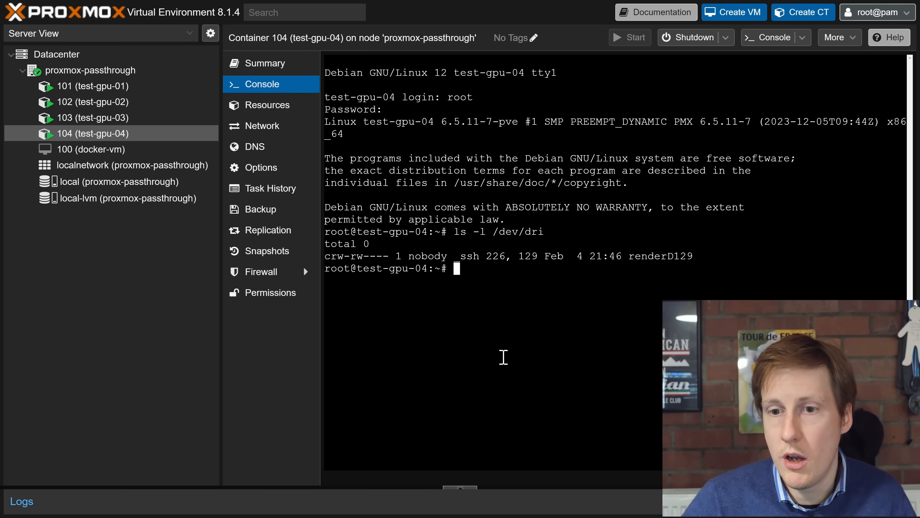
pyautogui.moveTo(499, 366)
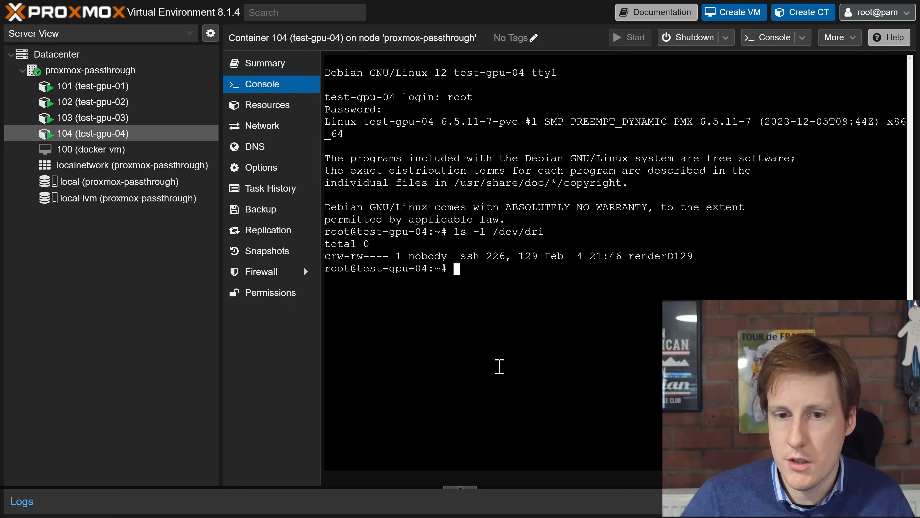
pyautogui.moveTo(675, 260)
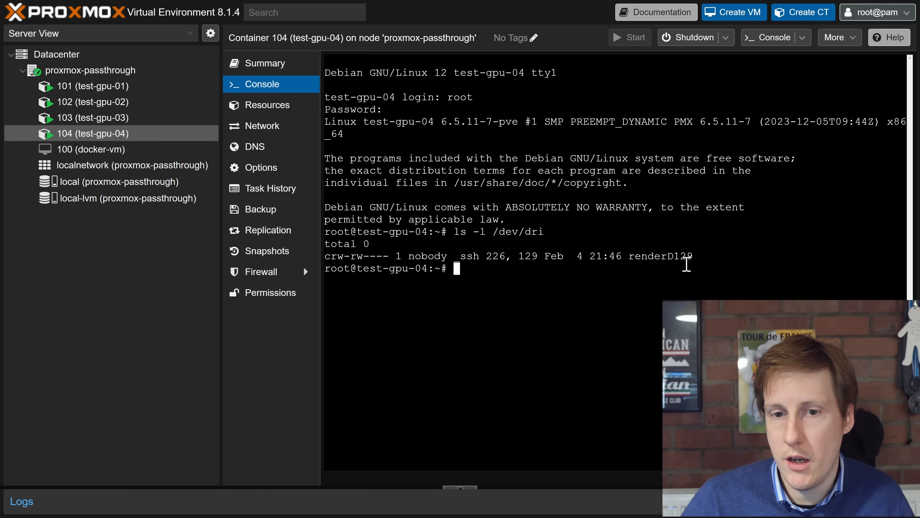
pyautogui.moveTo(563, 297)
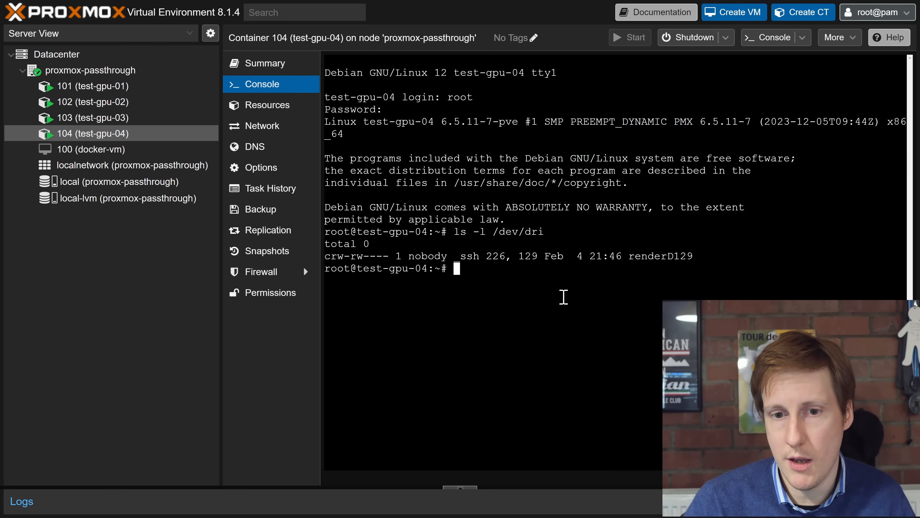
# Run apt update, install pciutils, list PCI devices with lspci and install Docker in container 104
pyautogui.write('apt up')
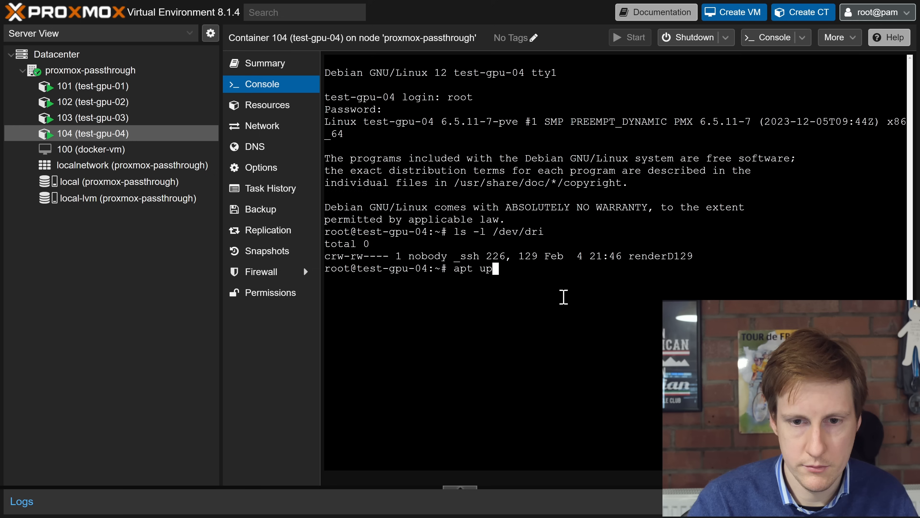
pyautogui.press('Return')
pyautogui.write('apt install pciutils')
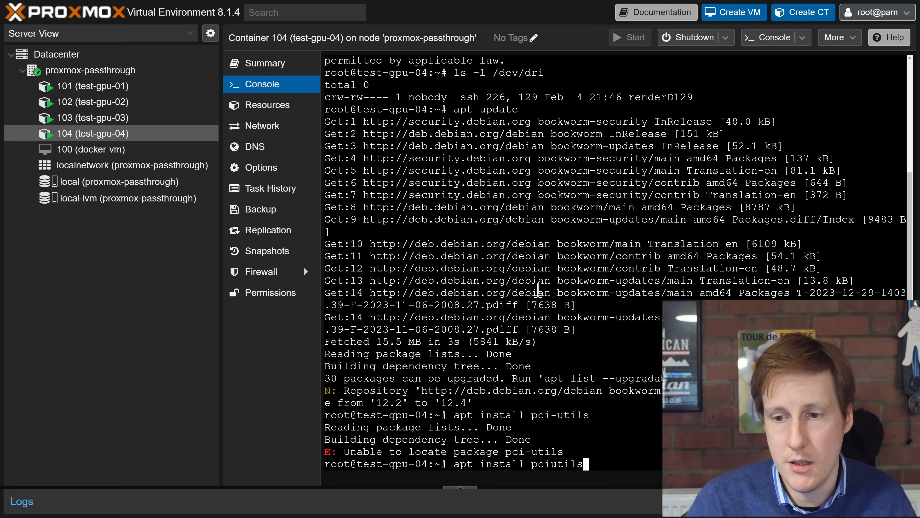
pyautogui.press('Return')
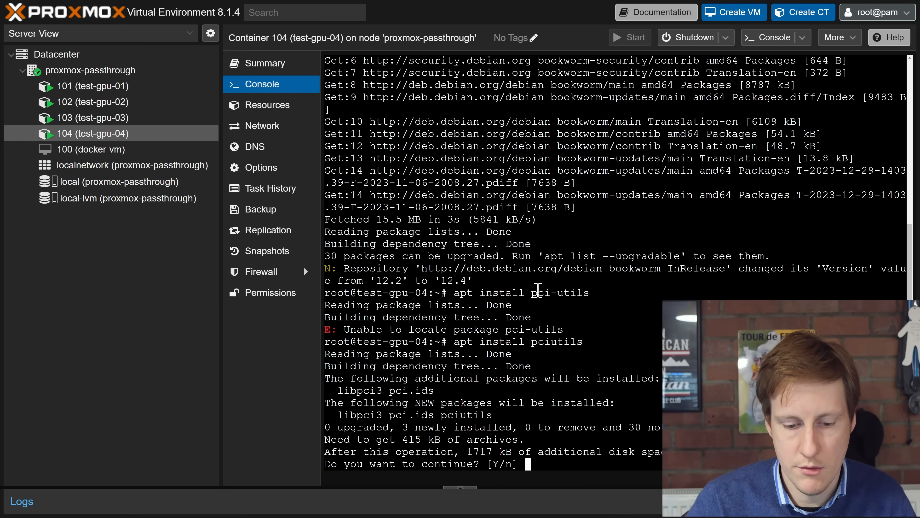
pyautogui.write('y')
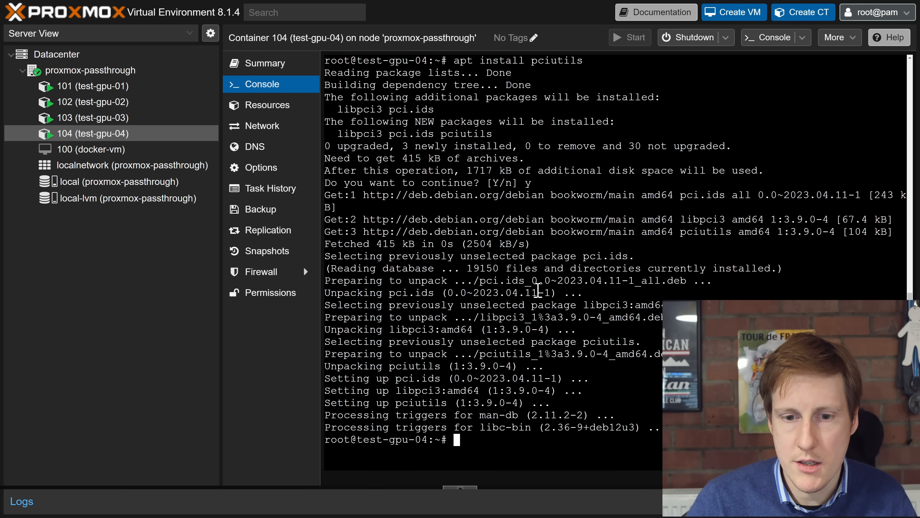
pyautogui.write('lspci')
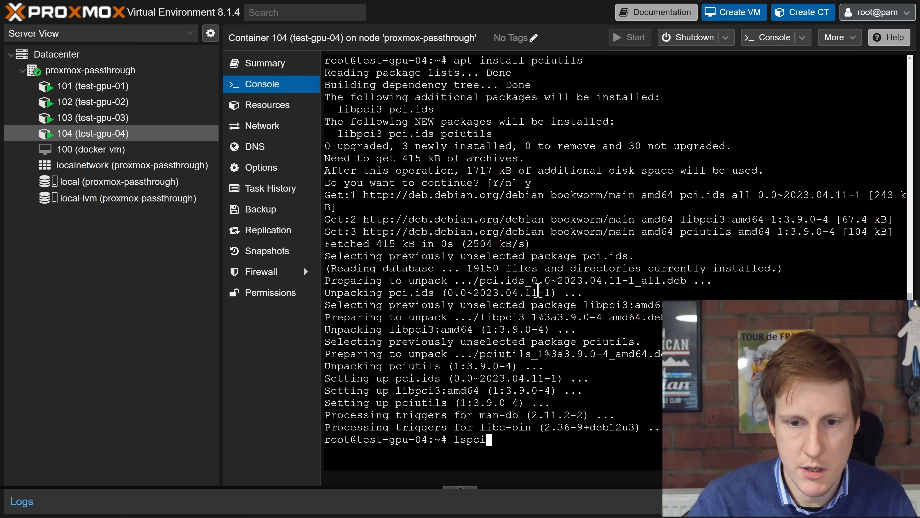
pyautogui.press('Return')
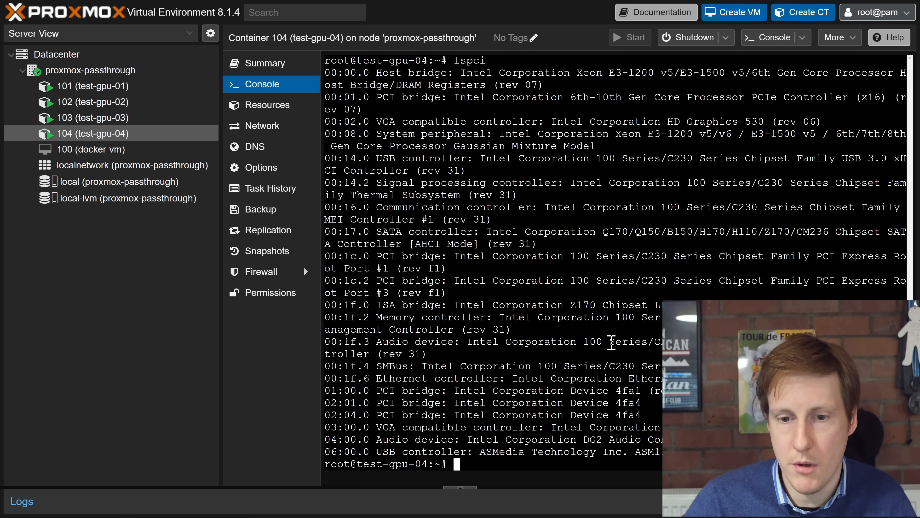
pyautogui.moveTo(400, 439)
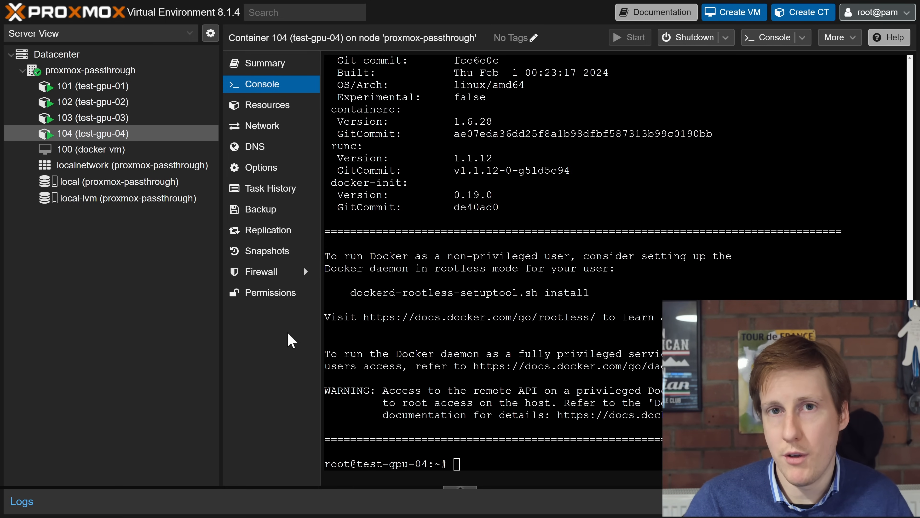
pyautogui.write('clear')
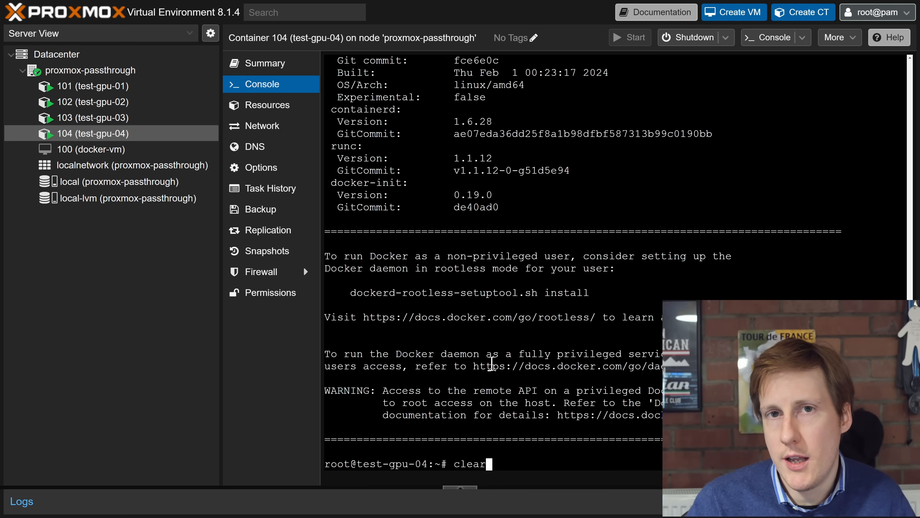
# Clear the console and delete the 'user: 1000:1000' line from the Jellyfin docker-compose.yaml
pyautogui.press('Return')
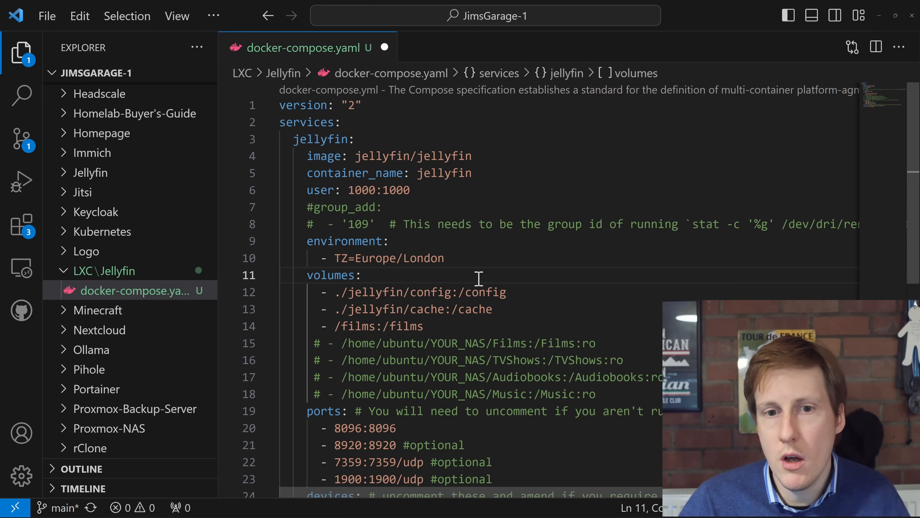
pyautogui.moveTo(449, 258)
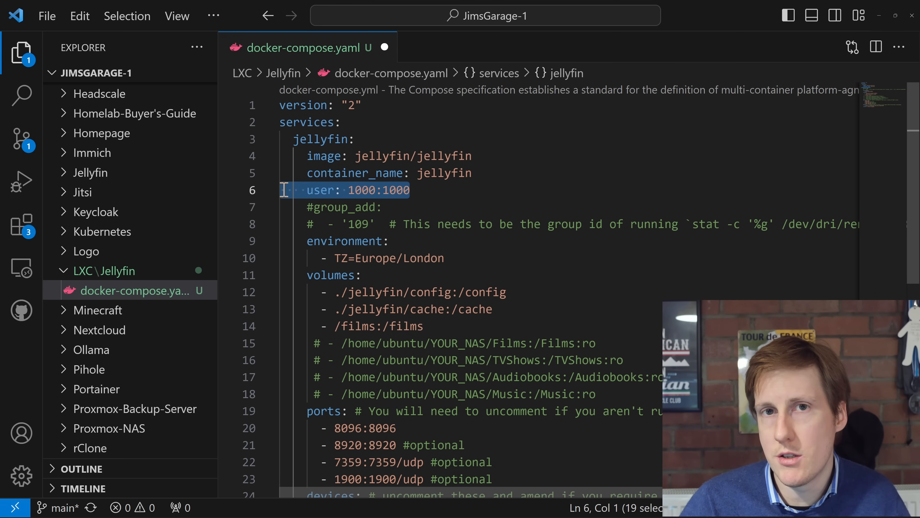
pyautogui.press('Delete')
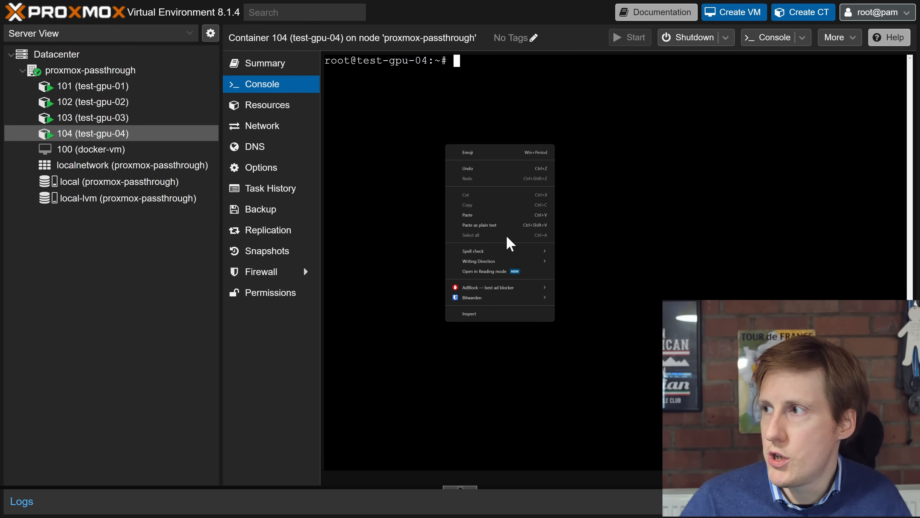
# Run stat -c '%g' /dev/dri/renderD128 in the console to get the render group id
pyautogui.click(468, 215)
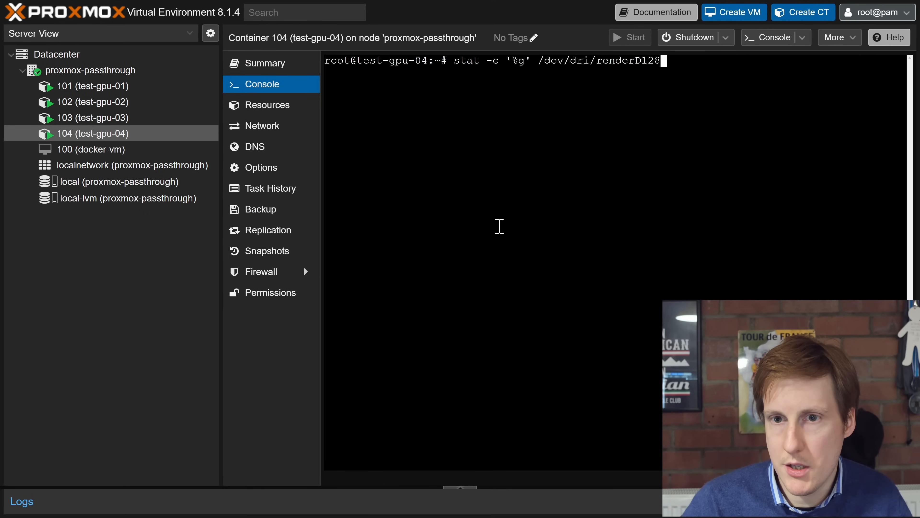
pyautogui.press('Return')
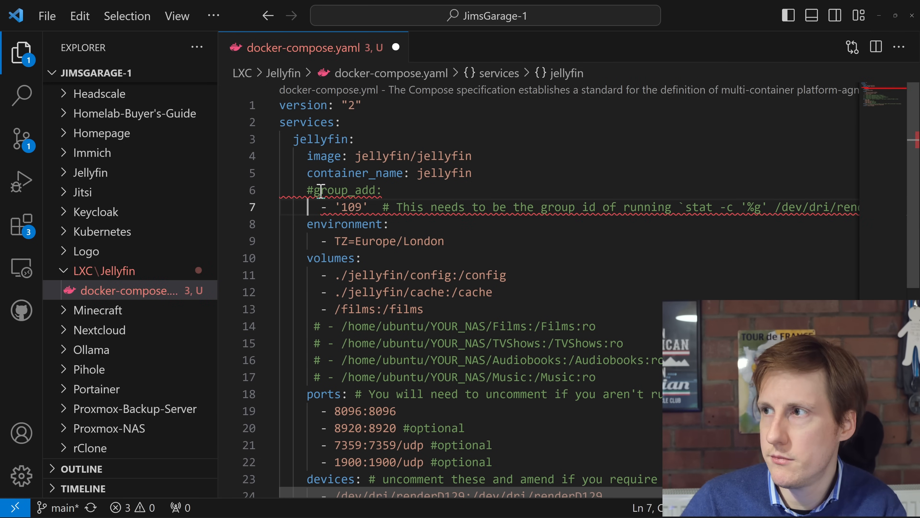
# Uncomment group_add with group id 107 and review the /films volume and renderD129 device mappings
pyautogui.press('Backspace')
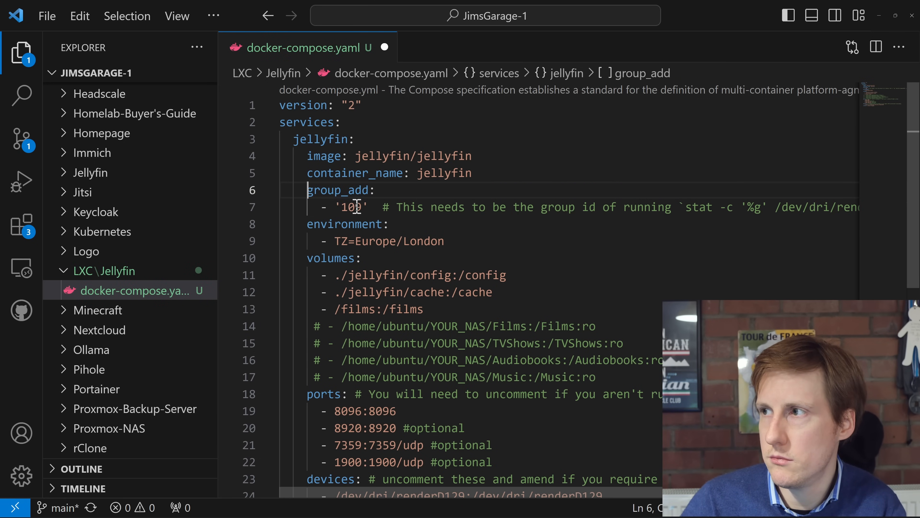
pyautogui.write('7')
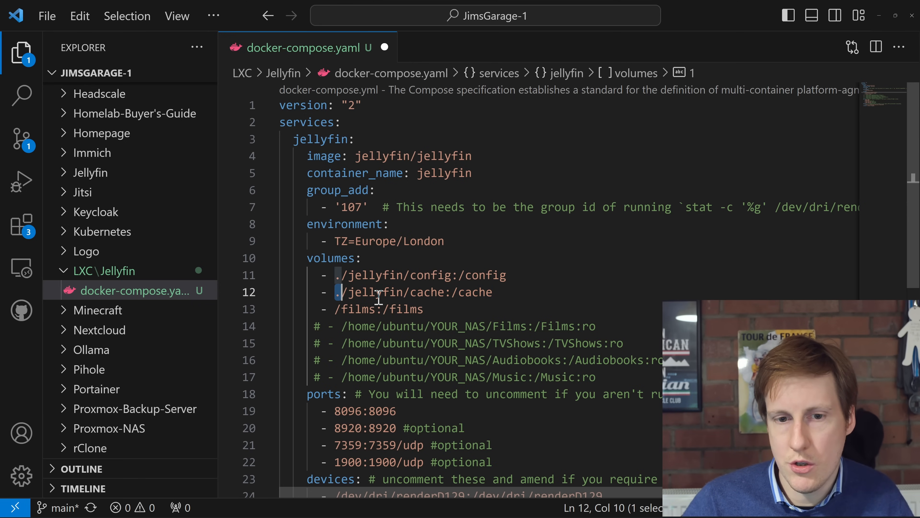
pyautogui.moveTo(457, 309)
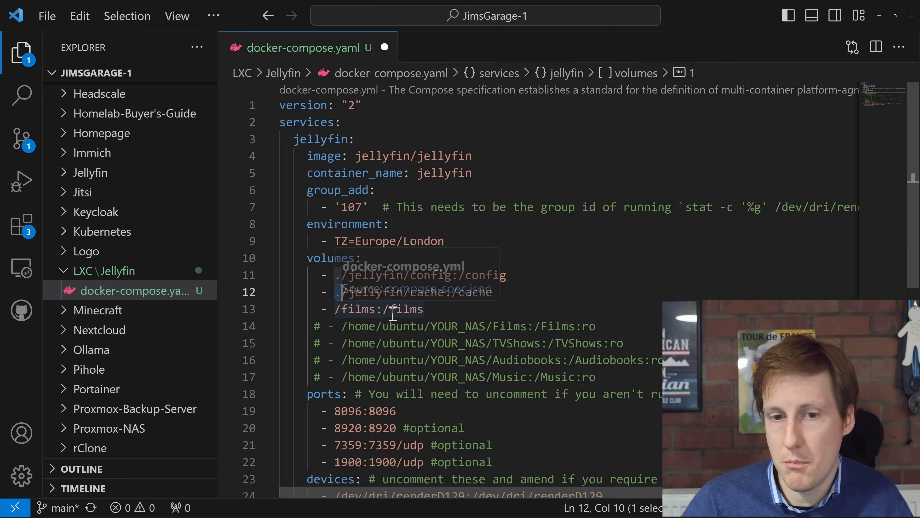
pyautogui.click(442, 309)
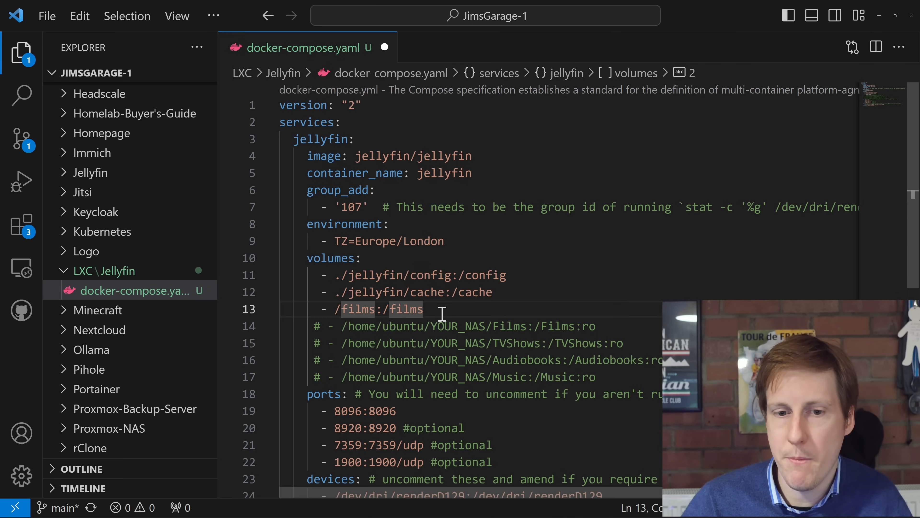
pyautogui.scroll(-3)
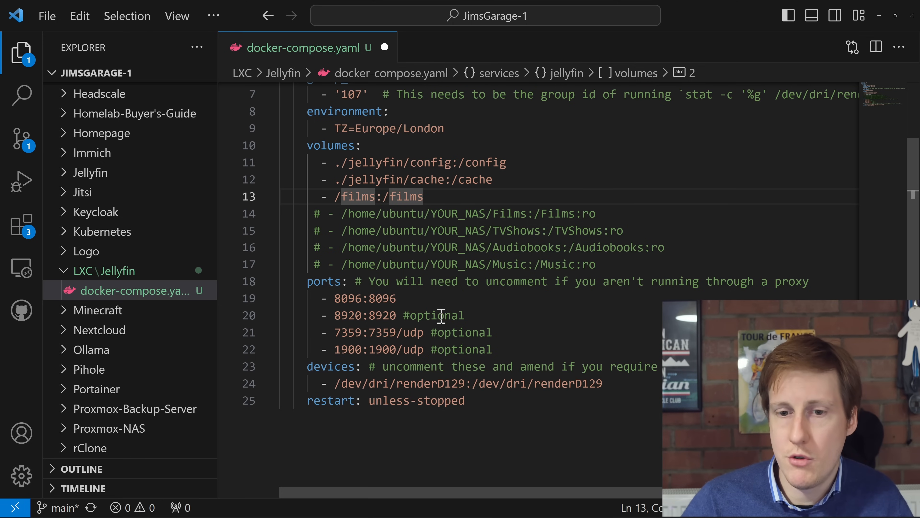
pyautogui.moveTo(486, 326)
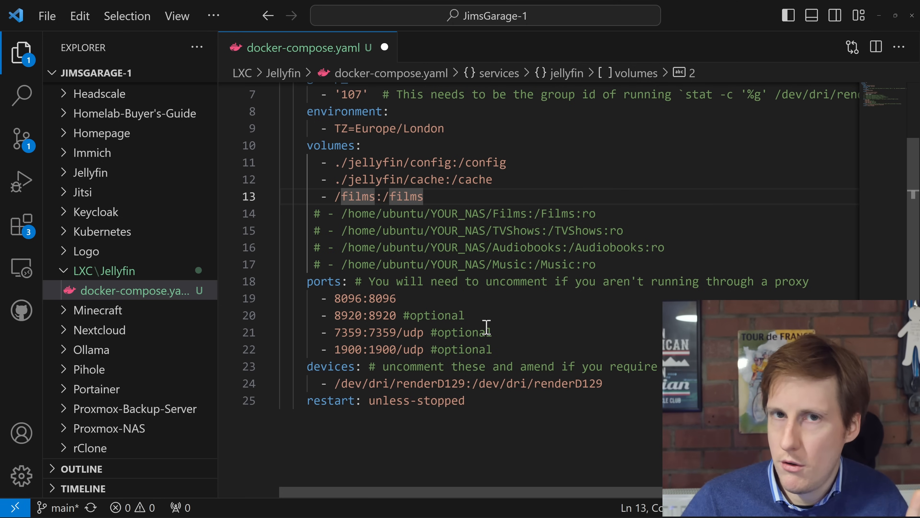
pyautogui.moveTo(473, 339)
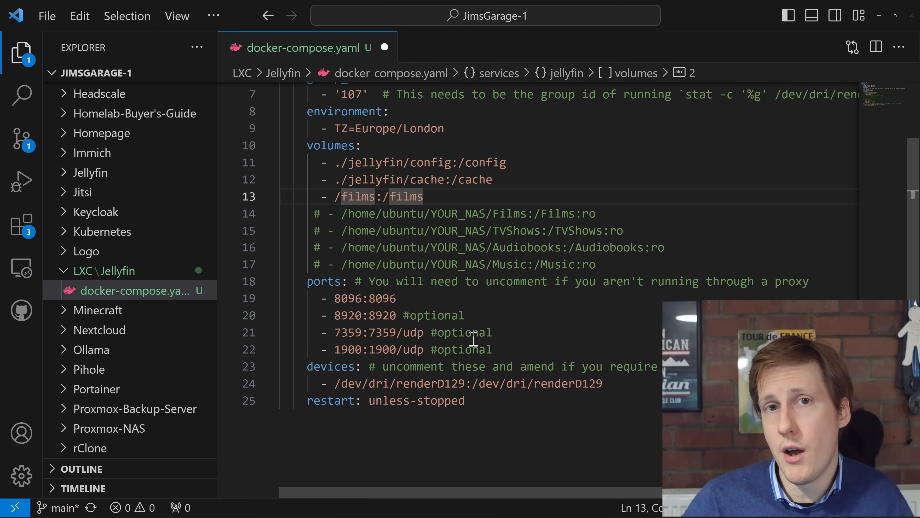
pyautogui.scroll(-3)
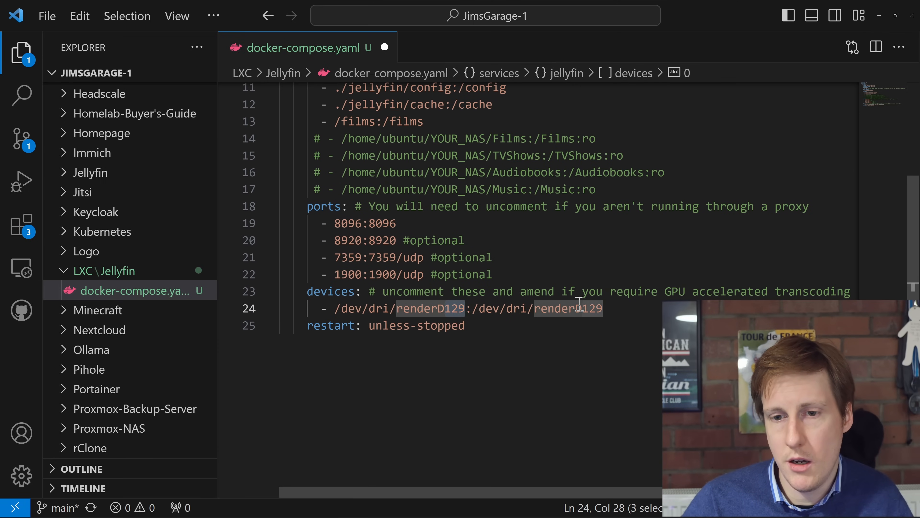
pyautogui.click(603, 308)
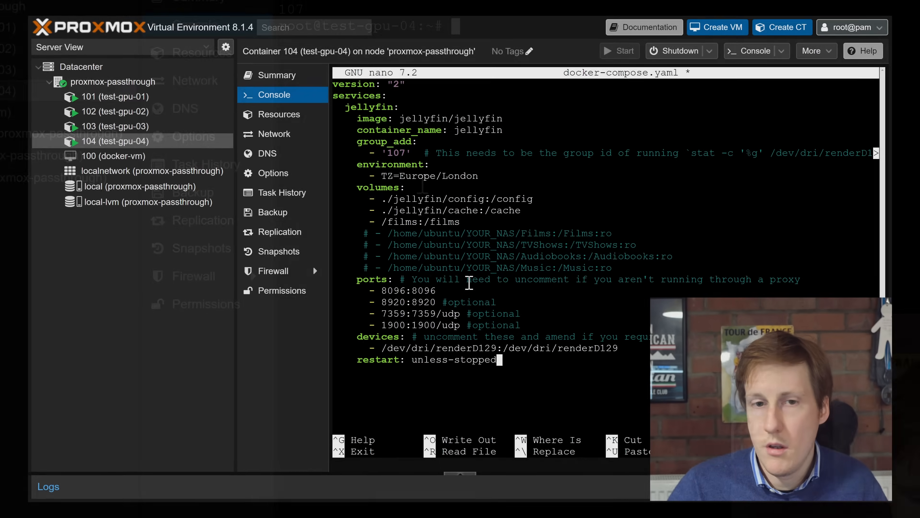
# Save docker-compose.yaml in ~/docker-compose/jellyfin from nano and confirm it with ls
pyautogui.press('ctrl+o')
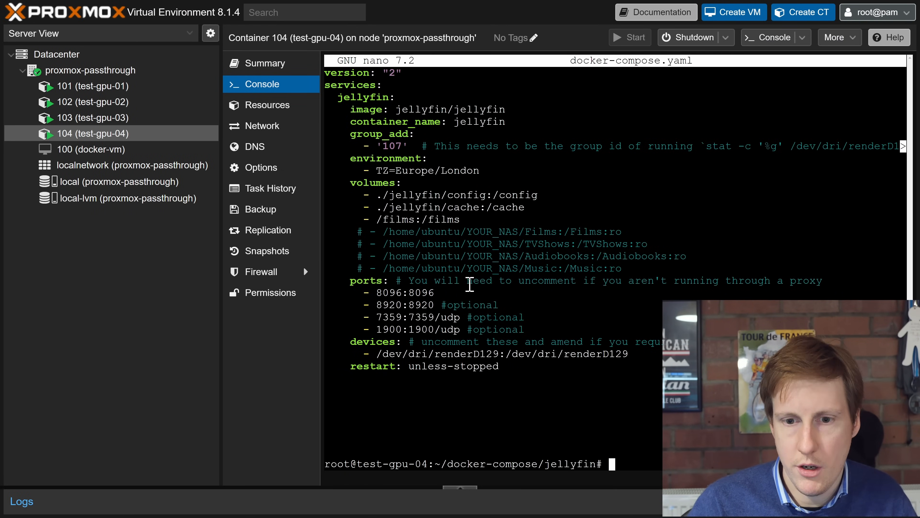
pyautogui.press('ctrl+x')
pyautogui.write('ls')
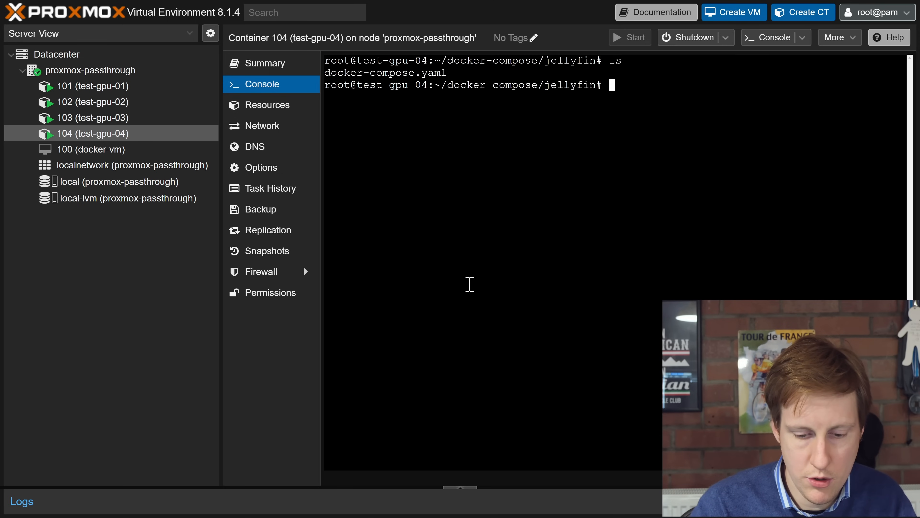
# Create /films and curl the 681 MB Big Buck Bunny 1080p film into it
pyautogui.write('mkdir /films')
pyautogui.write('cur')
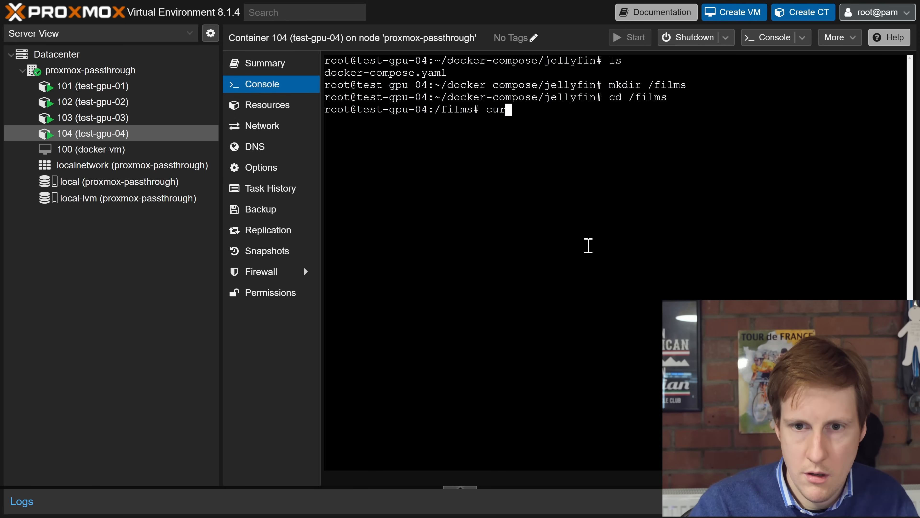
pyautogui.write('l')
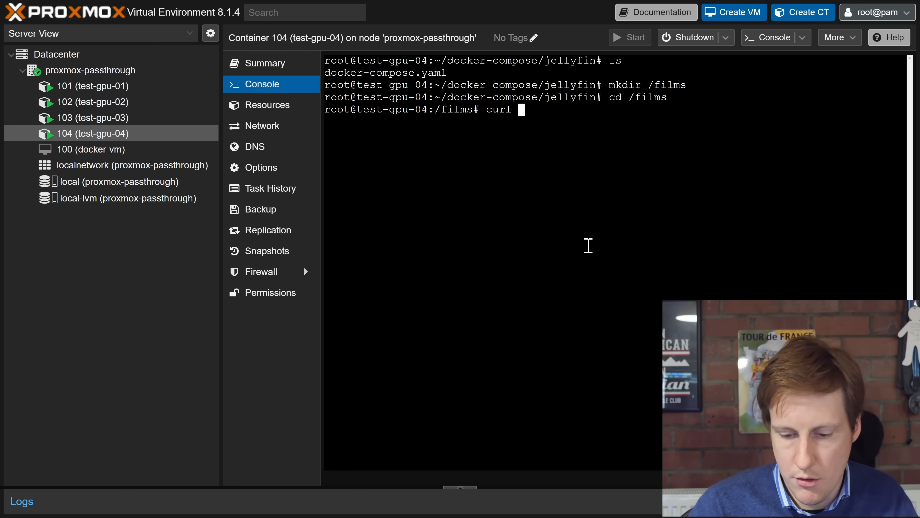
pyautogui.write('-O')
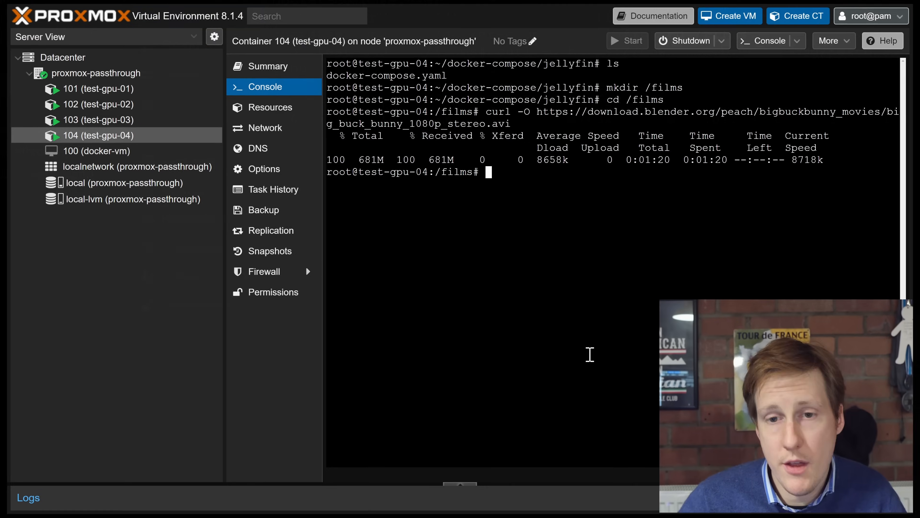
pyautogui.write('cd')
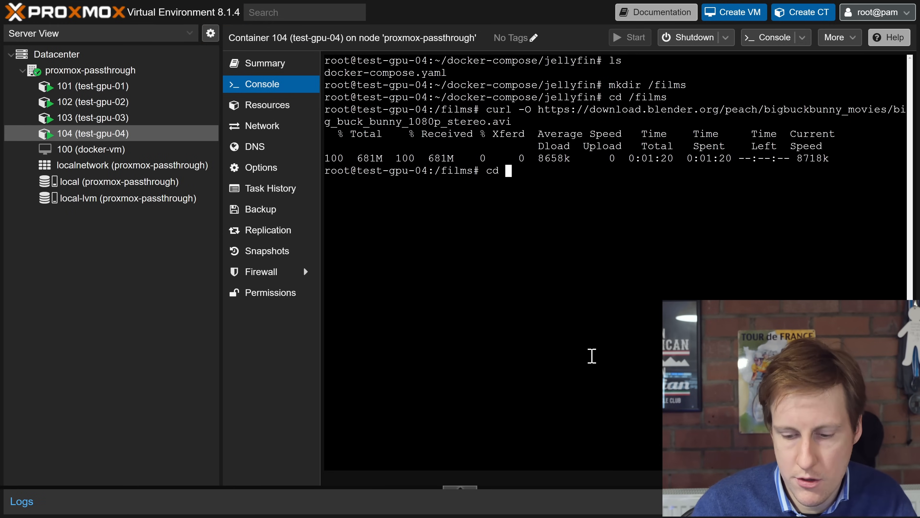
# Run docker compose up -d for Jellyfin, then list addresses with ip a showing 192.168.7.143
pyautogui.write('~/docker-compose/jellyfin/')
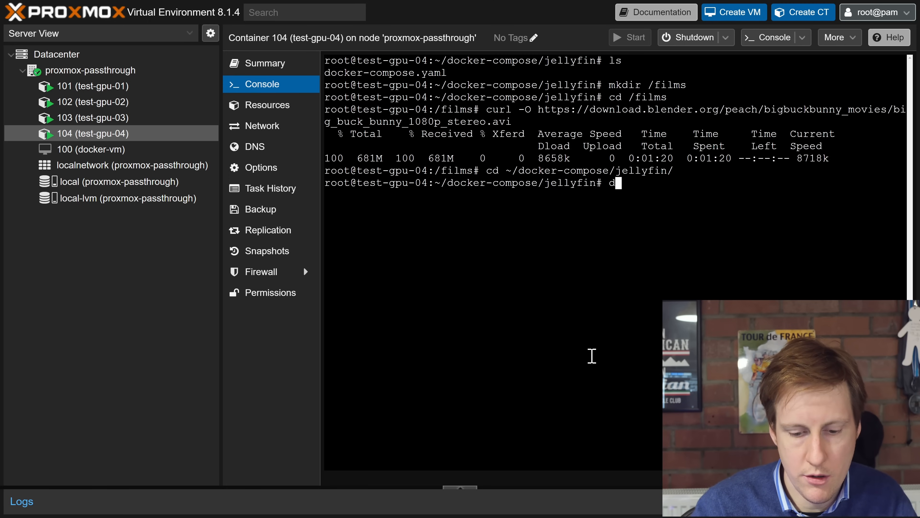
pyautogui.write('ocker compose up -d')
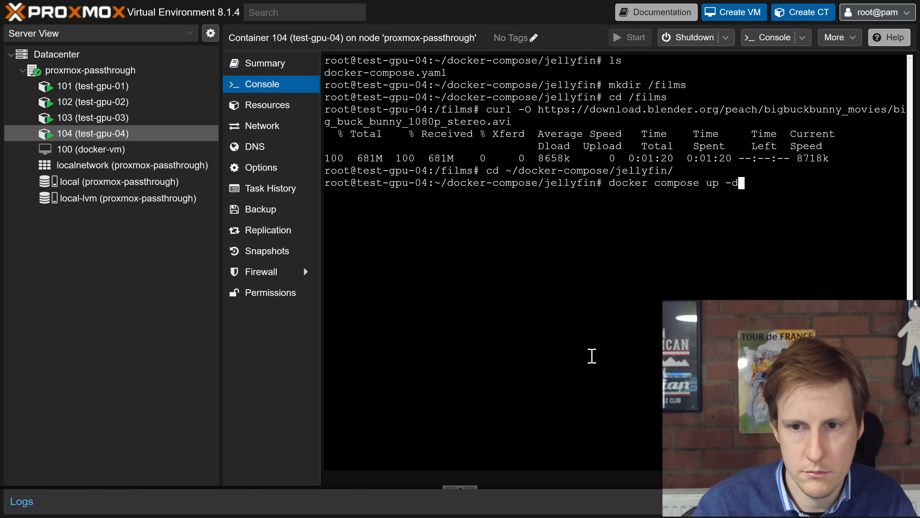
pyautogui.press('Return')
pyautogui.write('ip')
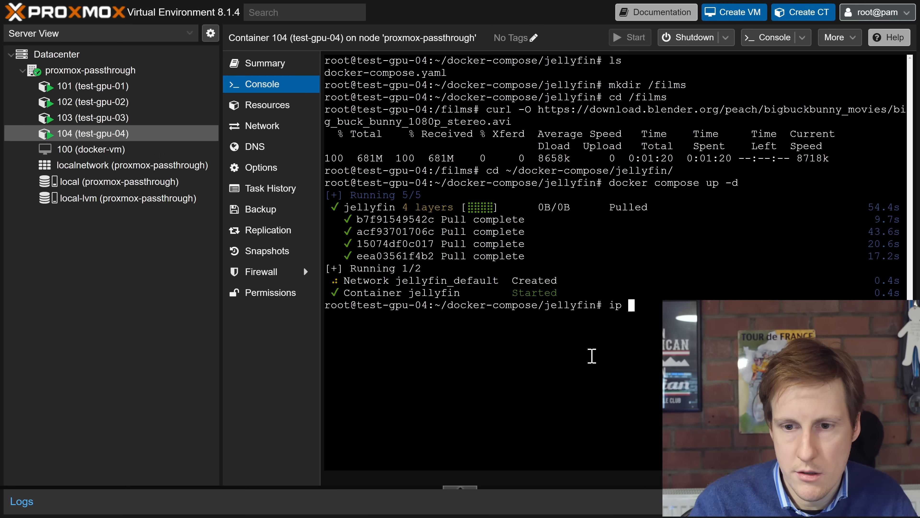
pyautogui.write(' a')
pyautogui.press('Return')
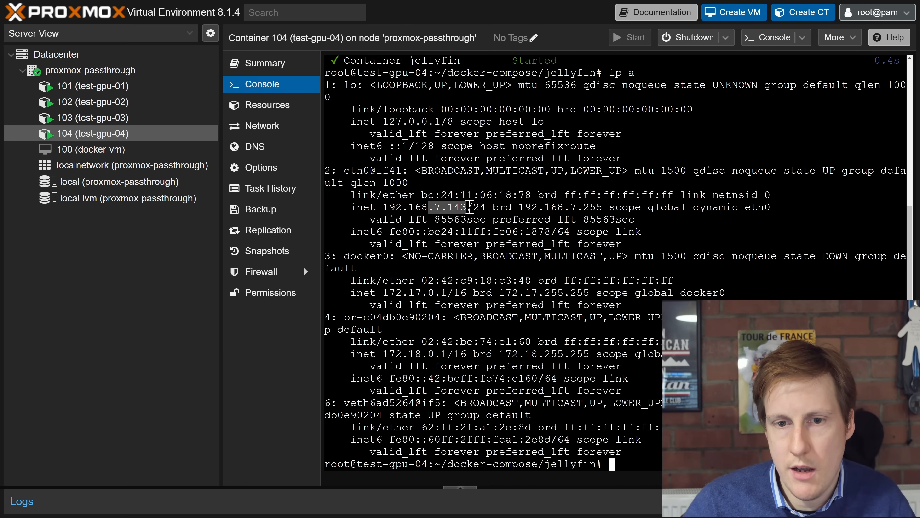
pyautogui.moveTo(513, 228)
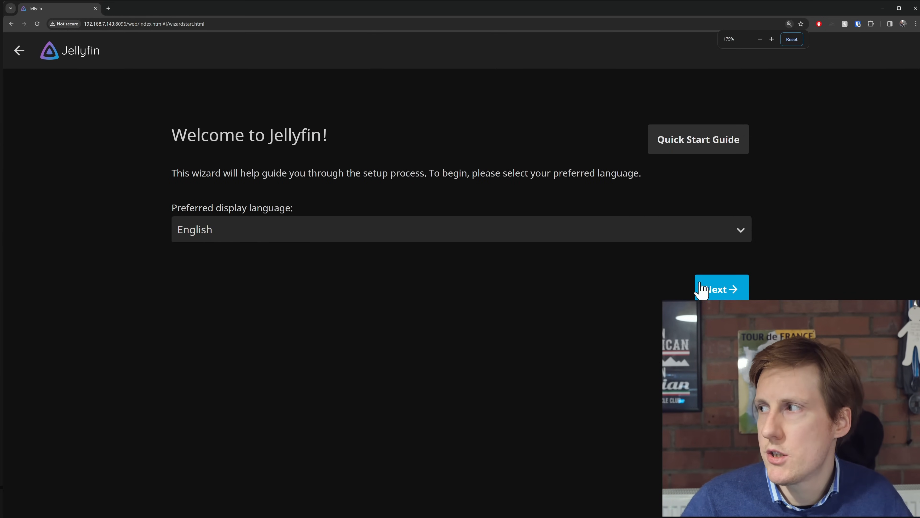
# Continue the wizard in English and create a Movies library on the /films folder
pyautogui.click(721, 288)
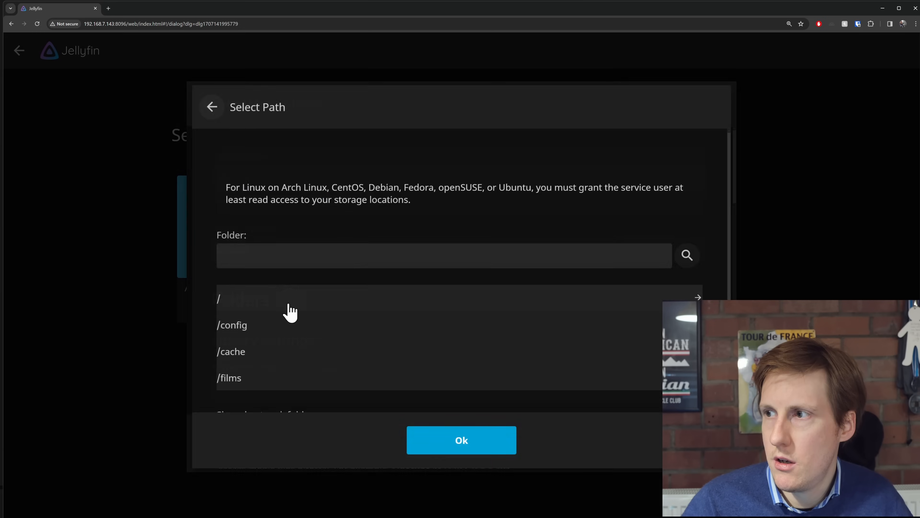
pyautogui.click(230, 377)
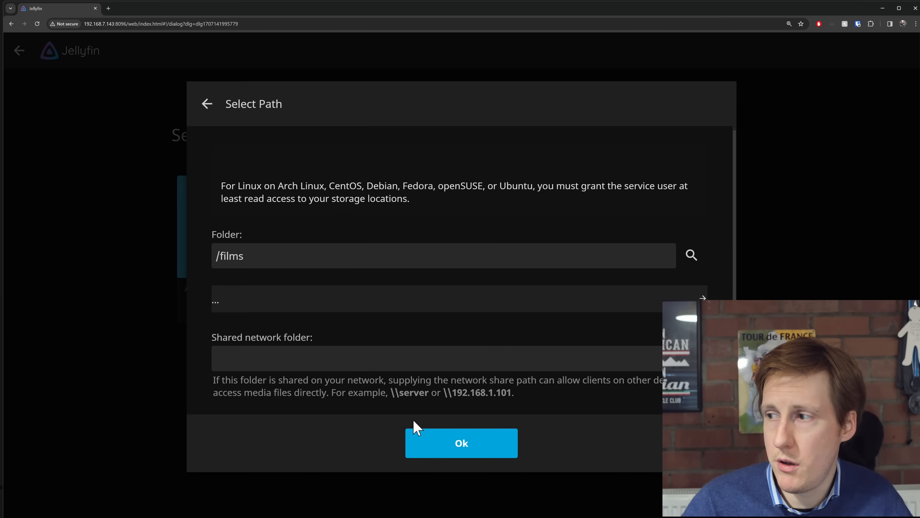
pyautogui.click(461, 442)
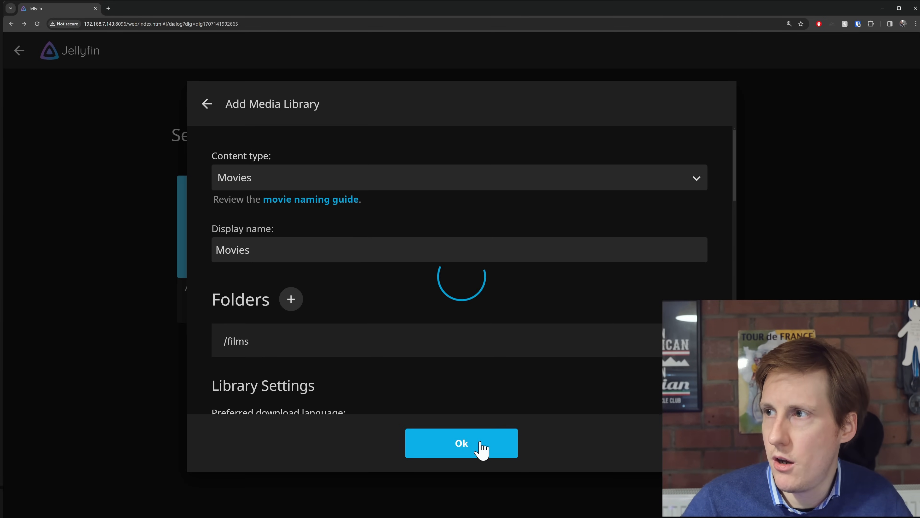
pyautogui.click(461, 443)
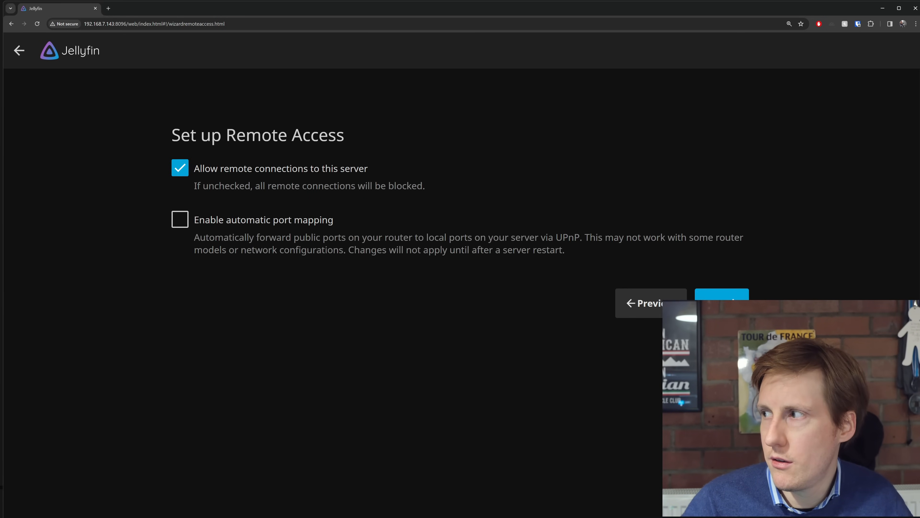
# Accept the remote access defaults and sign in to the new Jellyfin server
pyautogui.click(722, 303)
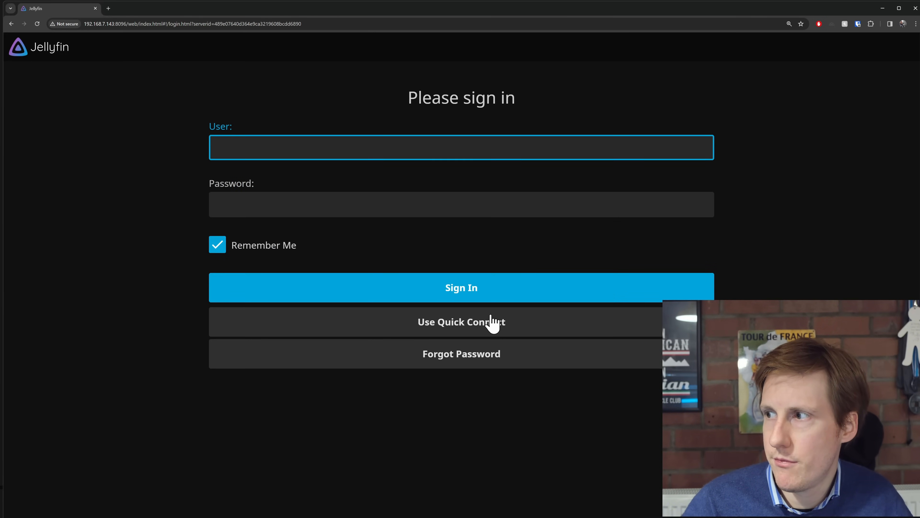
pyautogui.click(461, 287)
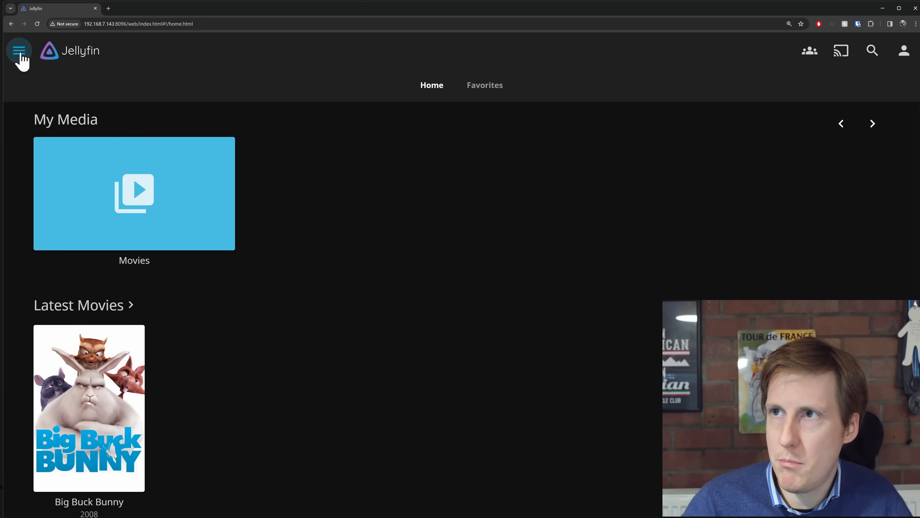
# Set Jellyfin's transcoding hardware acceleration to Intel QuickSync (QSV)
pyautogui.click(19, 50)
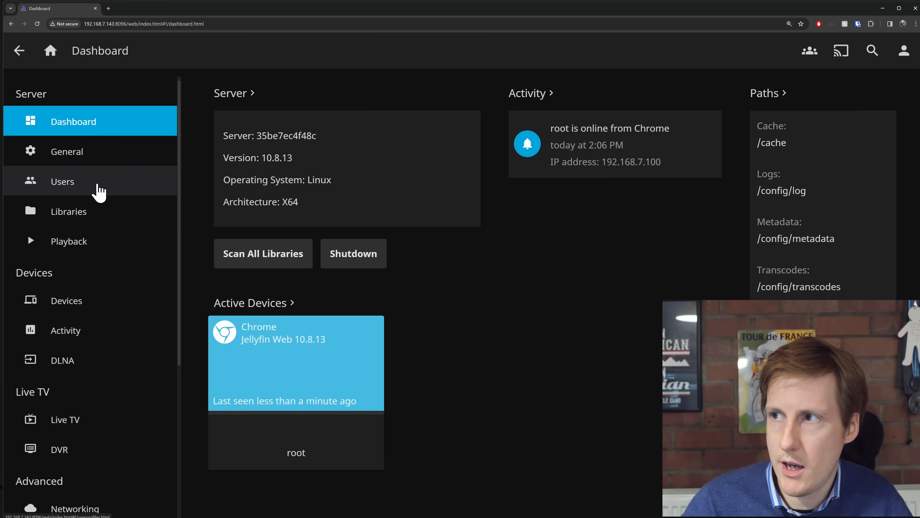
pyautogui.click(69, 240)
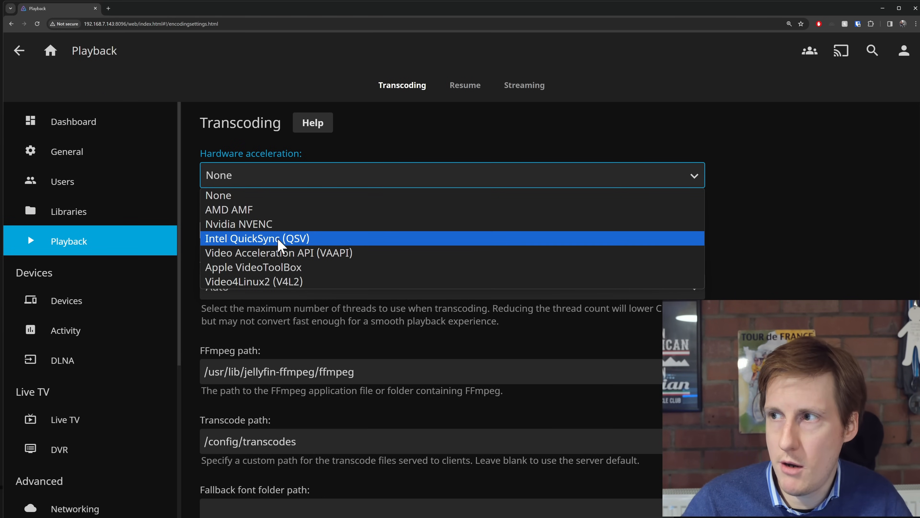
pyautogui.click(257, 238)
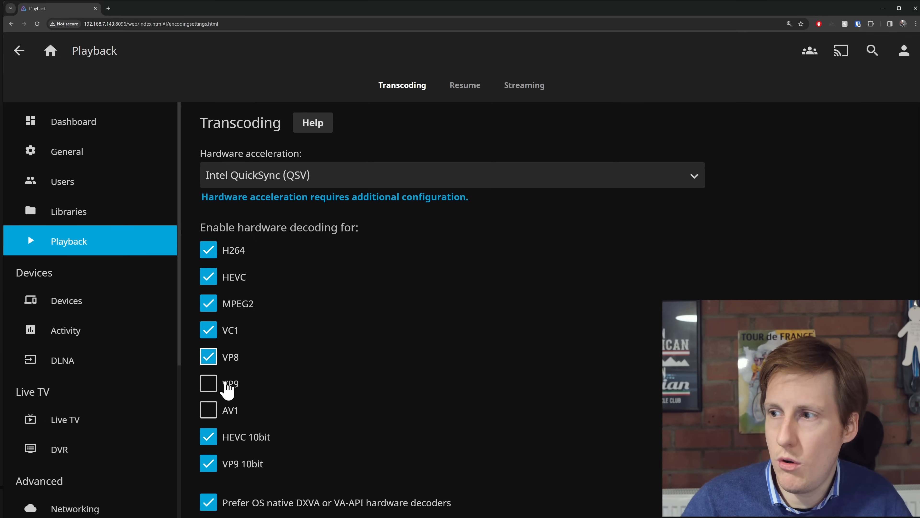
pyautogui.scroll(-3)
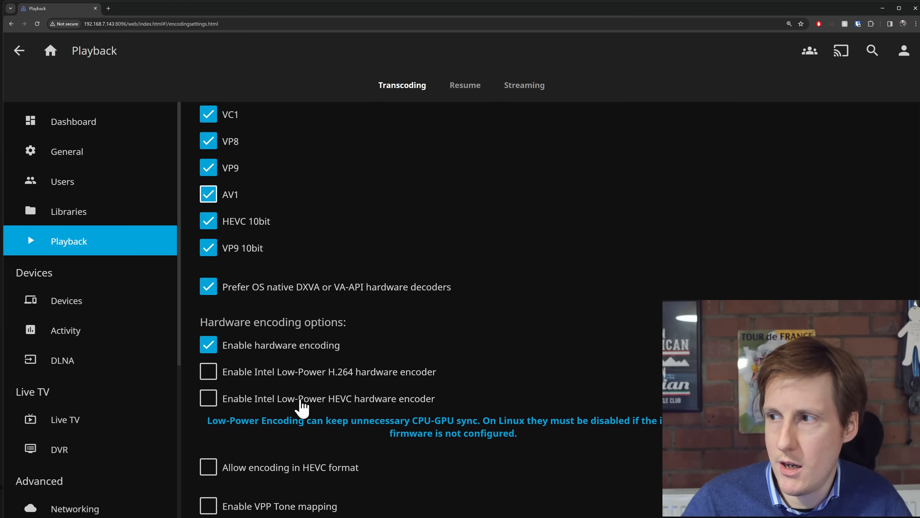
pyautogui.scroll(-3)
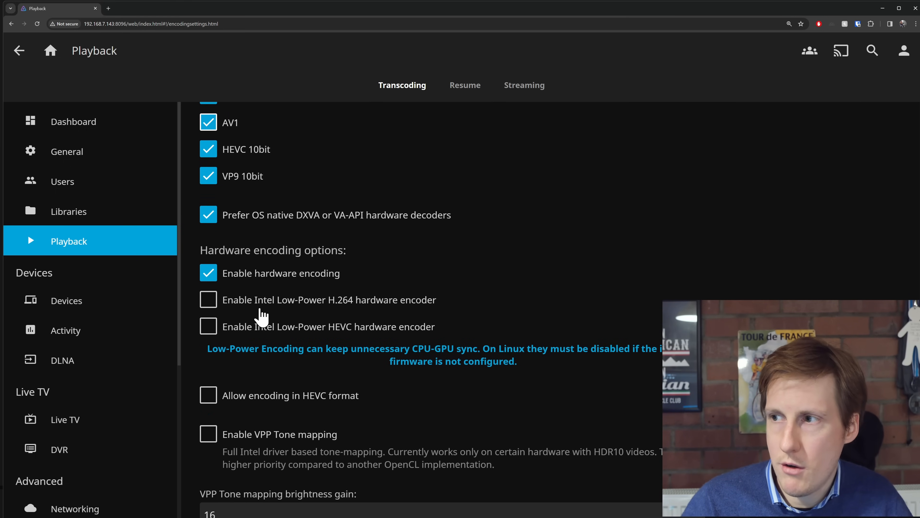
pyautogui.moveTo(288, 320)
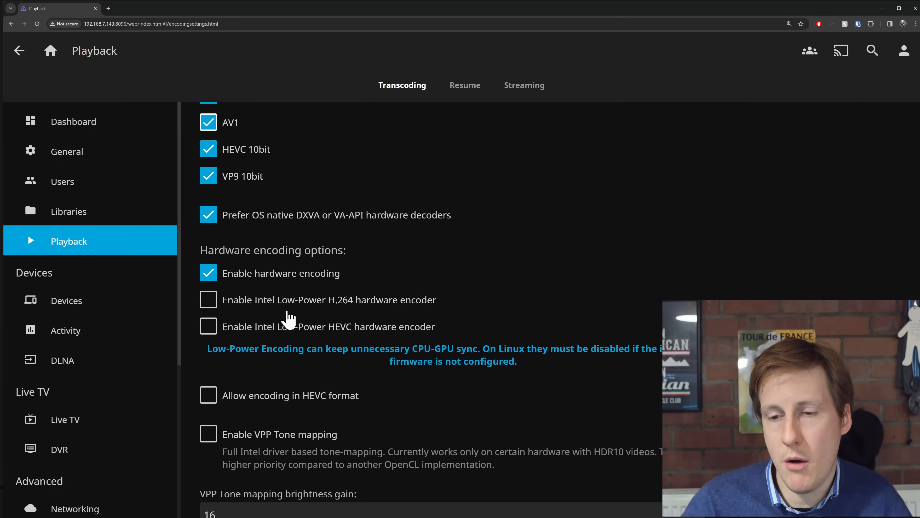
pyautogui.moveTo(287, 319)
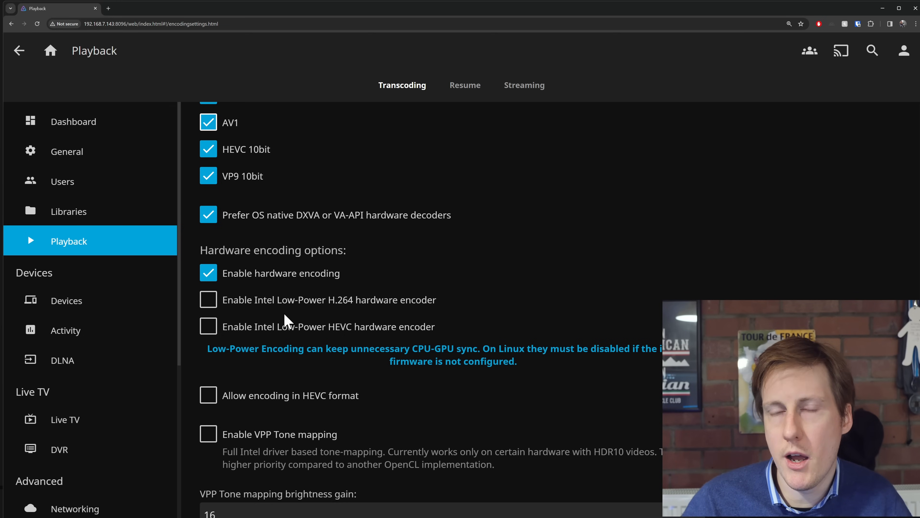
pyautogui.moveTo(288, 324)
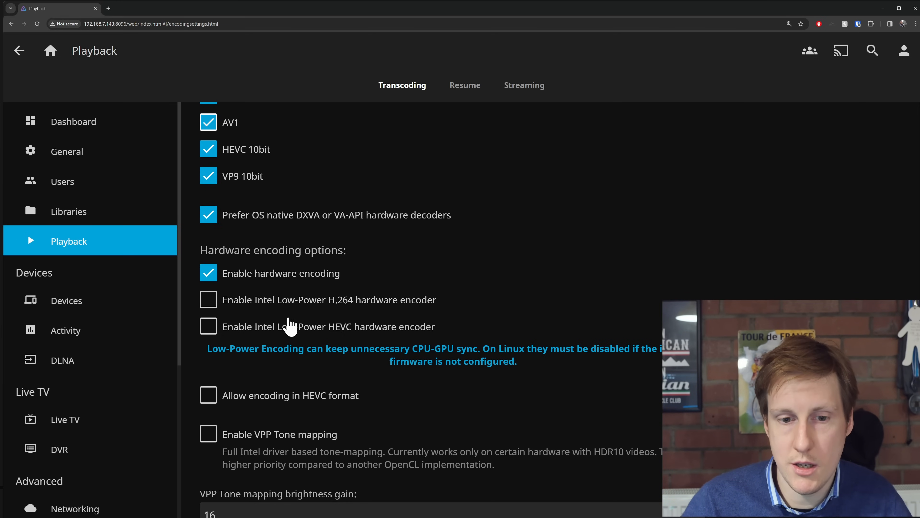
# Allow HEVC encoding, save the transcoding settings and return to the home screen
pyautogui.click(209, 395)
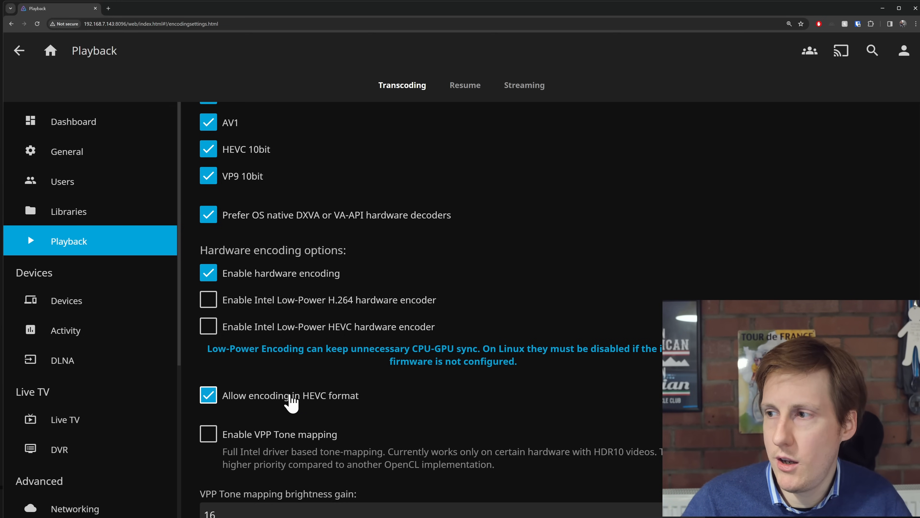
pyautogui.moveTo(320, 408)
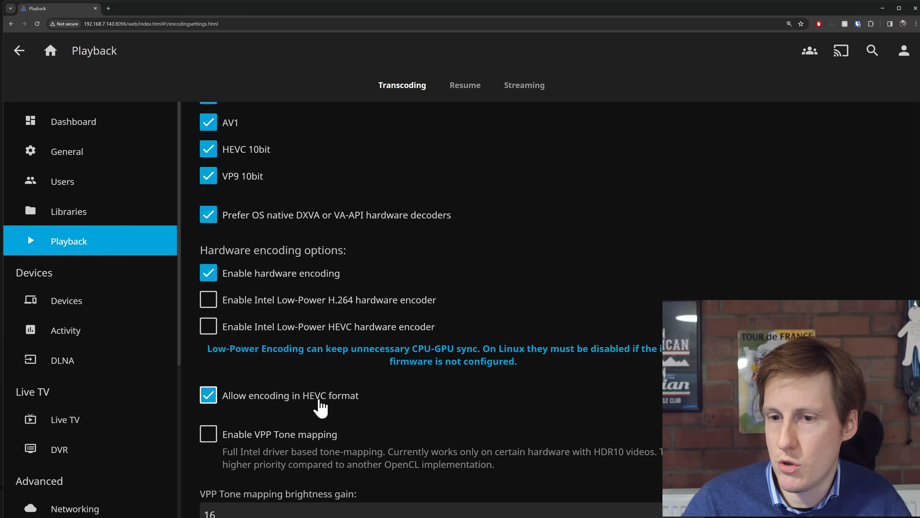
pyautogui.scroll(-3)
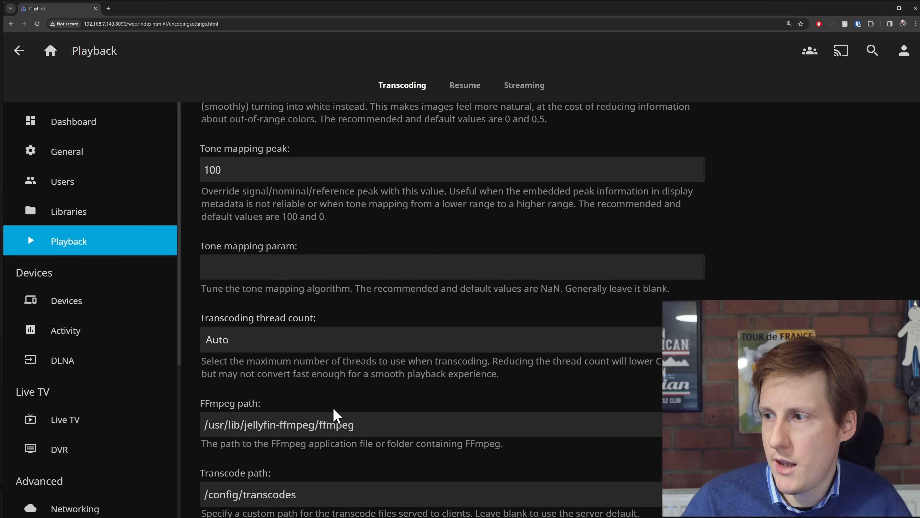
pyautogui.scroll(-3)
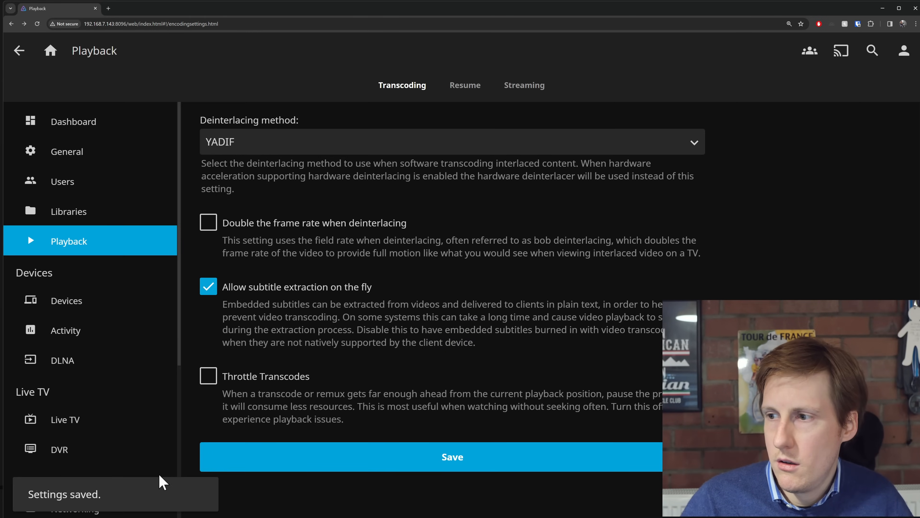
pyautogui.moveTo(50, 50)
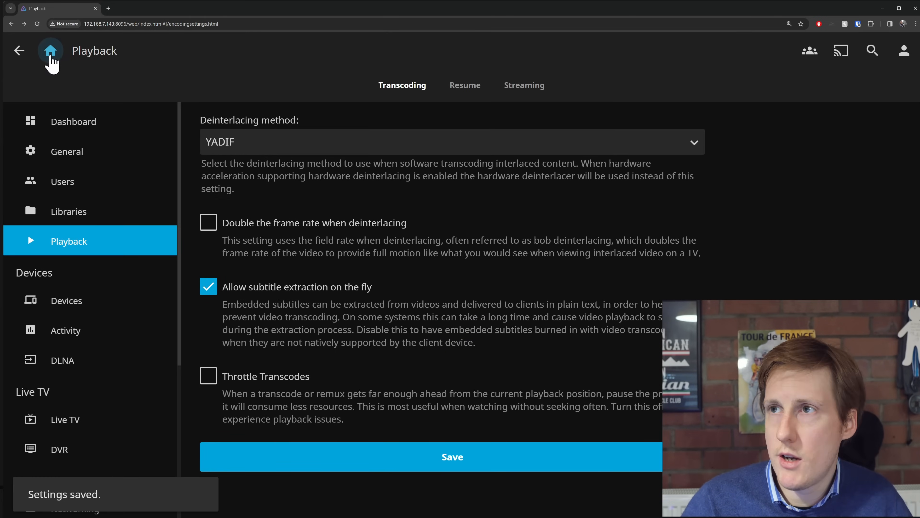
pyautogui.click(50, 50)
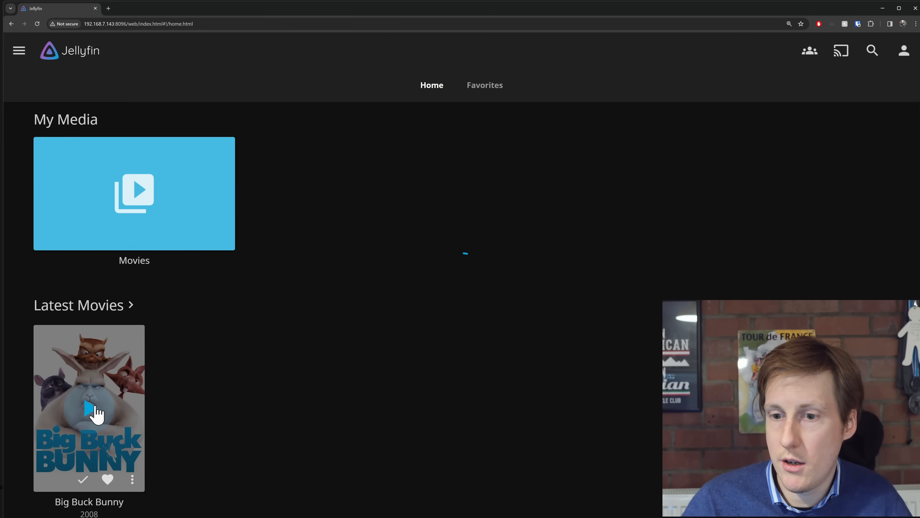
# Play Big Buck Bunny and view the active session's transcoding details on the dashboard
pyautogui.click(88, 407)
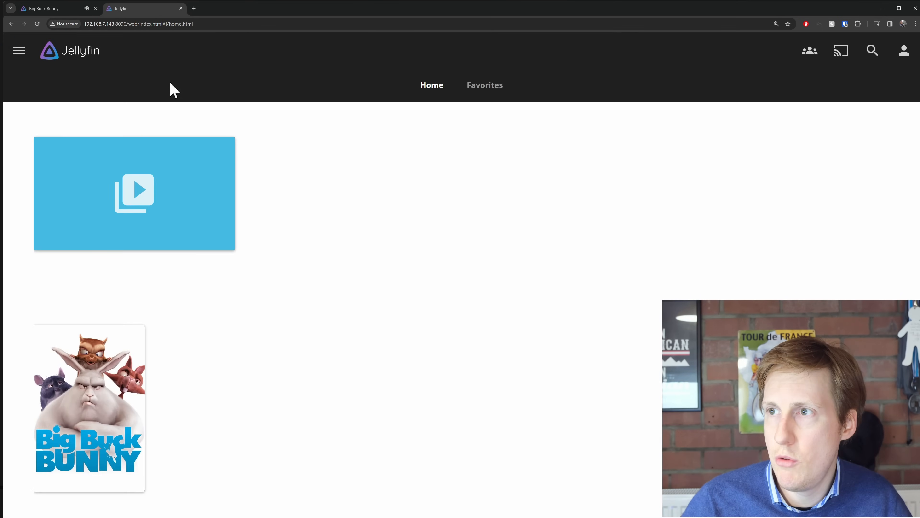
pyautogui.click(19, 50)
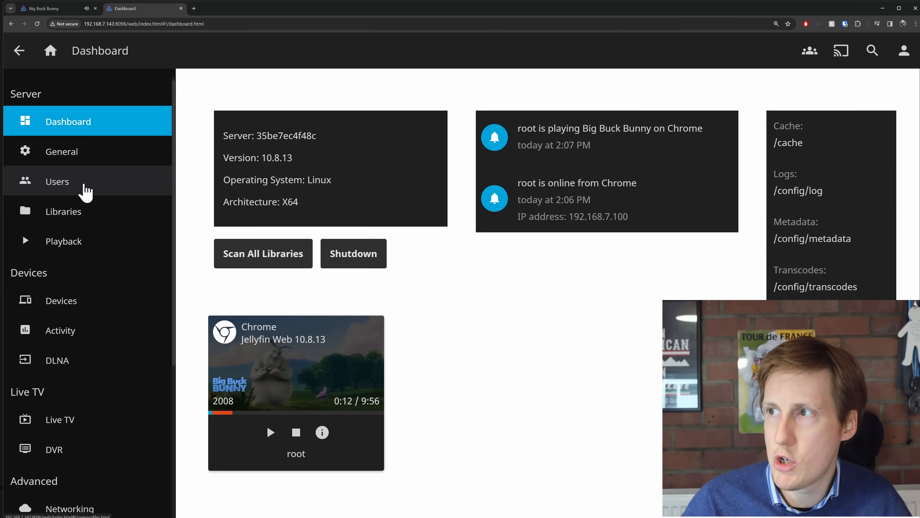
pyautogui.click(322, 432)
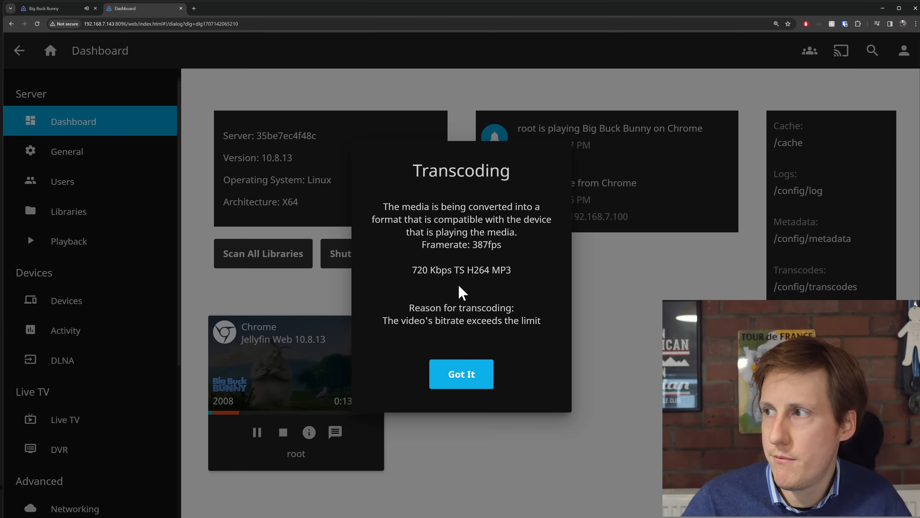
pyautogui.doubleClick(481, 244)
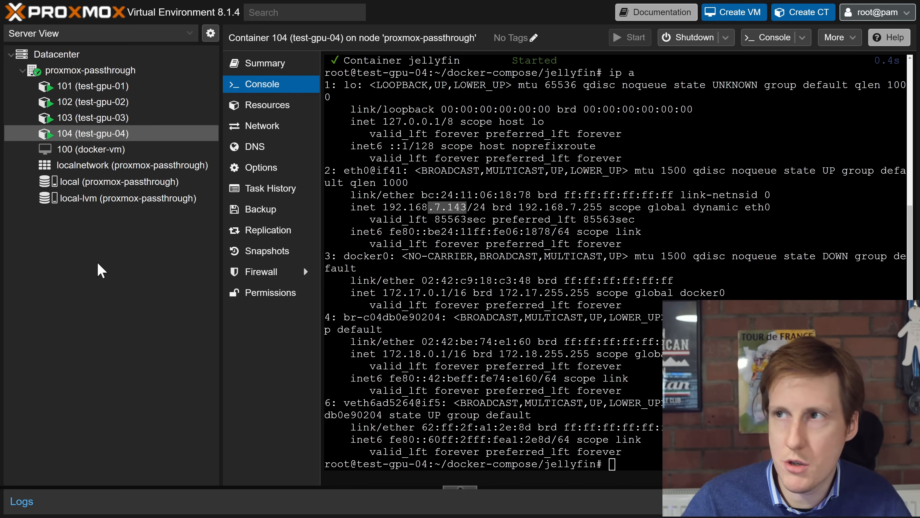
# Show the proxmox-passthrough node's summary of host CPU, load and RAM usage
pyautogui.click(266, 63)
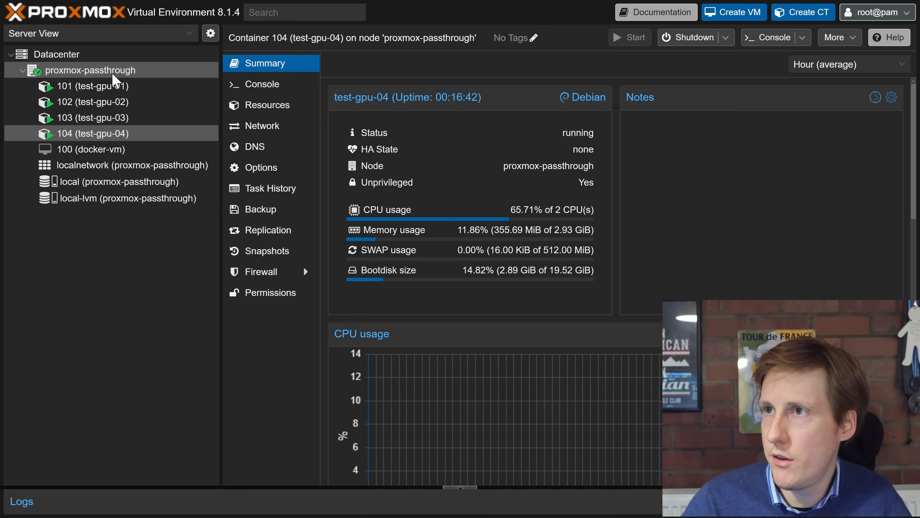
pyautogui.click(96, 70)
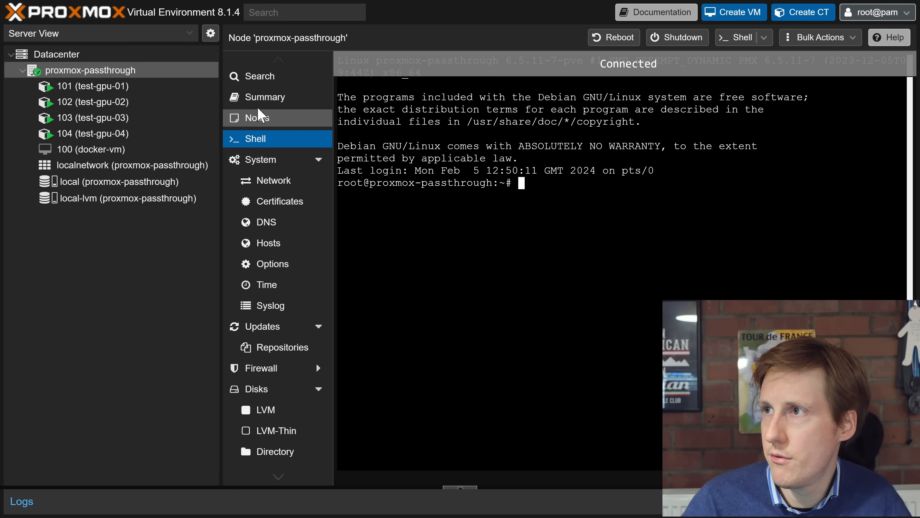
pyautogui.click(265, 97)
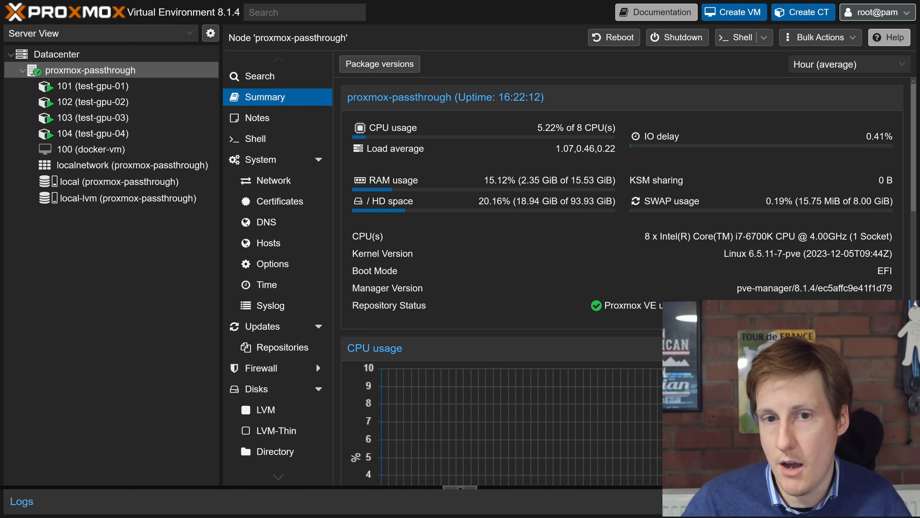
pyautogui.click(140, 8)
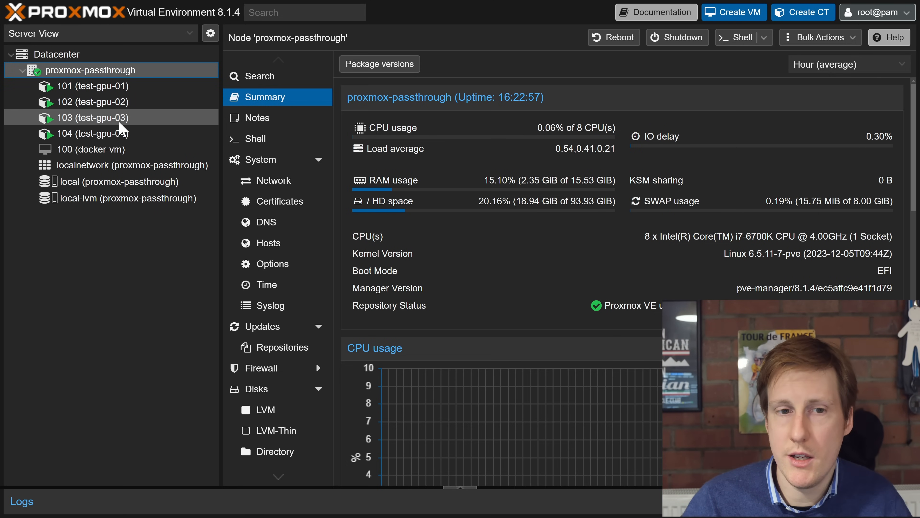
pyautogui.moveTo(129, 315)
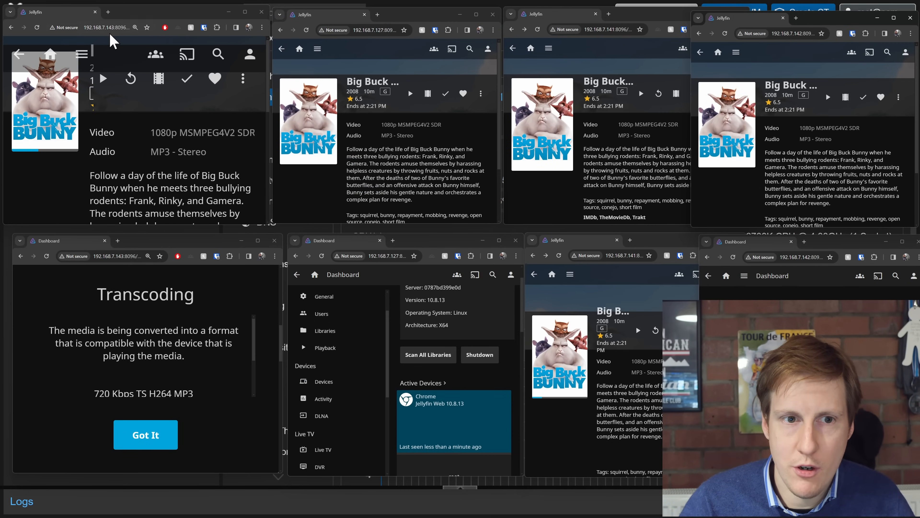
pyautogui.moveTo(617, 56)
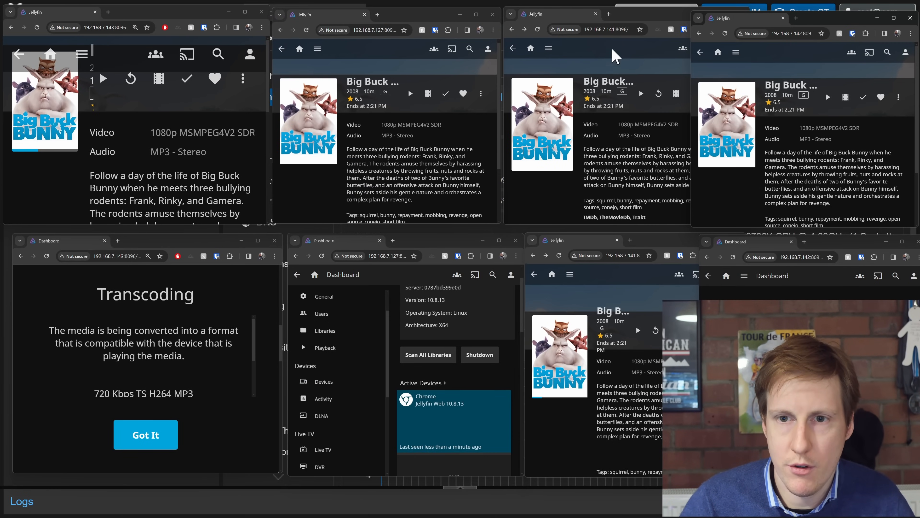
pyautogui.moveTo(763, 69)
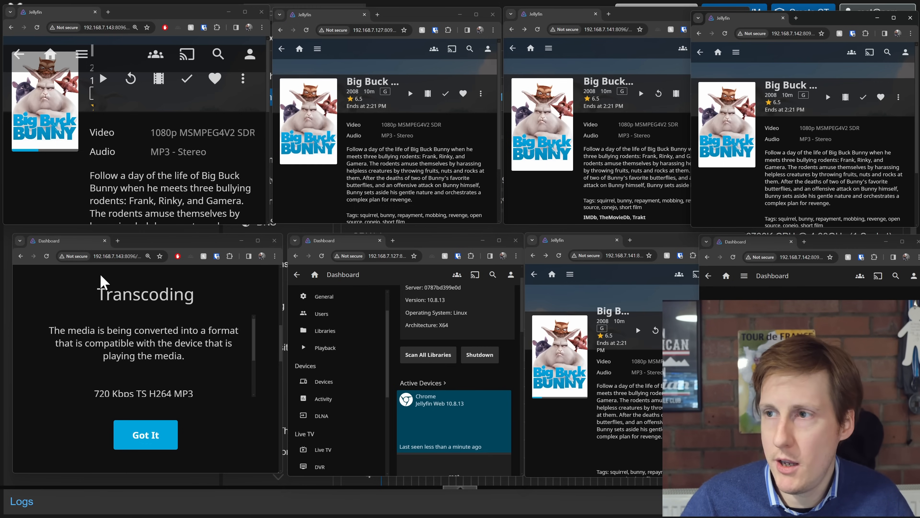
pyautogui.moveTo(593, 276)
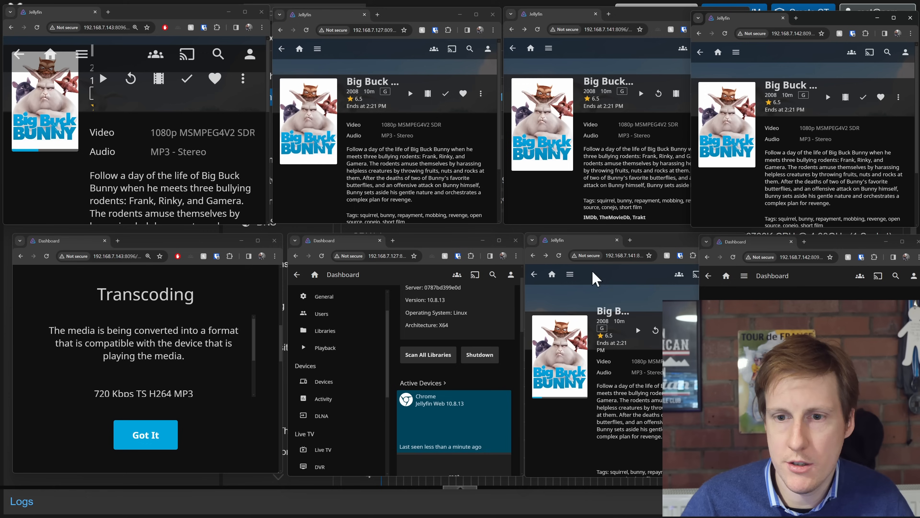
pyautogui.moveTo(212, 296)
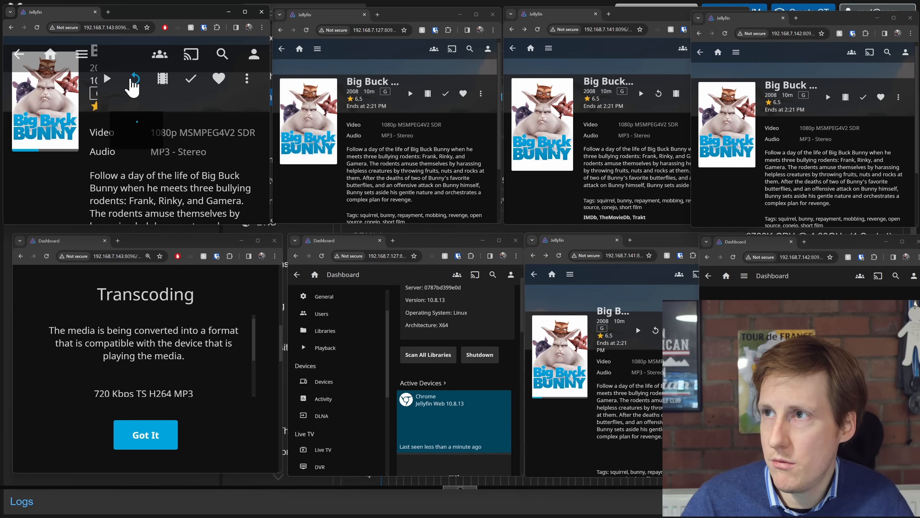
# Start Big Buck Bunny on the first three Jellyfin servers, viewing the second's transcoding details
pyautogui.click(246, 78)
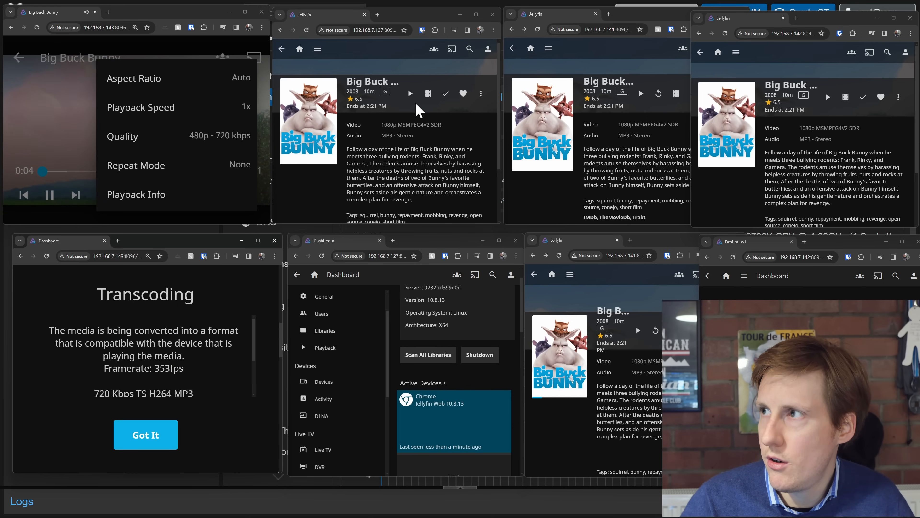
pyautogui.click(410, 94)
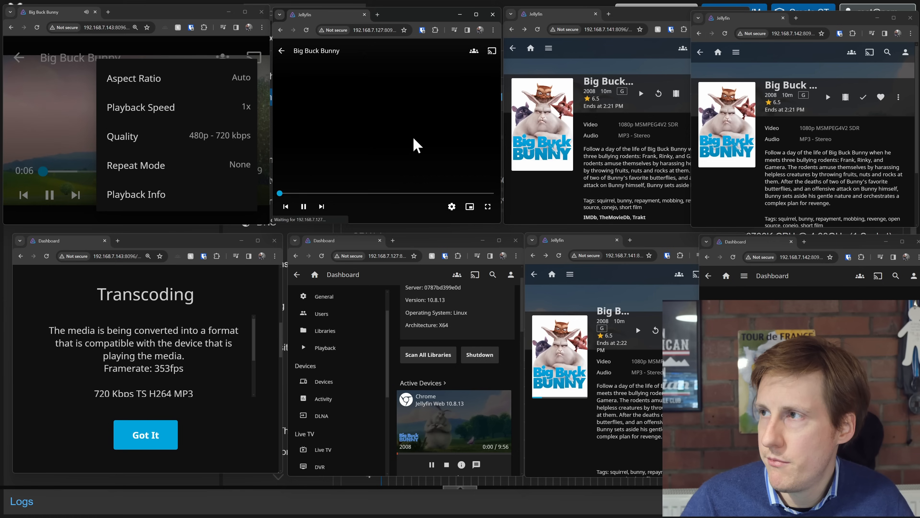
pyautogui.click(452, 206)
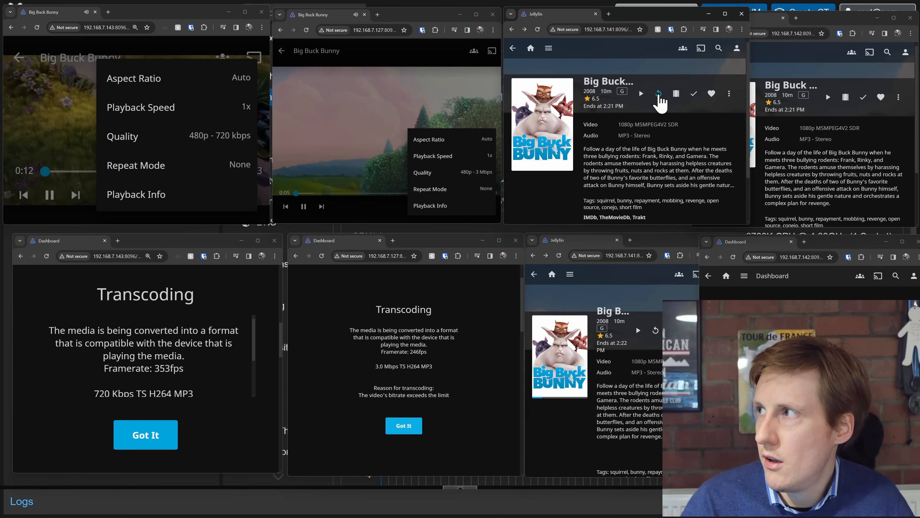
pyautogui.click(659, 94)
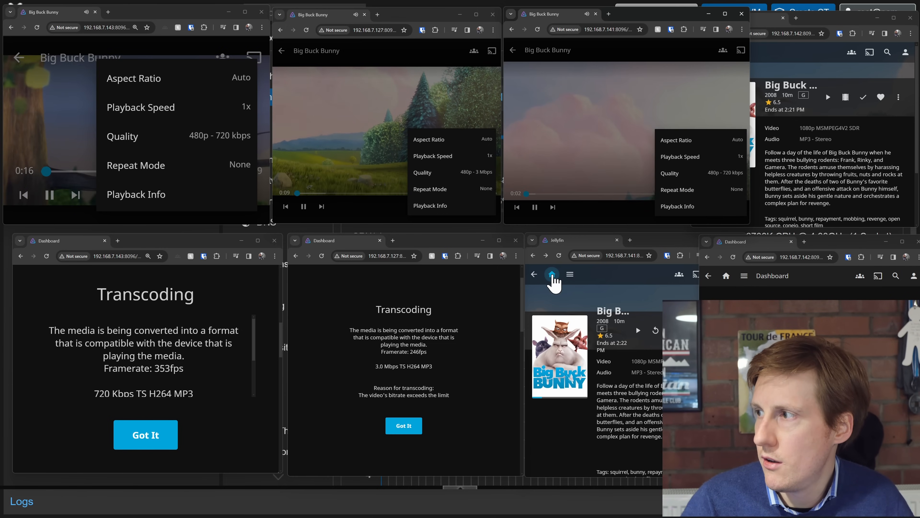
# Open the third server's dashboard and the fourth stream's playback settings
pyautogui.click(552, 274)
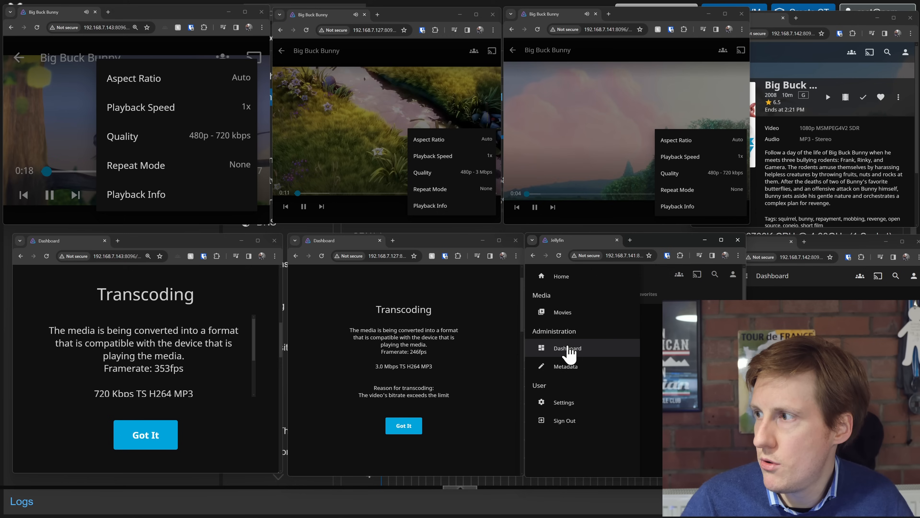
pyautogui.click(567, 347)
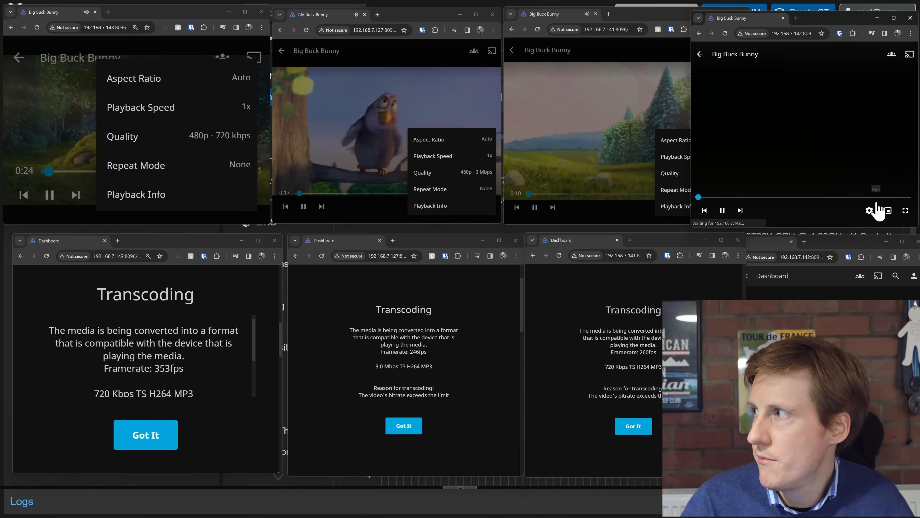
pyautogui.click(869, 210)
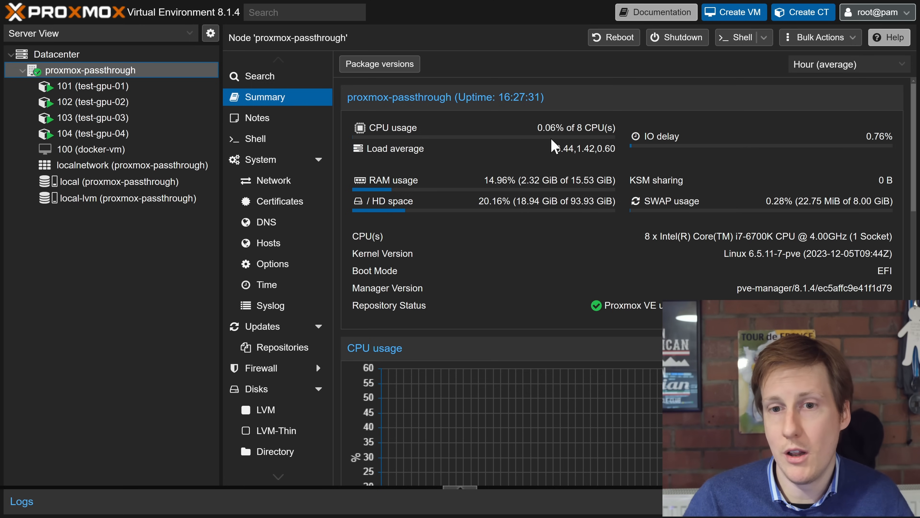
pyautogui.moveTo(105, 366)
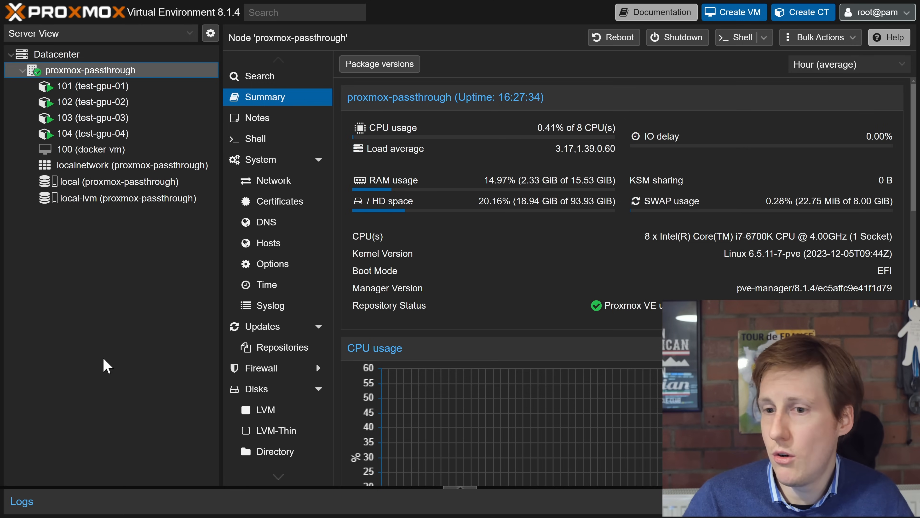
pyautogui.moveTo(455, 25)
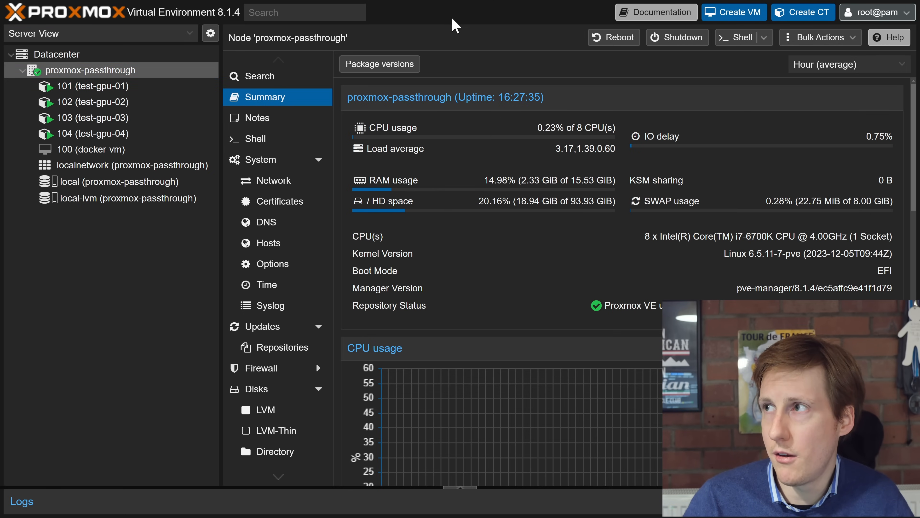